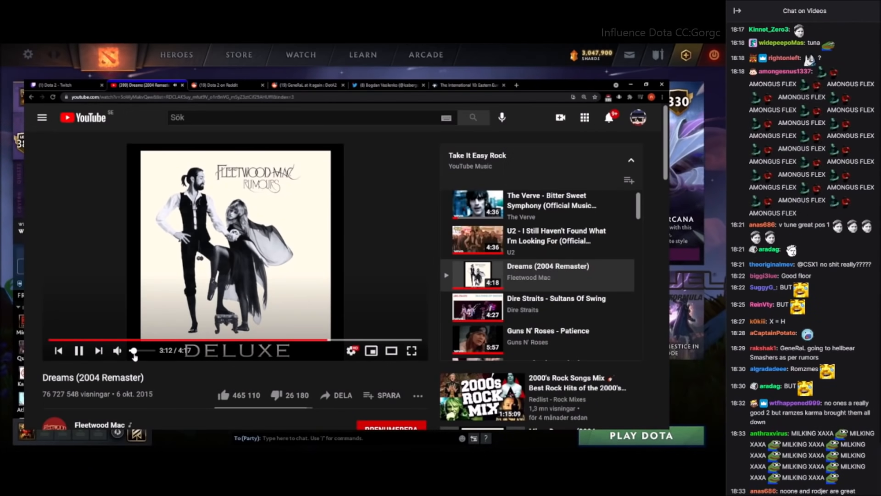
Switch to the r/DotA2 Robnroll tweet post on unpaid casters and scroll to the top comment
click(225, 85)
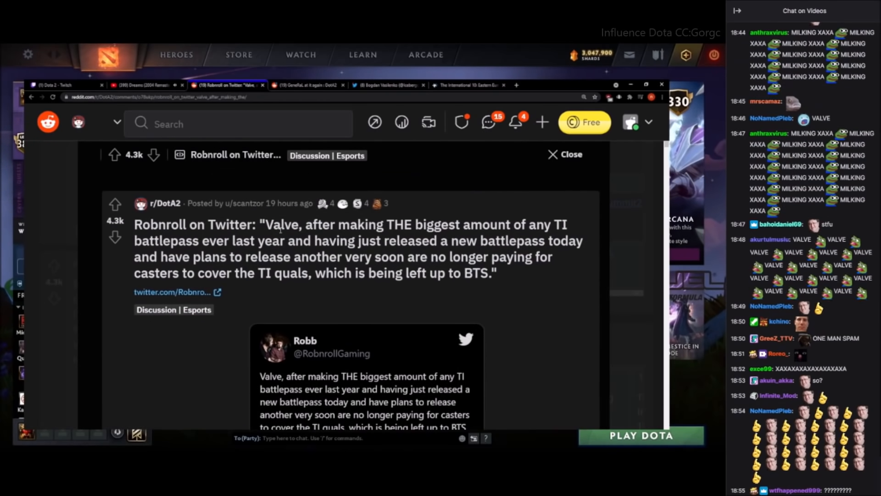
scroll(down, 3)
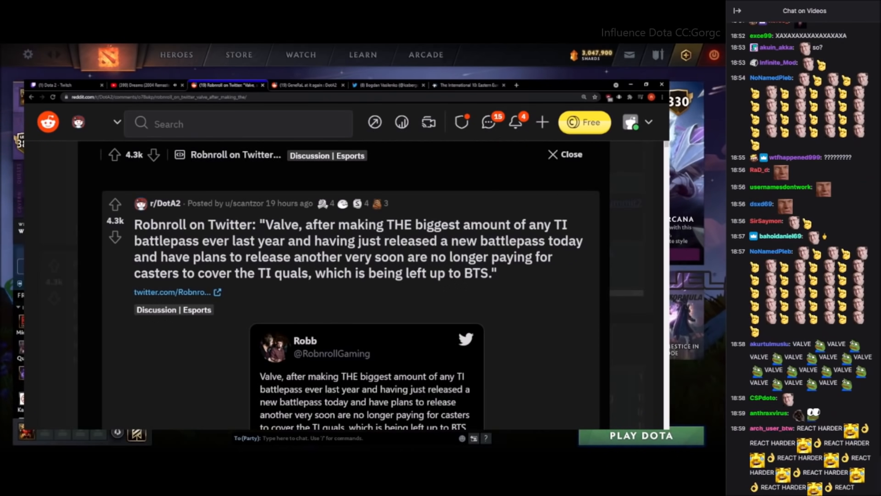
scroll(down, 3)
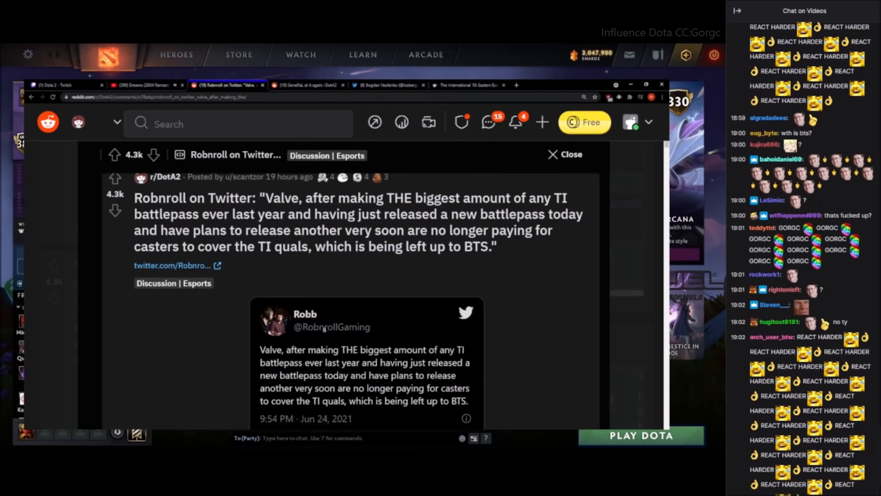
scroll(down, 3)
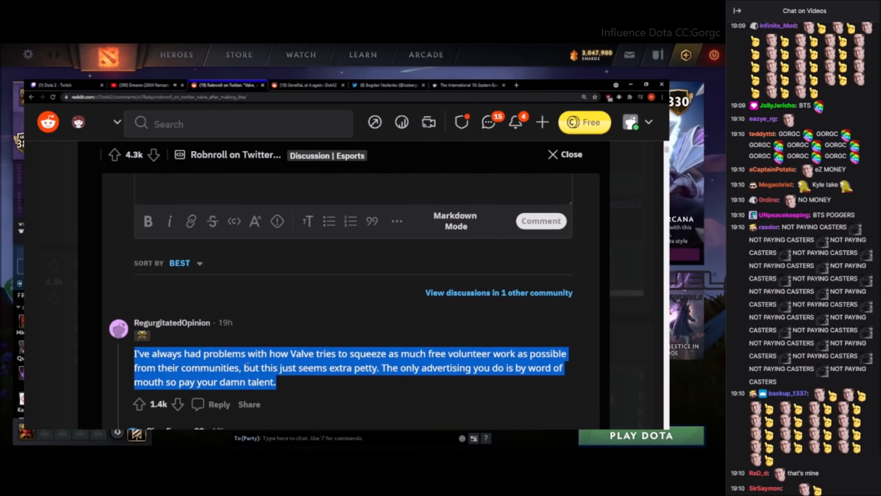
scroll(down, 3)
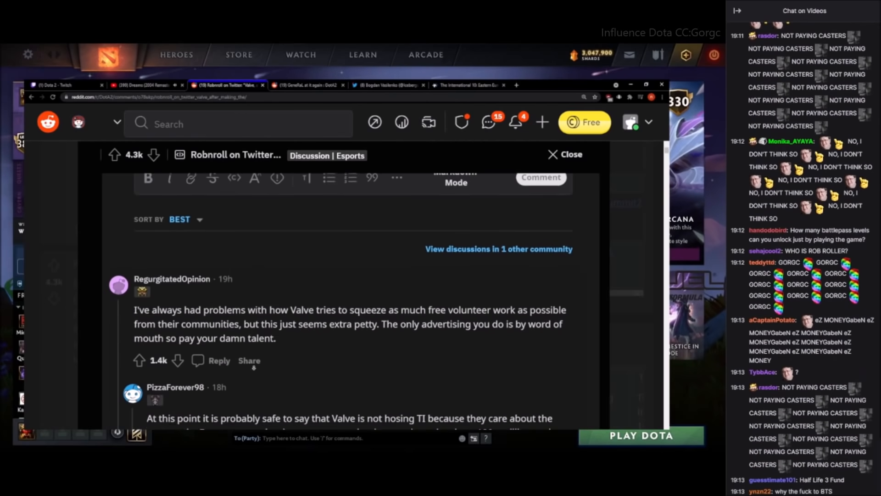
scroll(down, 3)
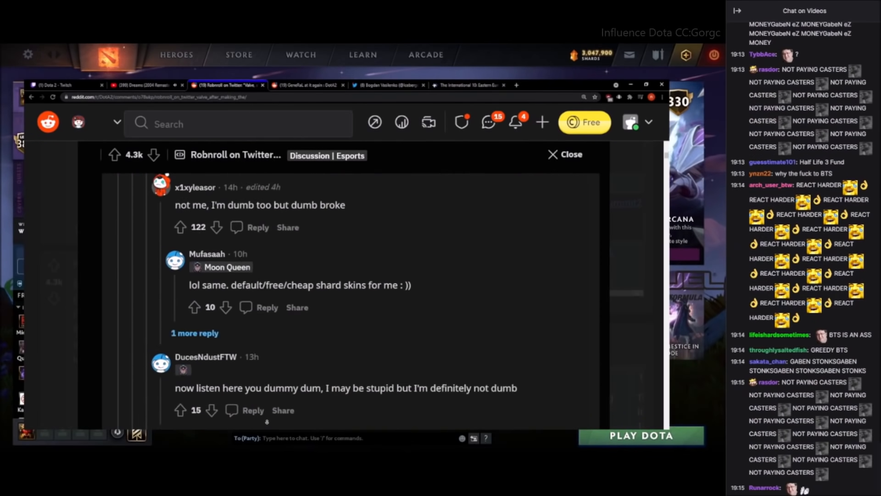
scroll(down, 3)
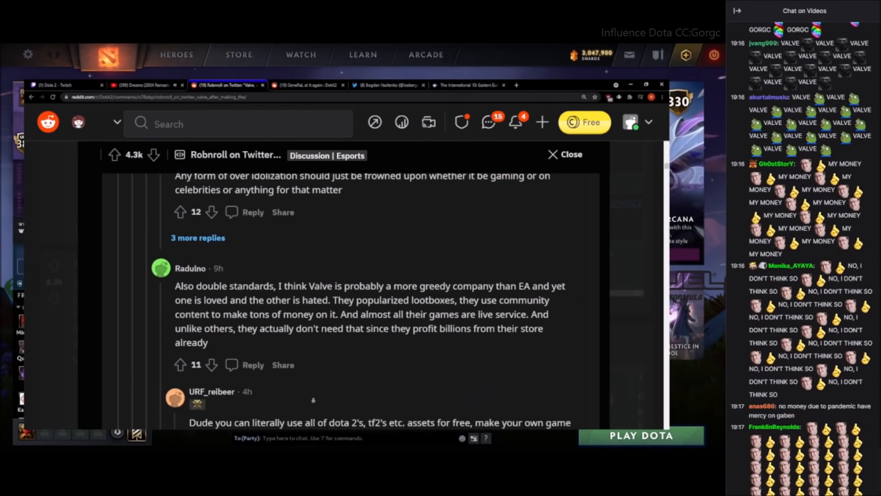
scroll(down, 3)
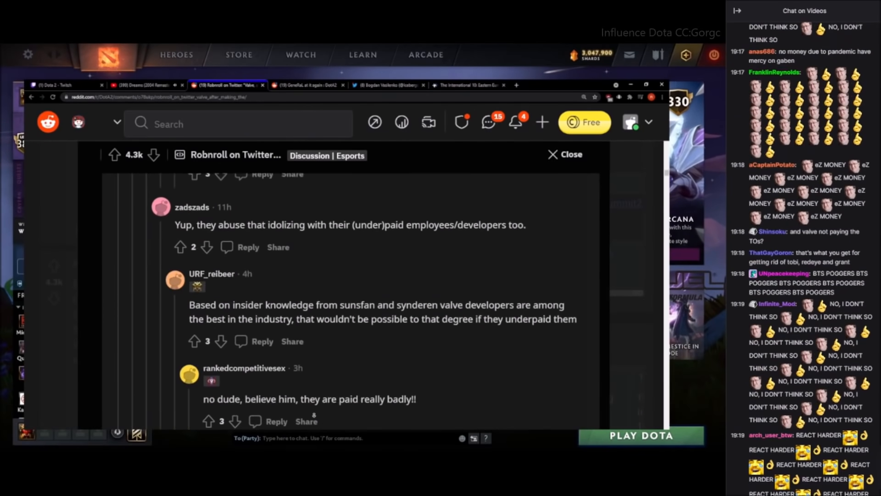
scroll(down, 3)
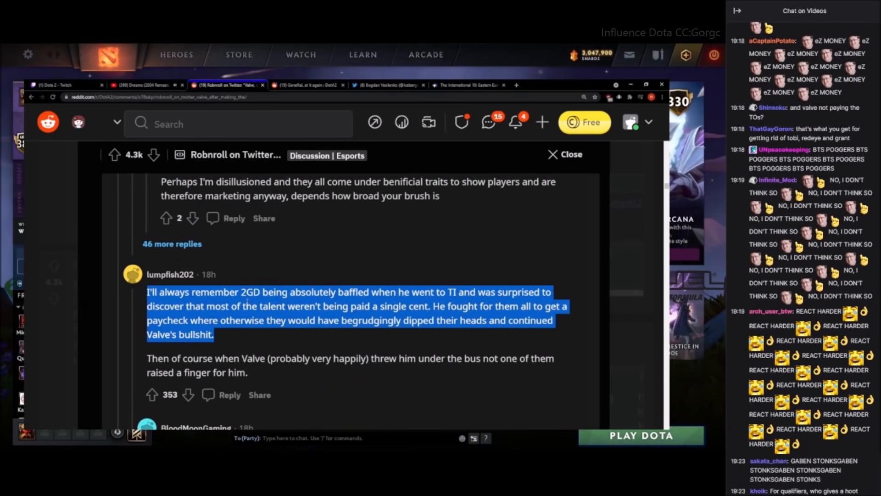
scroll(down, 3)
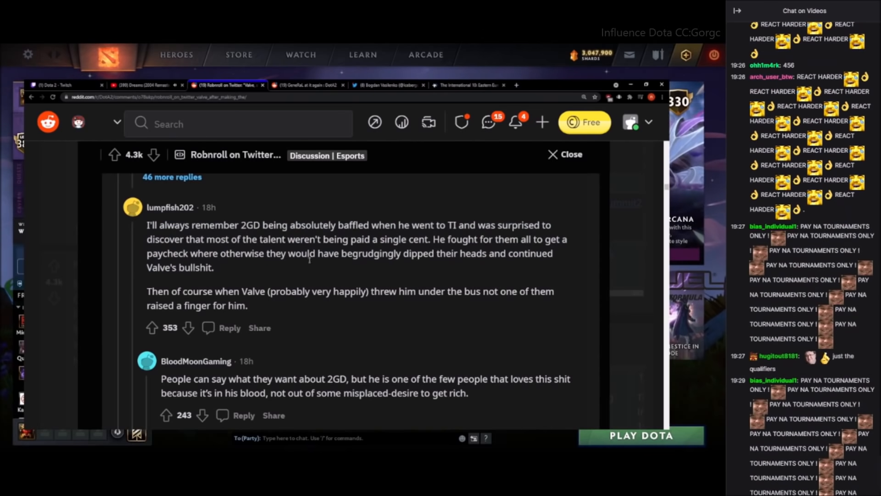
scroll(down, 3)
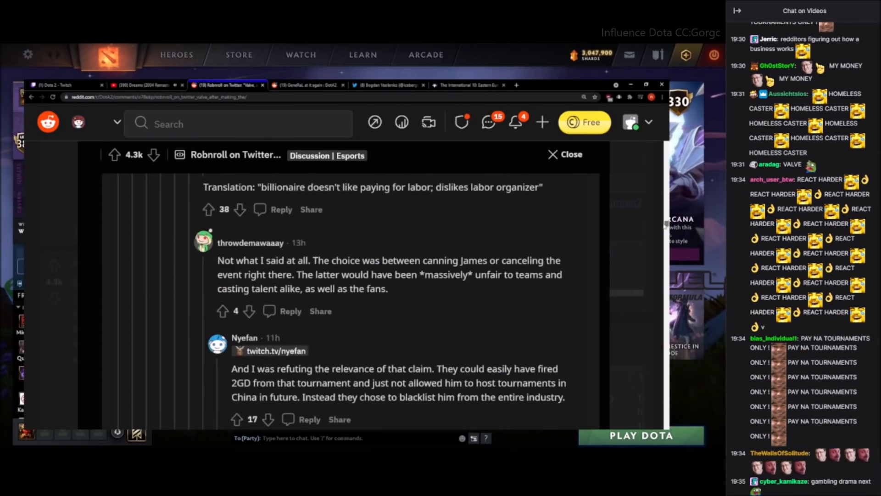
scroll(down, 3)
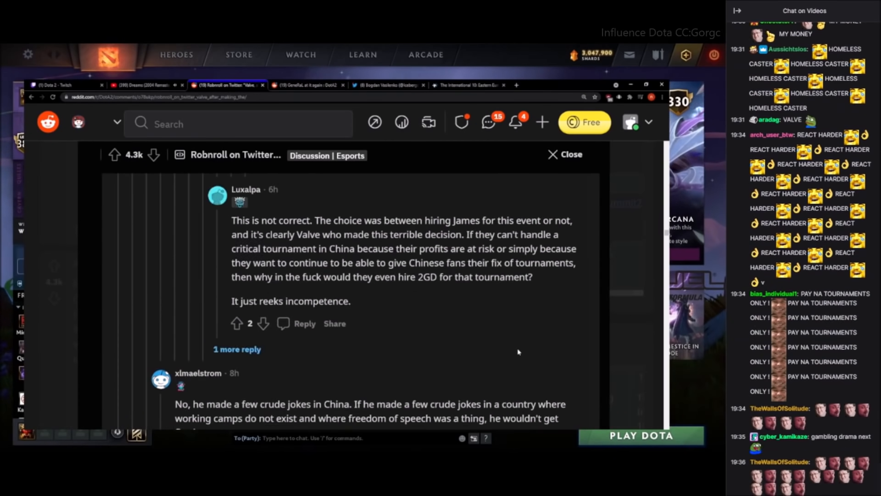
scroll(down, 3)
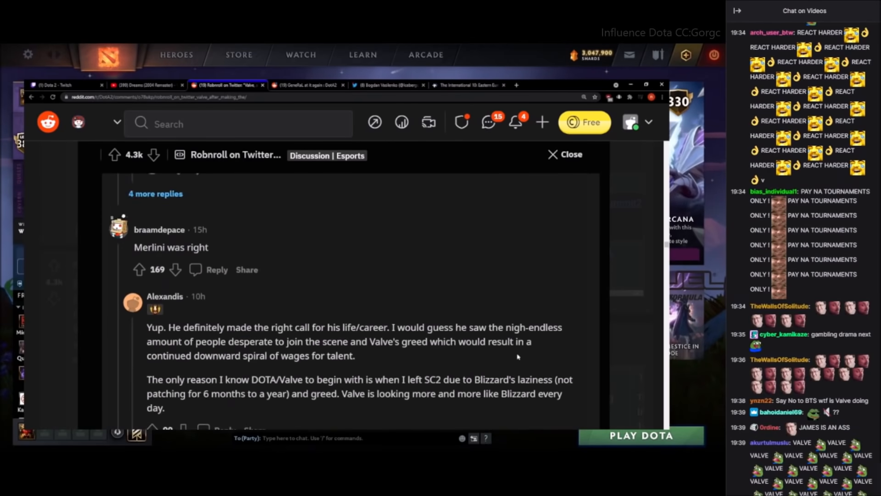
scroll(down, 3)
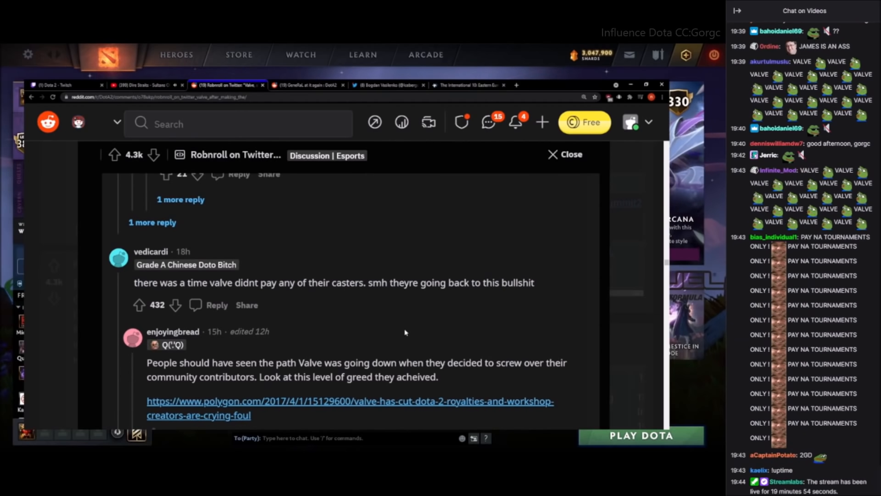
scroll(down, 3)
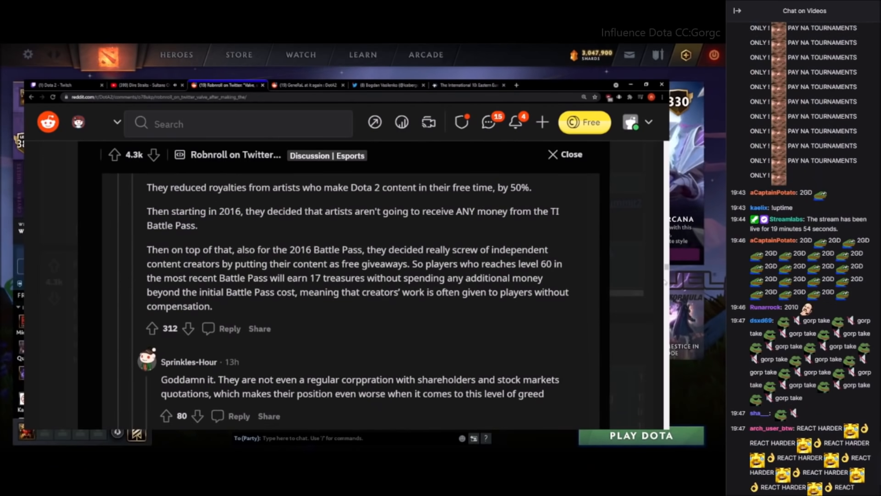
scroll(down, 3)
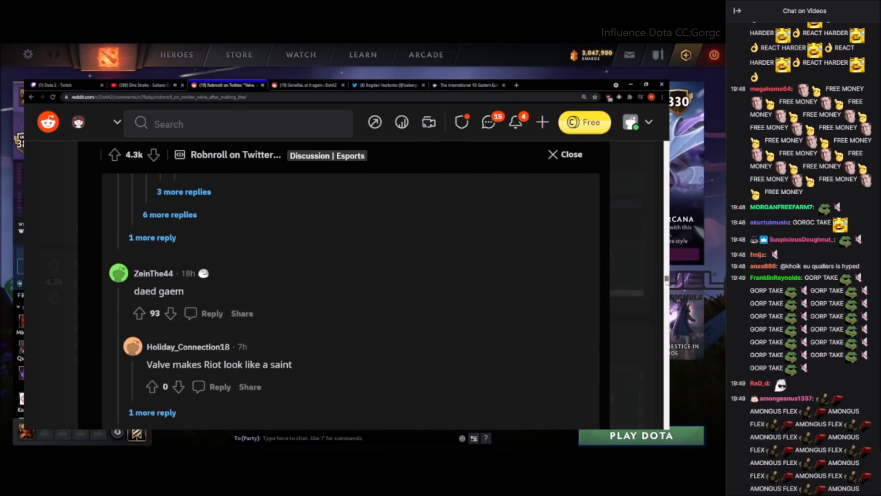
scroll(down, 3)
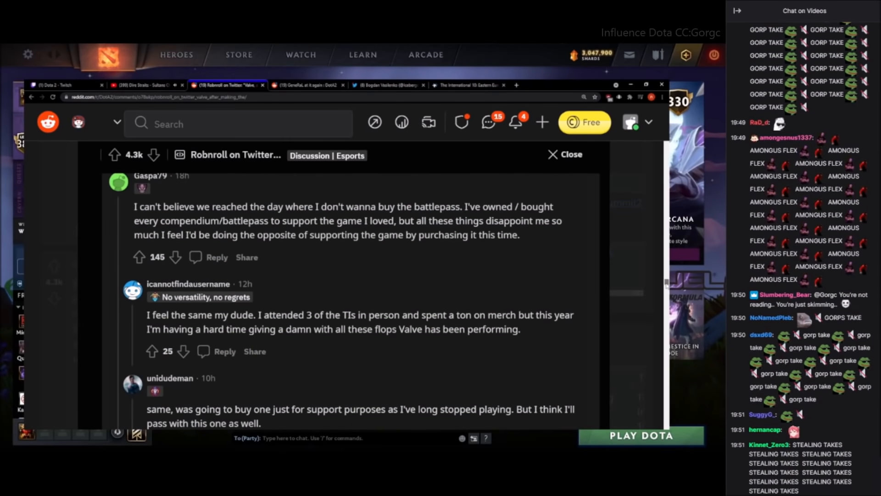
drag(135, 206, 519, 235)
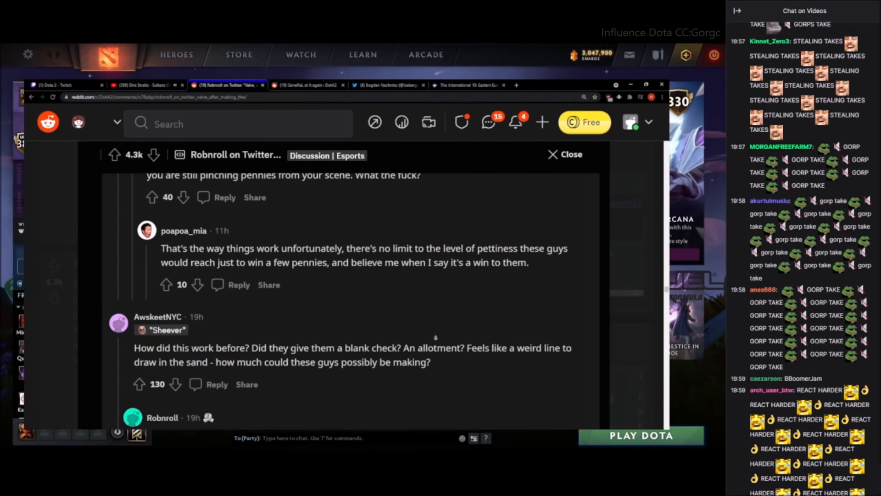
scroll(down, 3)
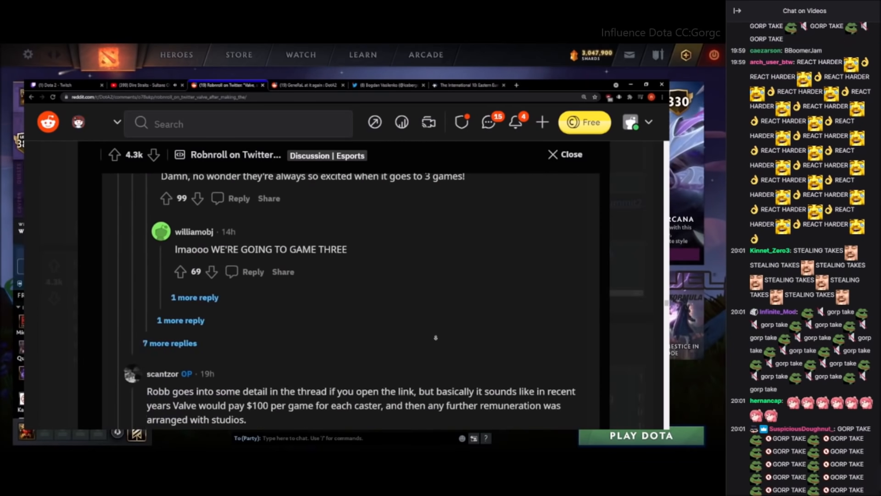
scroll(down, 3)
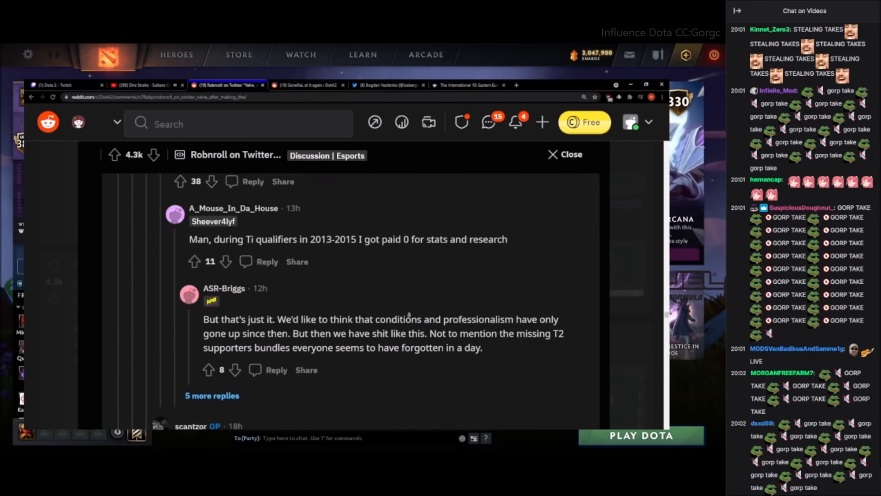
scroll(down, 3)
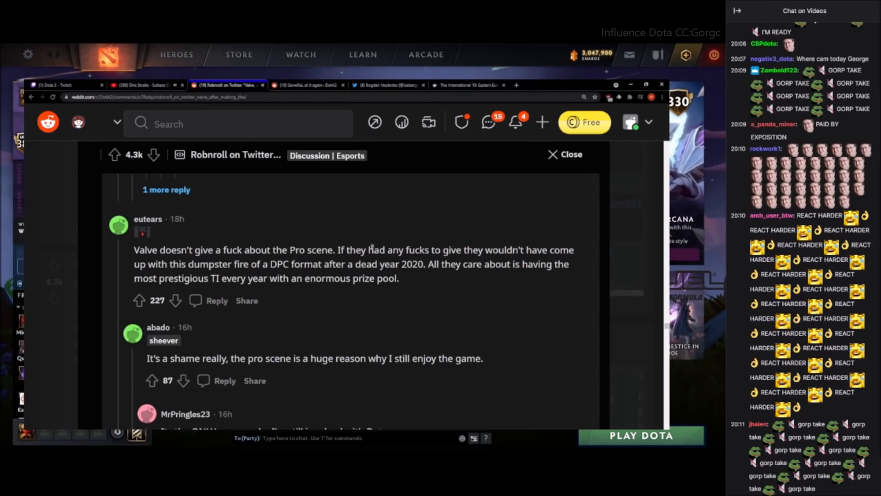
click(143, 85)
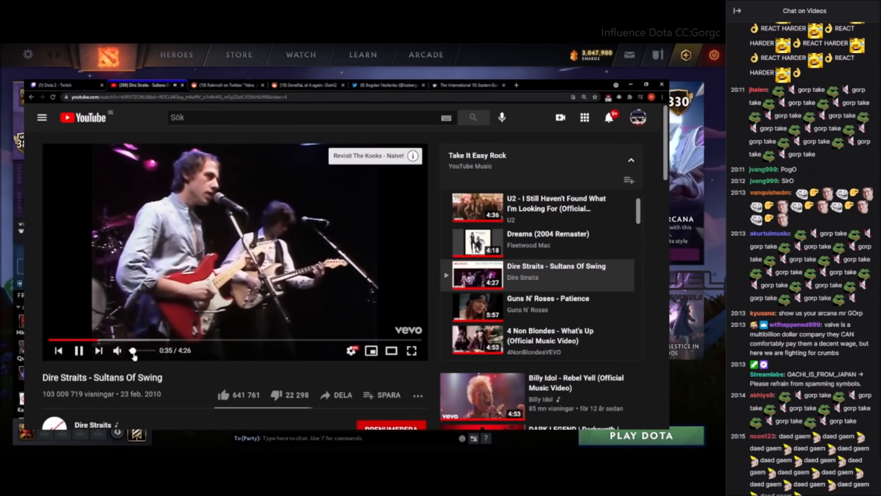
click(225, 85)
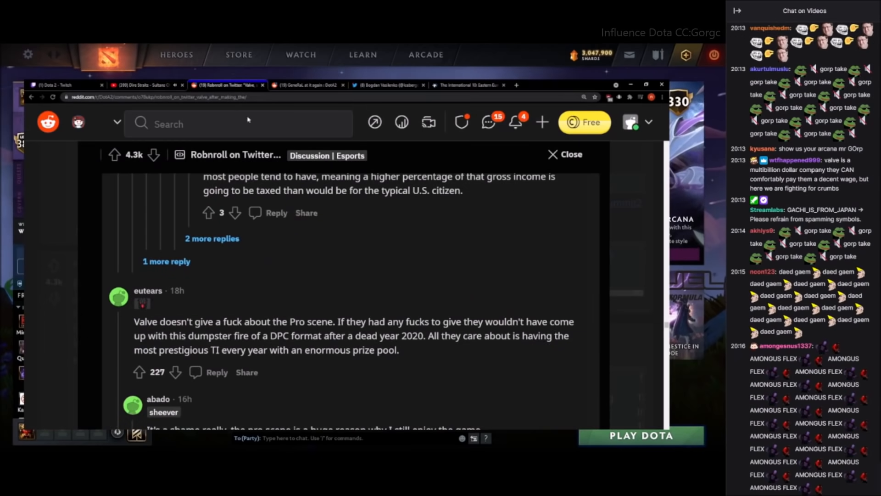
scroll(down, 3)
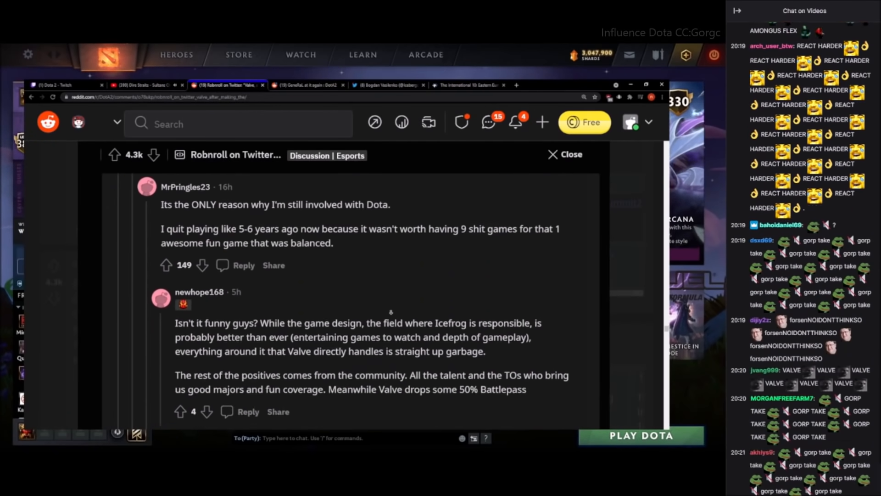
scroll(down, 3)
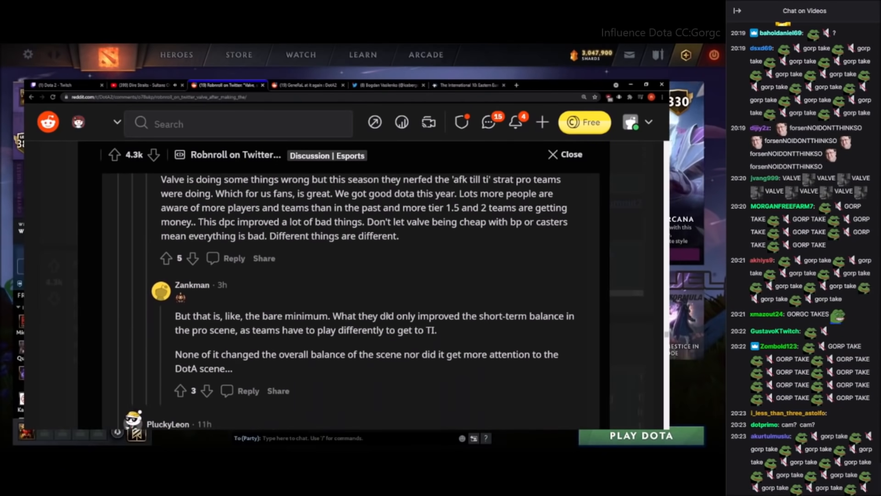
scroll(down, 3)
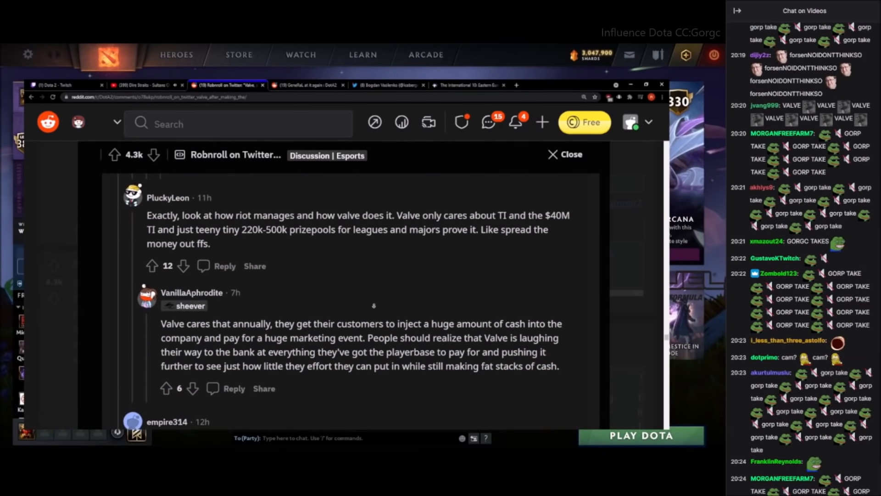
scroll(down, 3)
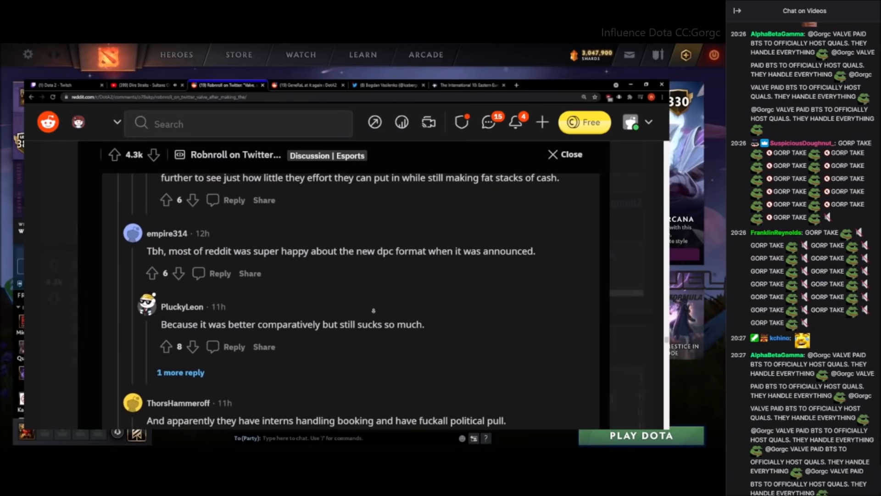
scroll(down, 3)
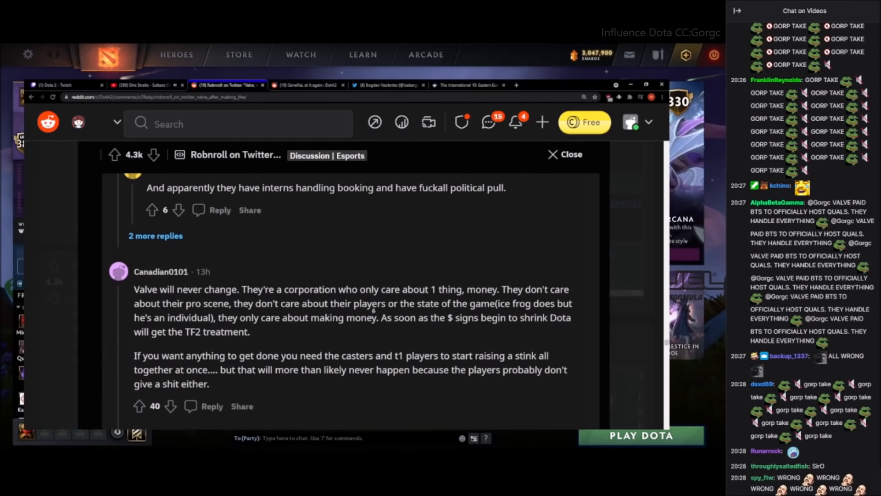
scroll(down, 3)
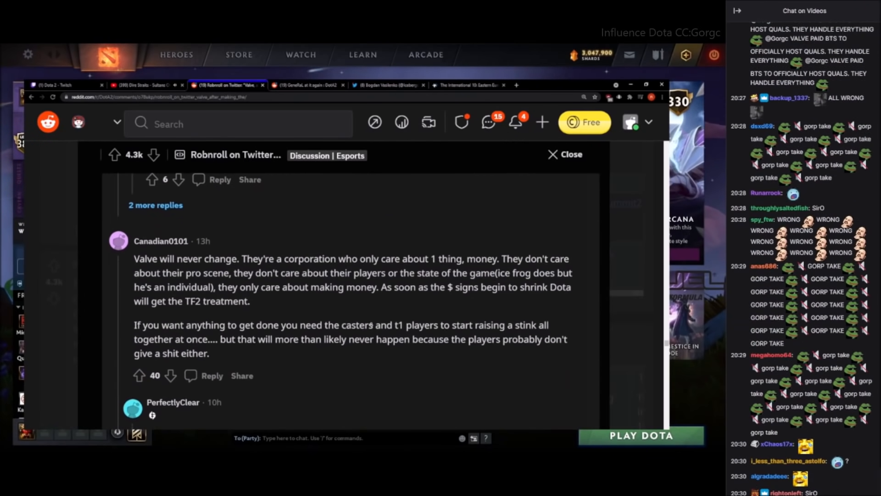
scroll(down, 3)
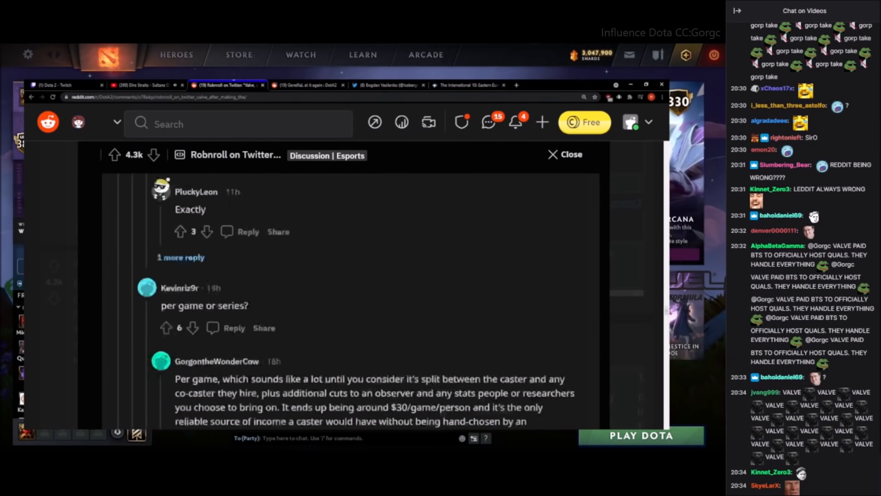
scroll(down, 3)
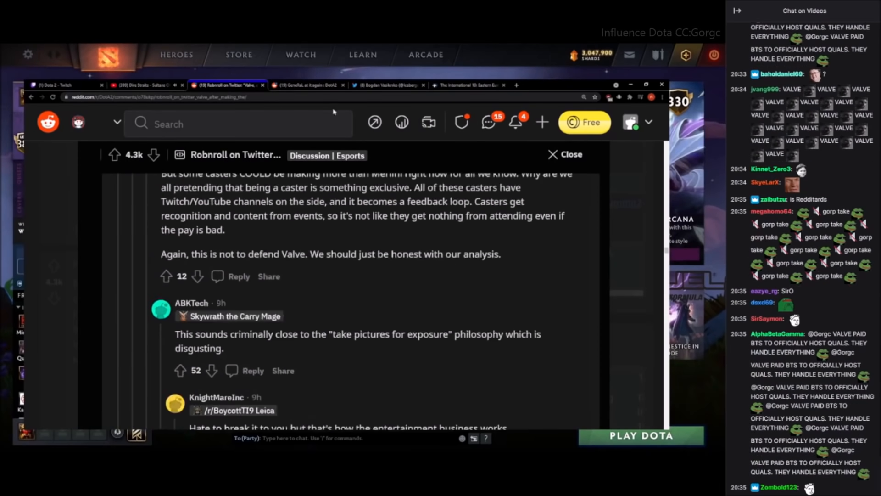
scroll(down, 3)
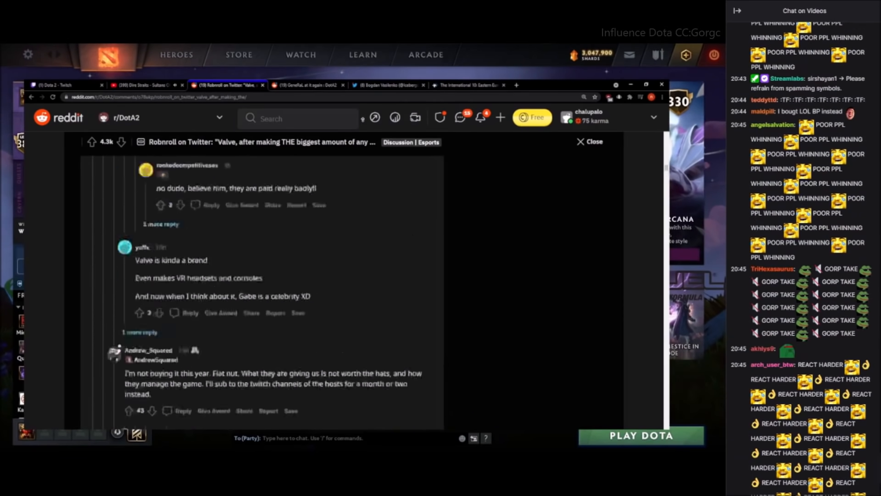
scroll(down, 3)
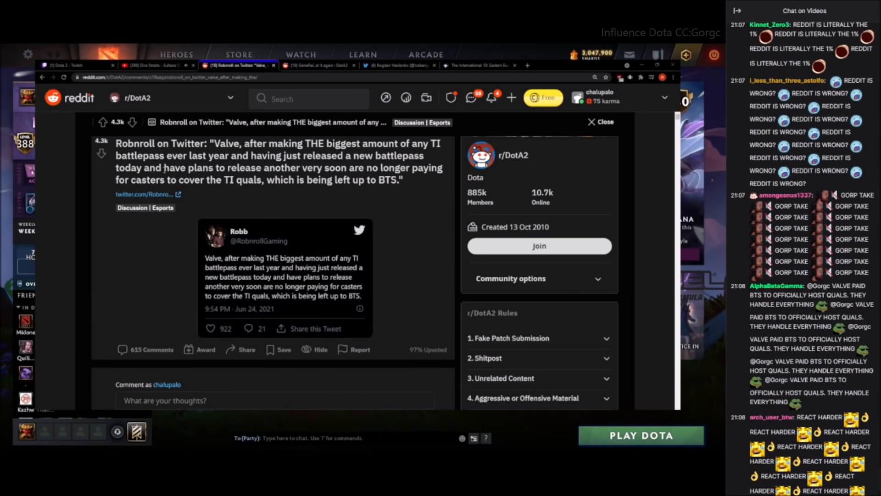
click(479, 75)
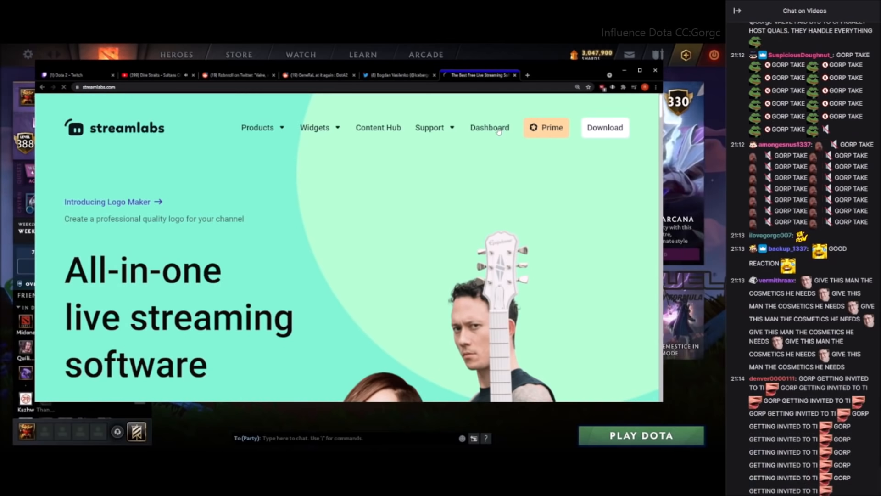
Pass through the Streamlabs dashboard, Twitter profile and Robnroll post, landing on Twitch's Dota 2 directory
click(489, 128)
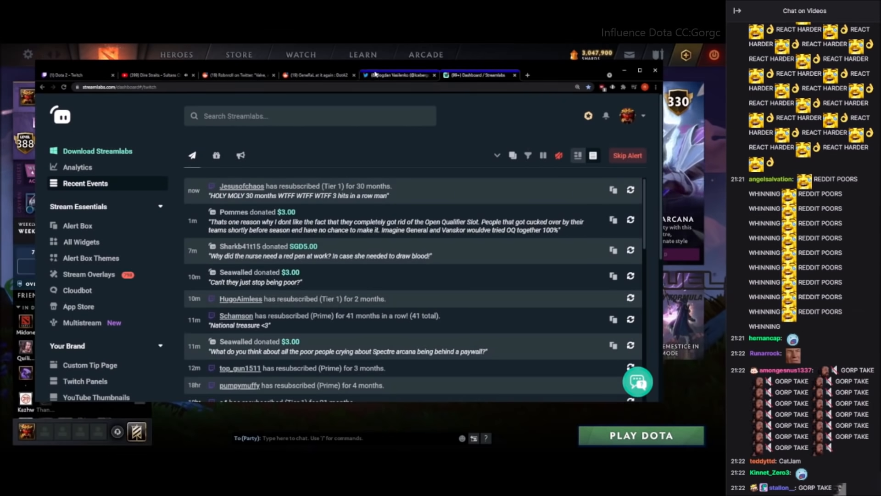
click(396, 75)
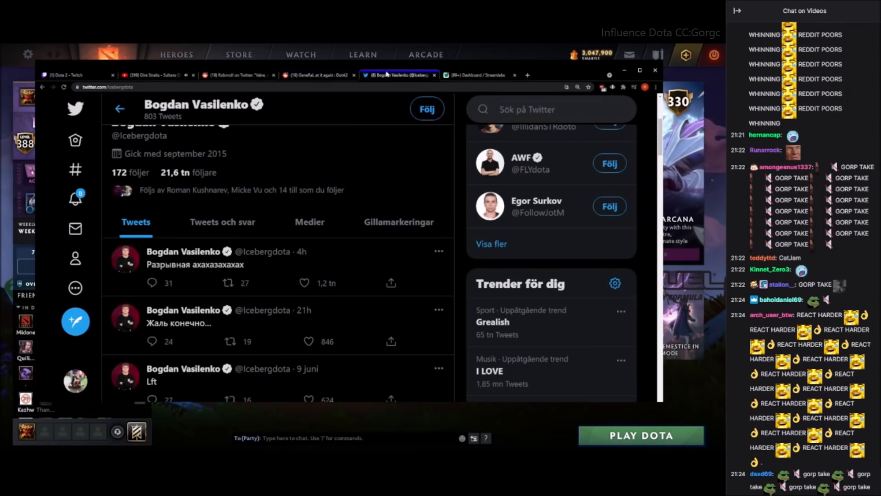
click(236, 75)
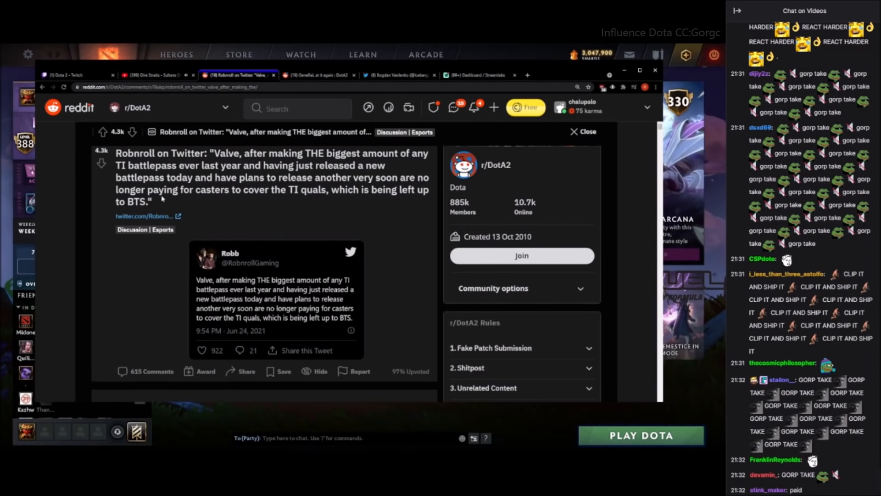
click(73, 75)
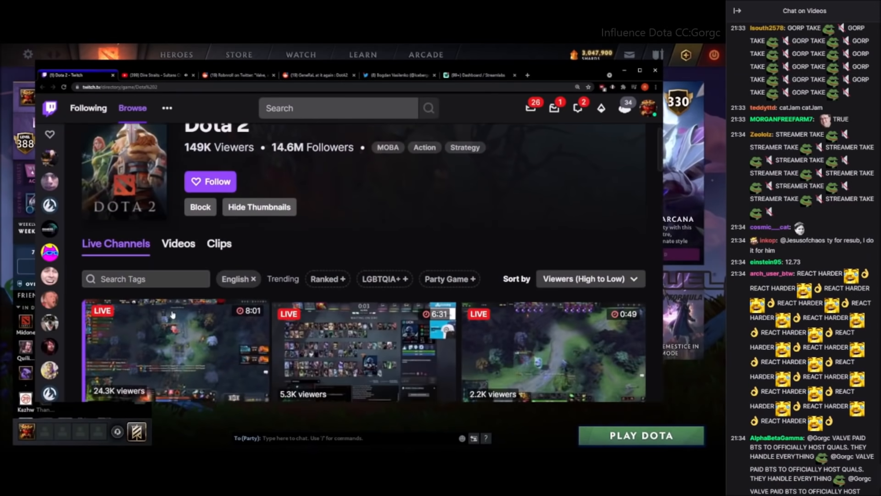
Open BeyondTheSummit's Team Spirit vs HellRaisers TI10 EEU qualifier stream from the directory
click(175, 348)
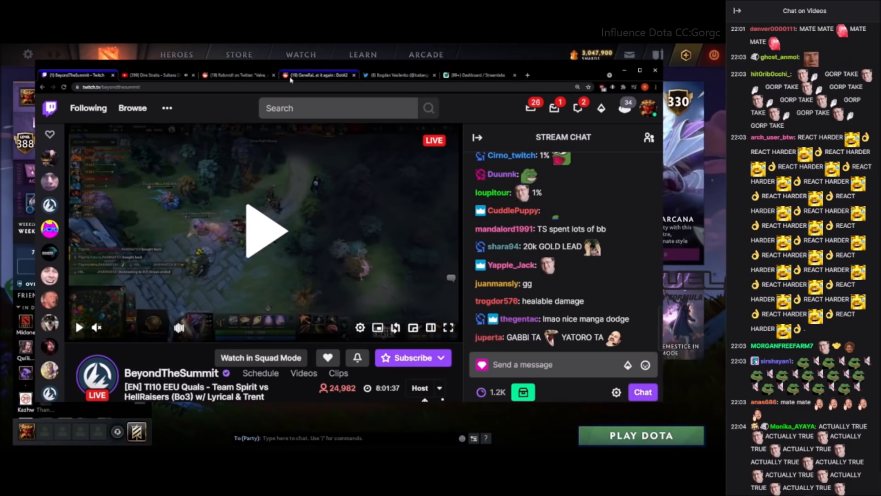
click(236, 75)
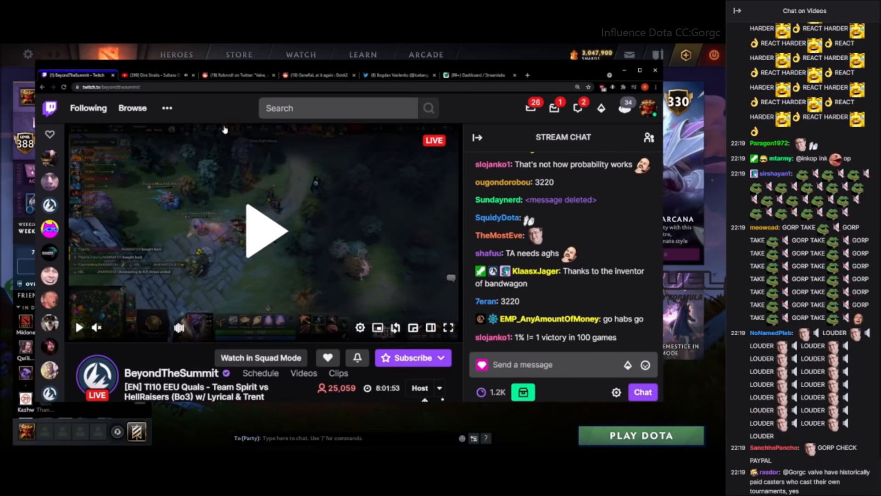
click(157, 75)
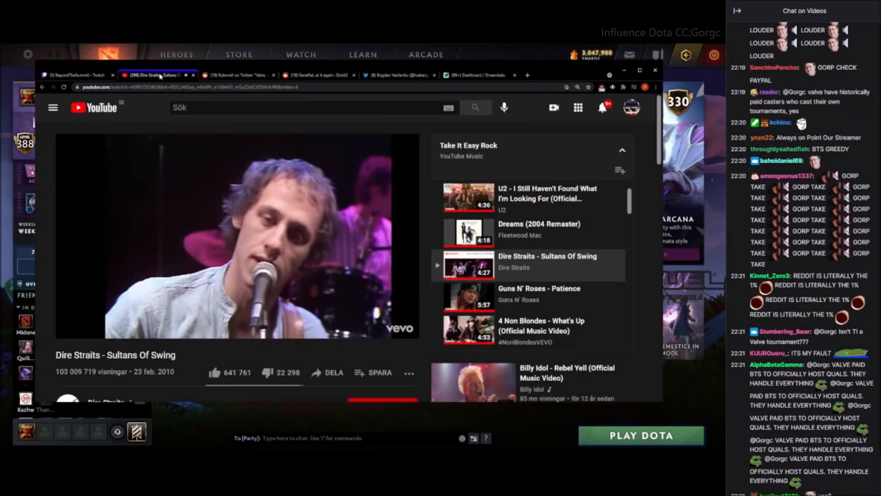
click(73, 74)
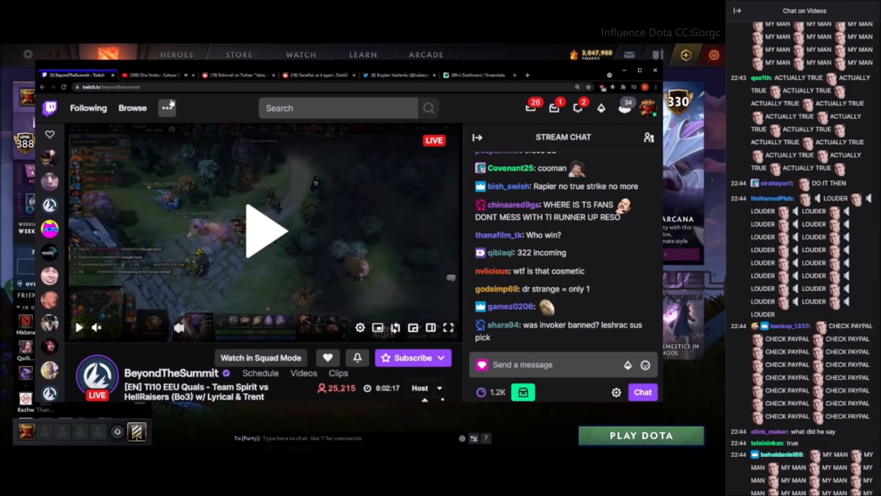
Switch back to the r/DotA2 Robnroll tweet post tab
click(233, 75)
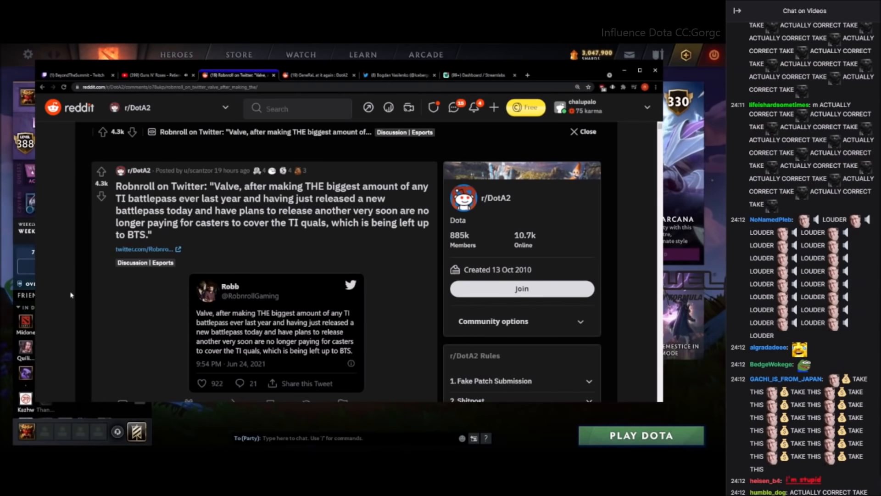
Scroll through the Robnroll post's comments and return to the r/DotA2 feed
scroll(down, 3)
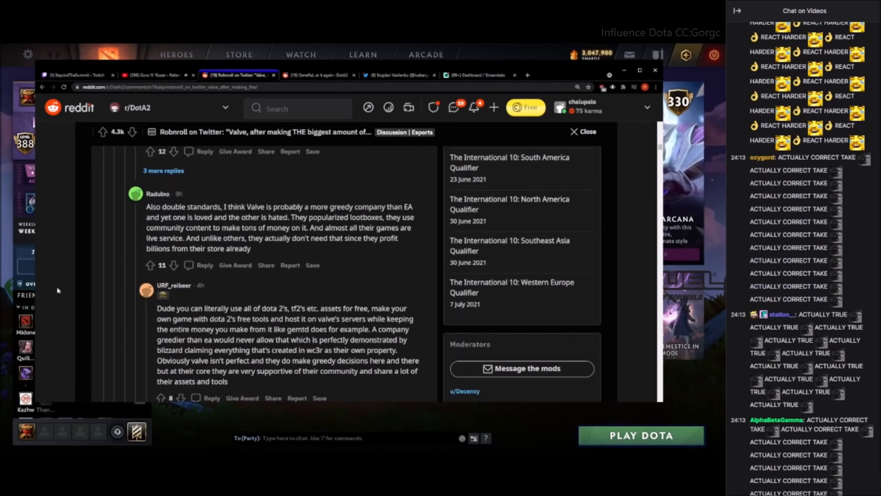
scroll(down, 3)
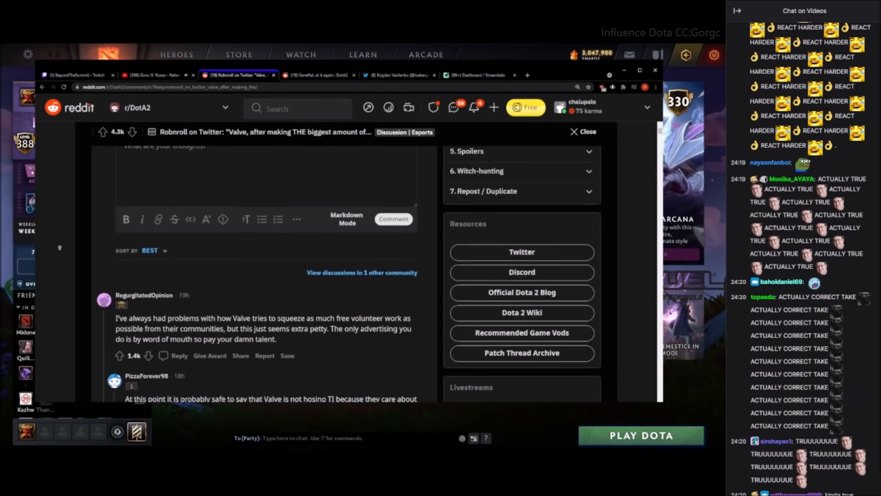
scroll(down, 3)
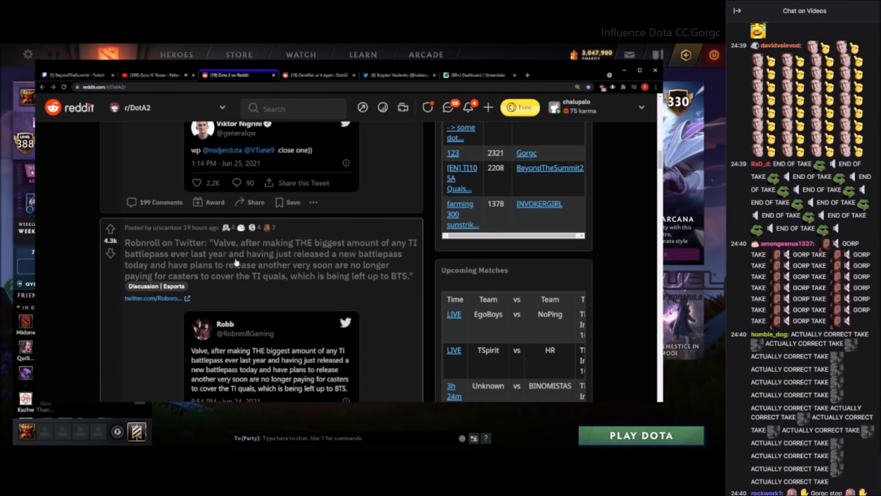
scroll(down, 3)
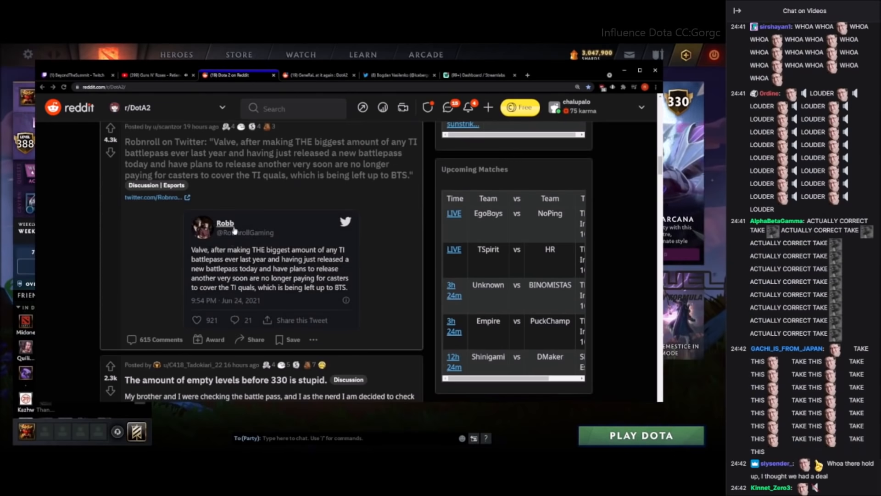
scroll(down, 3)
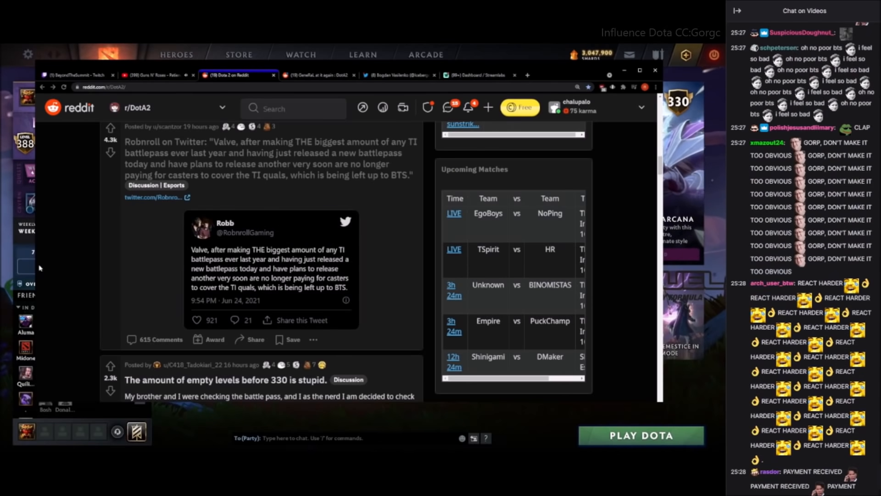
scroll(down, 3)
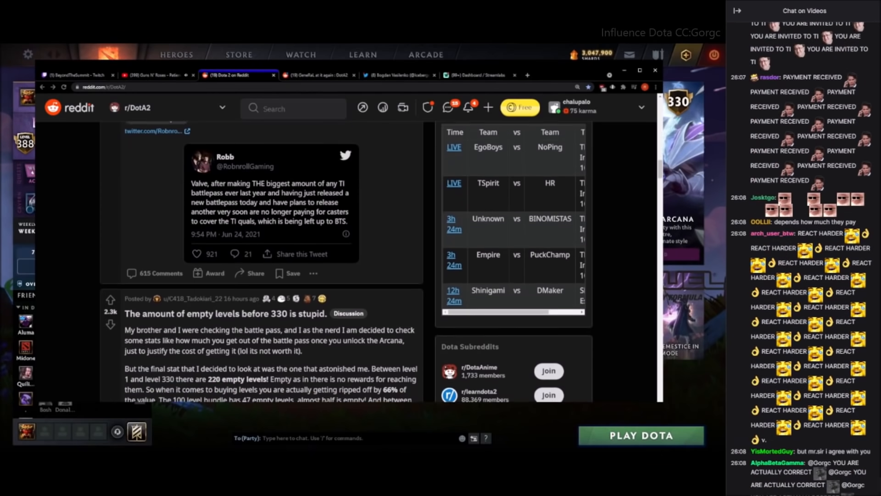
Scroll to the Streamlabs Recent Events list of resubscriptions and donations
scroll(down, 3)
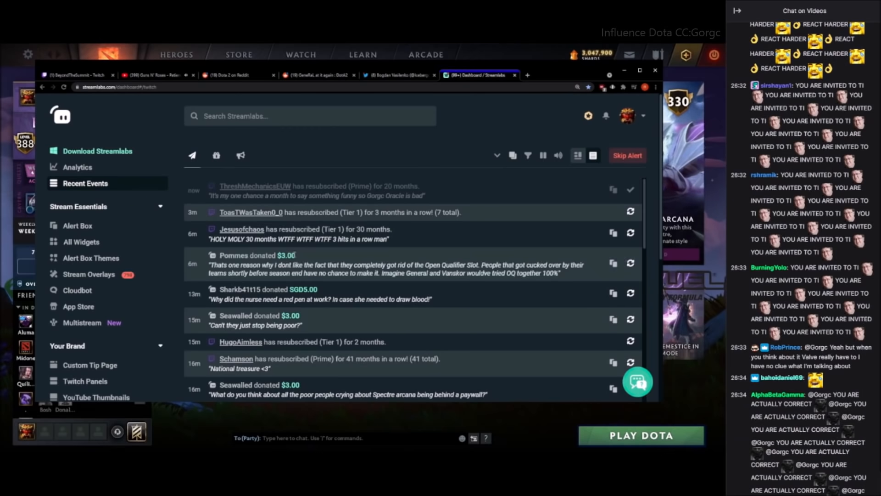
Scroll older Streamlabs donations, glance at the Twitter profile, then return to r/DotA2
scroll(down, 3)
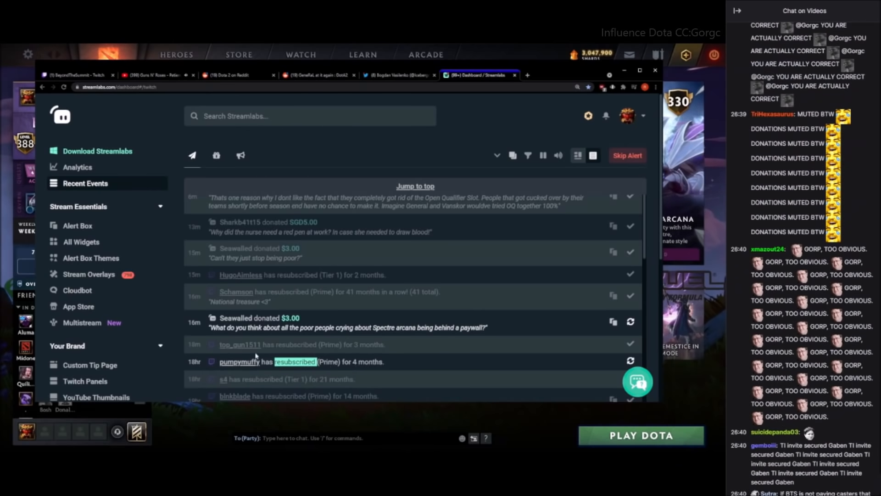
click(399, 75)
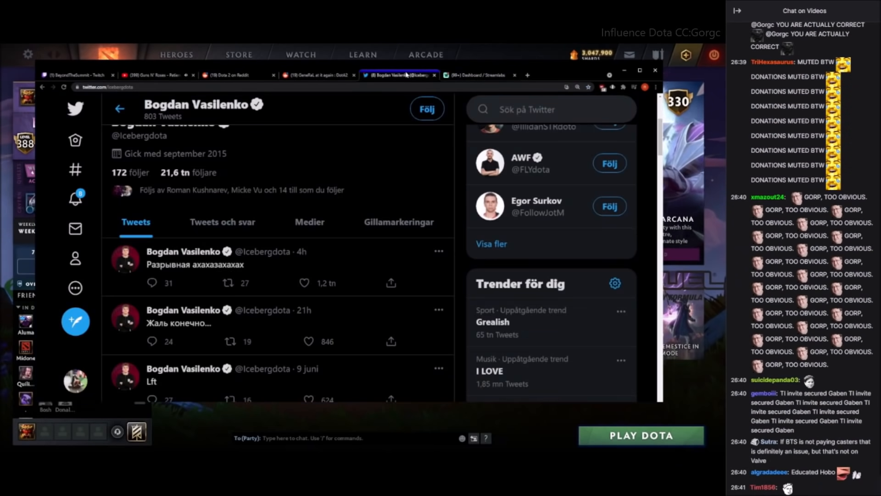
click(478, 75)
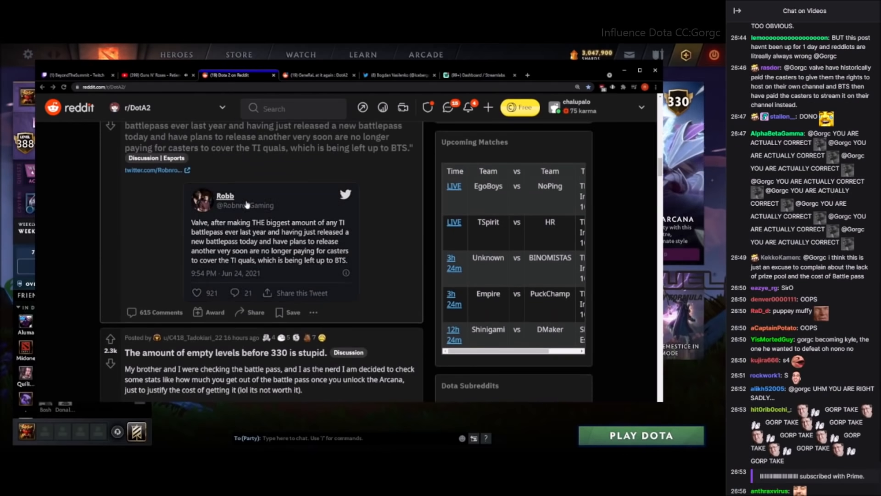
Open Robnroll's embedded caster tweet, read its replies, and close the BeyondTheSummit Twitch tab
click(226, 196)
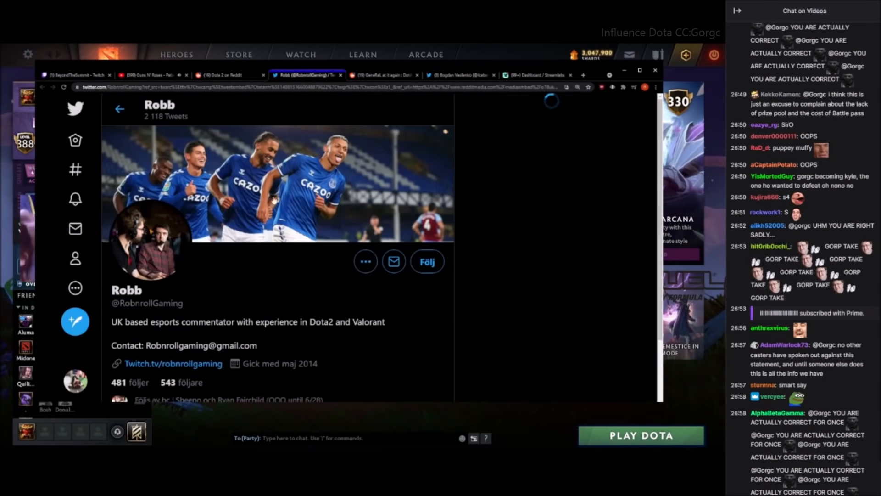
scroll(down, 3)
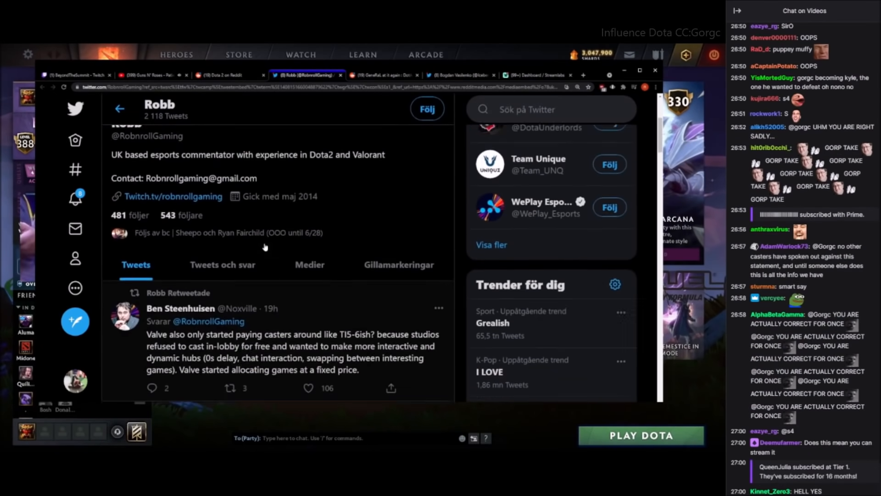
scroll(down, 3)
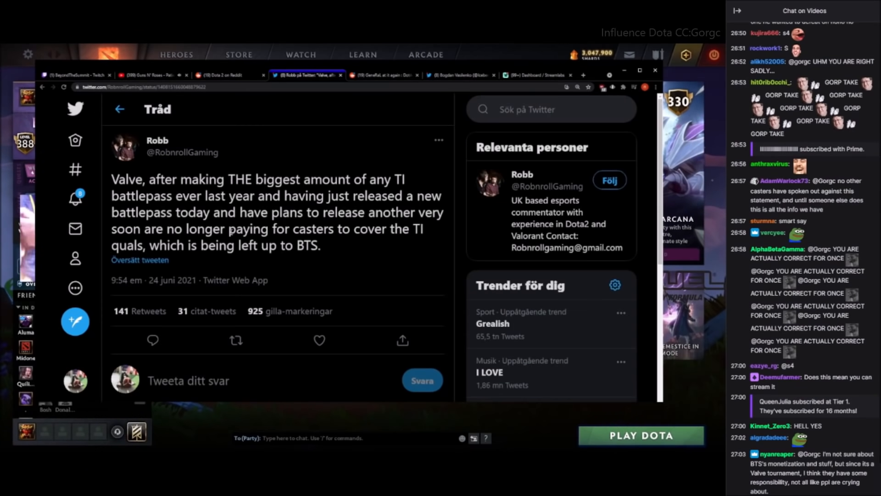
scroll(down, 3)
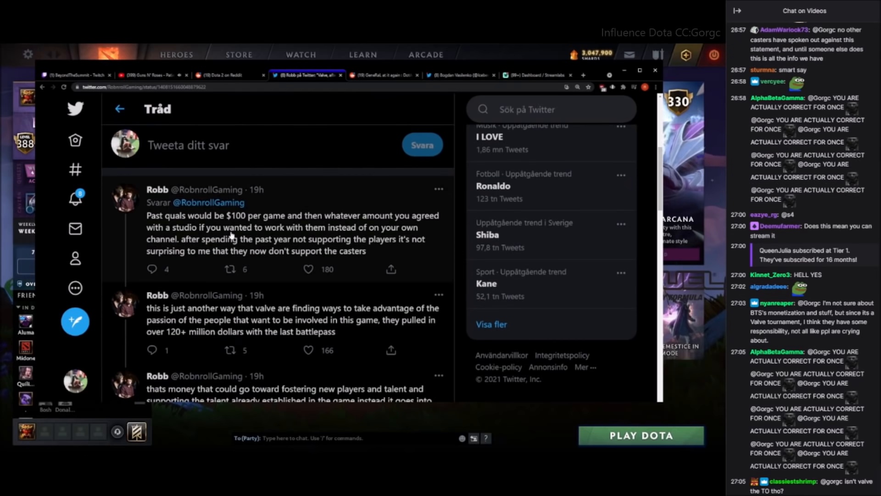
scroll(down, 3)
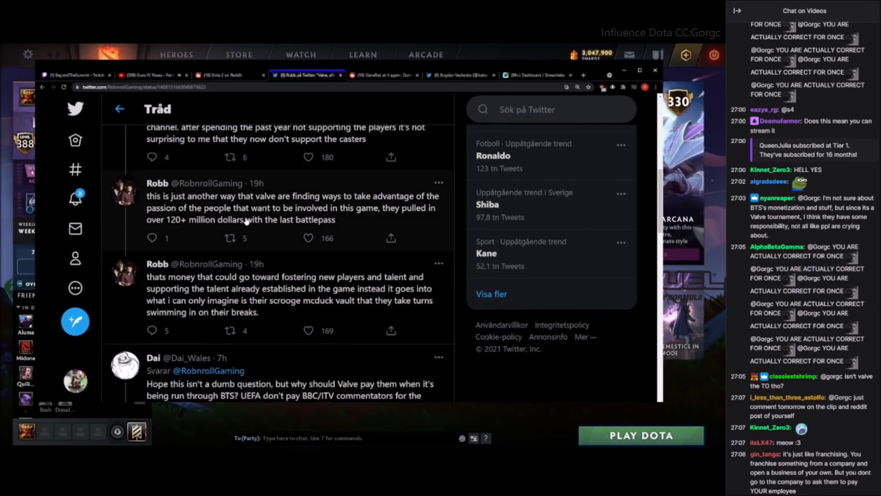
scroll(down, 3)
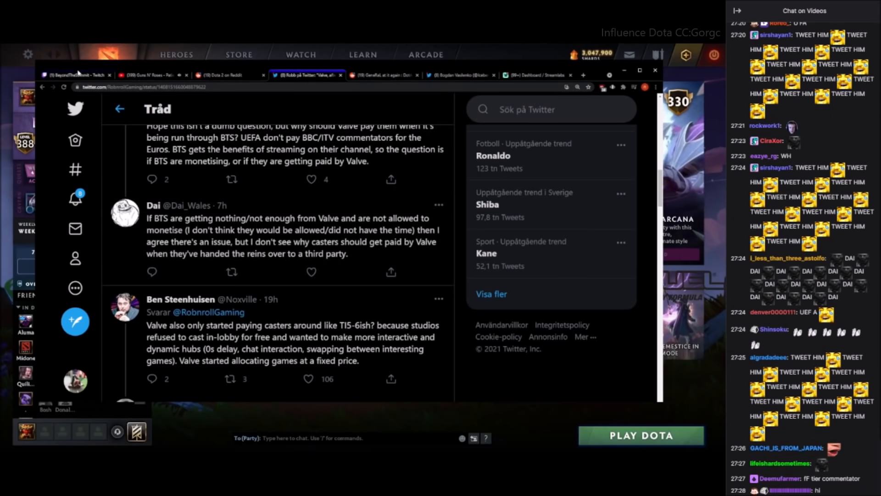
click(76, 74)
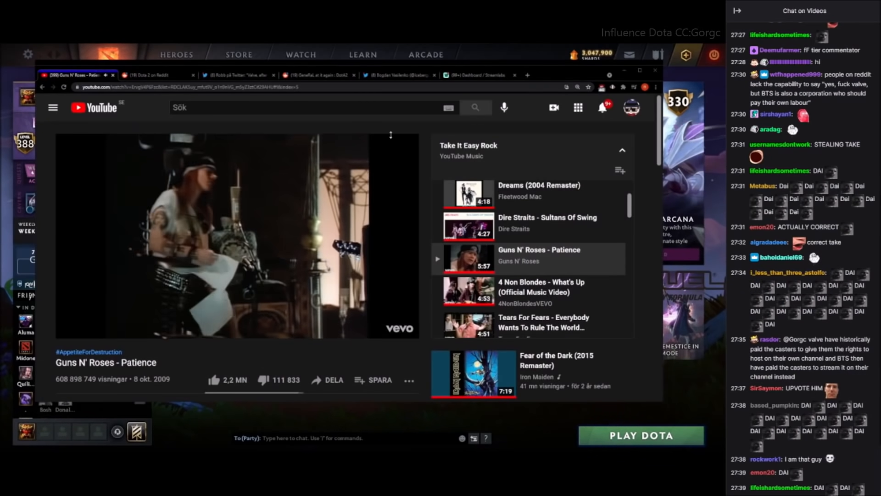
click(399, 75)
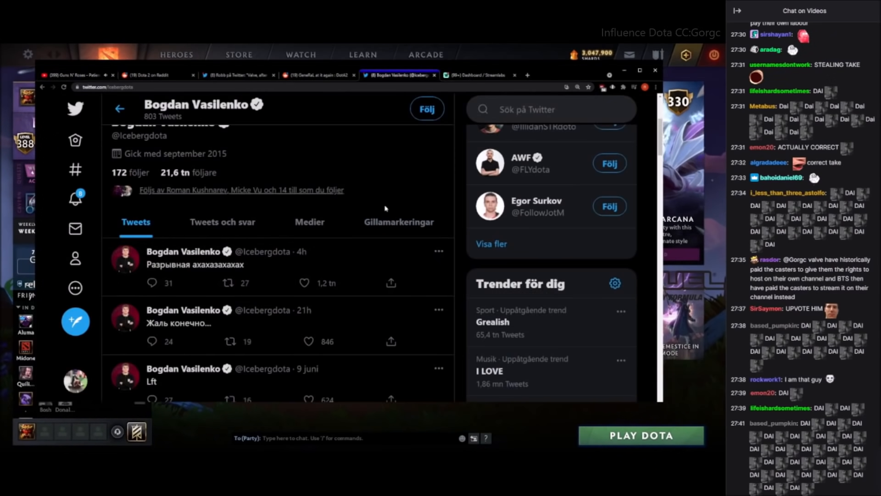
click(236, 75)
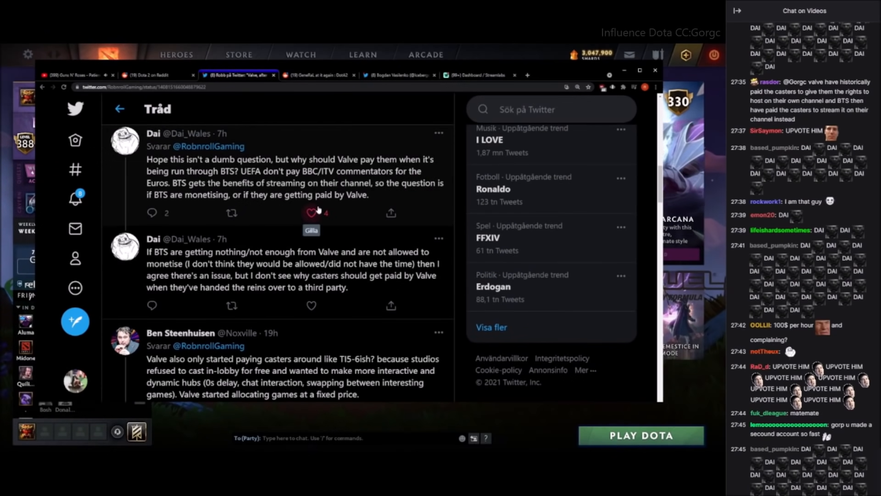
scroll(down, 3)
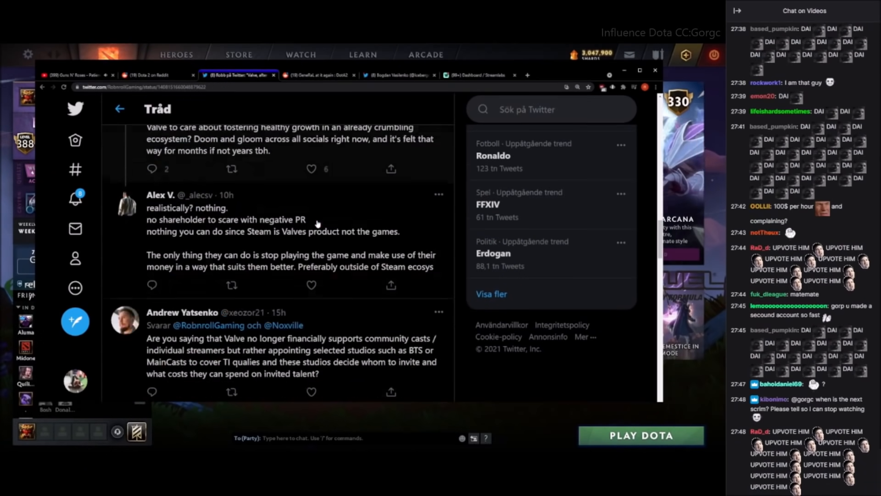
scroll(down, 3)
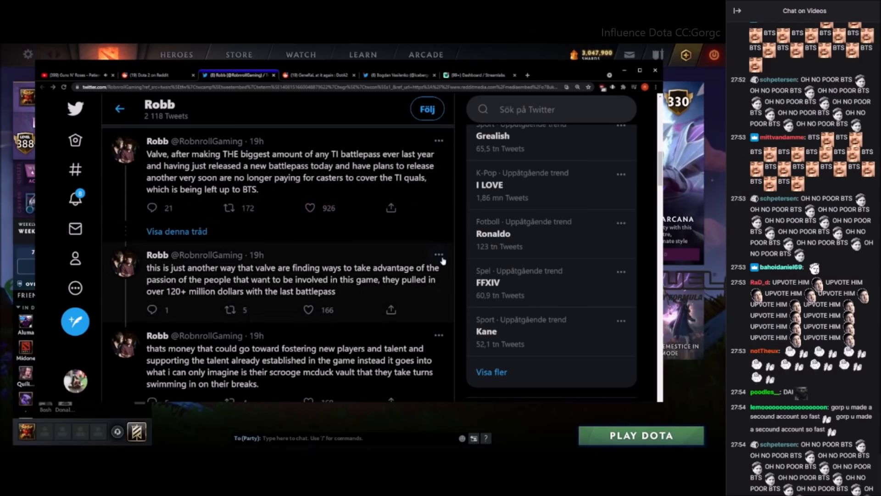
scroll(down, 3)
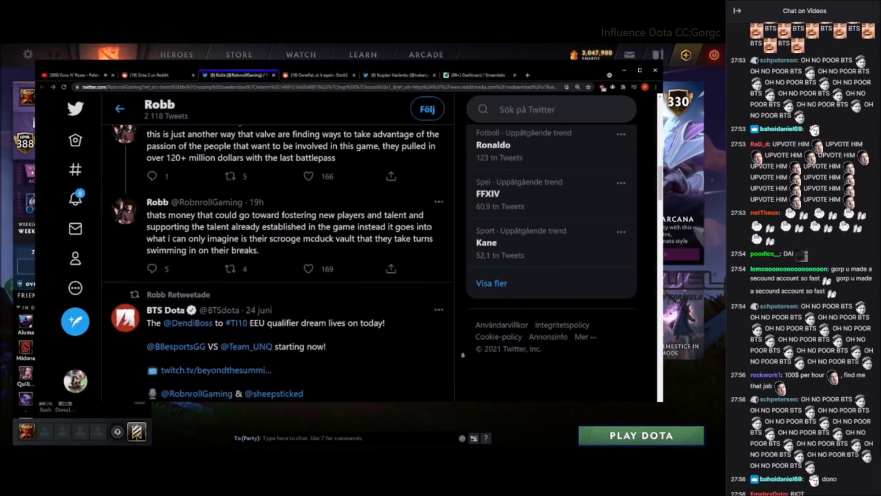
scroll(down, 3)
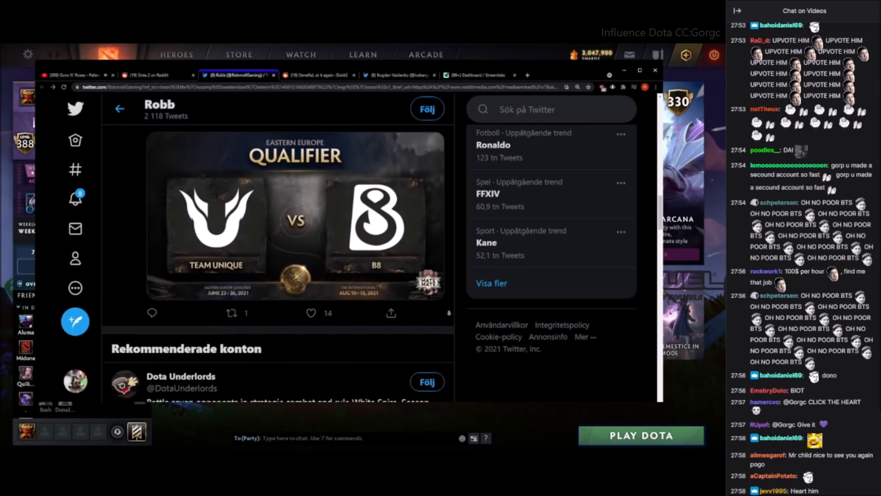
Return to the r/DotA2 feed and read the Robbnroll casters and empty battle pass levels posts
click(236, 75)
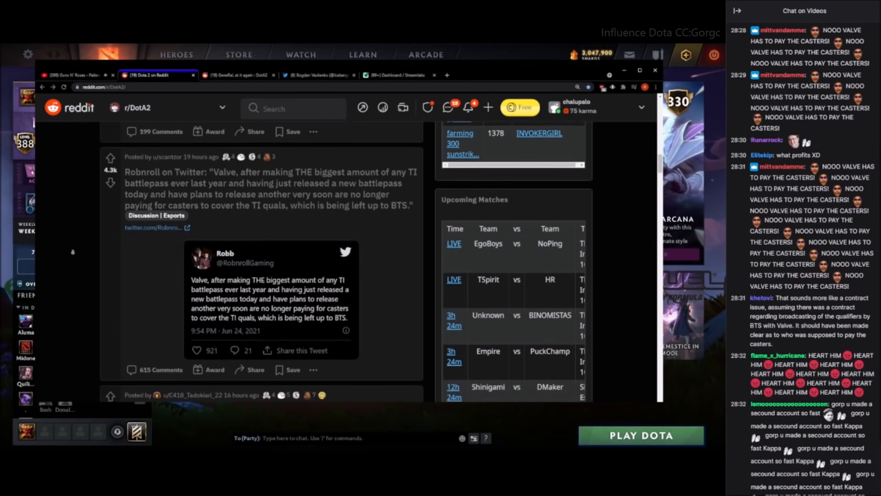
scroll(down, 3)
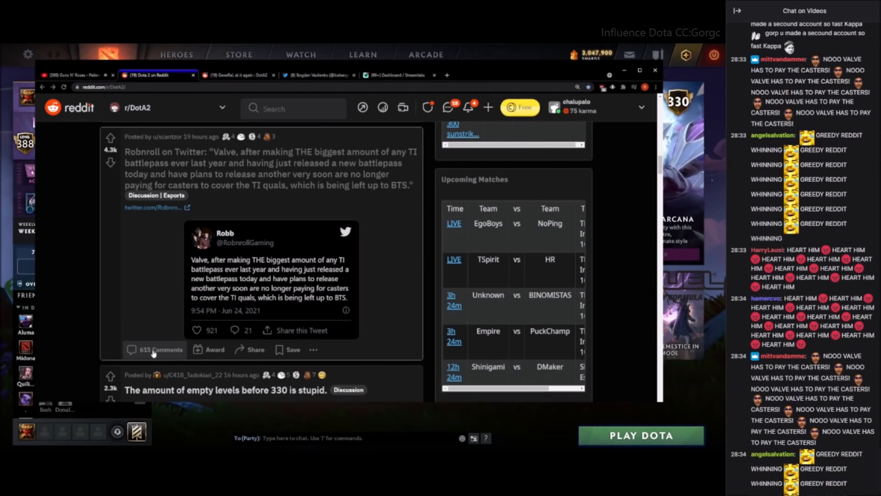
click(160, 349)
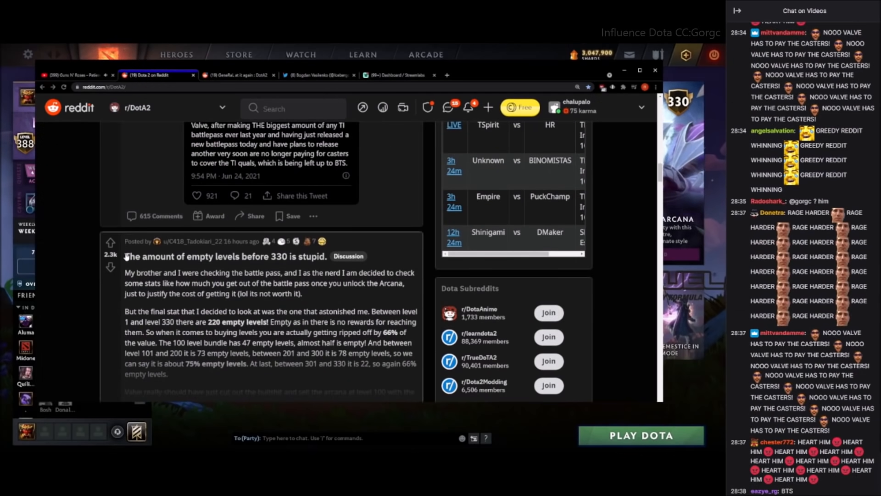
scroll(down, 3)
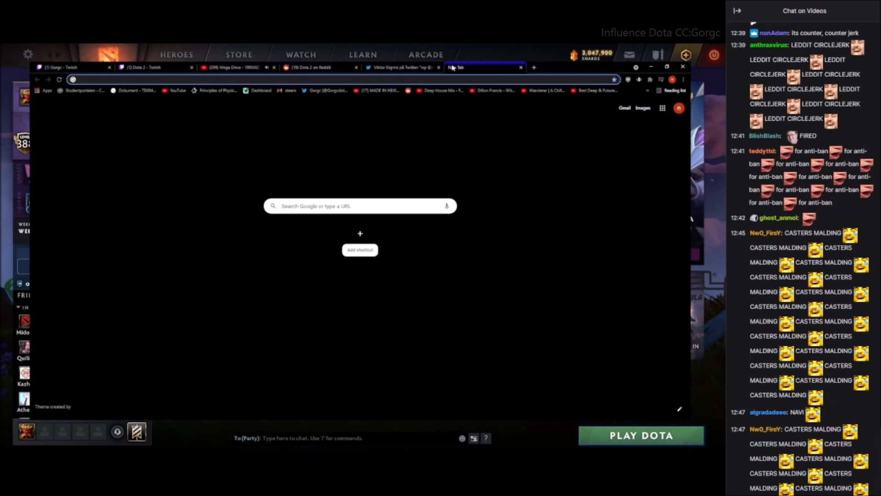
Open Liquipedia's TI10 Eastern Europe qualifier playoffs via a Google search, then switch to YouTube
text(liquipedia ti10 qualifiers)
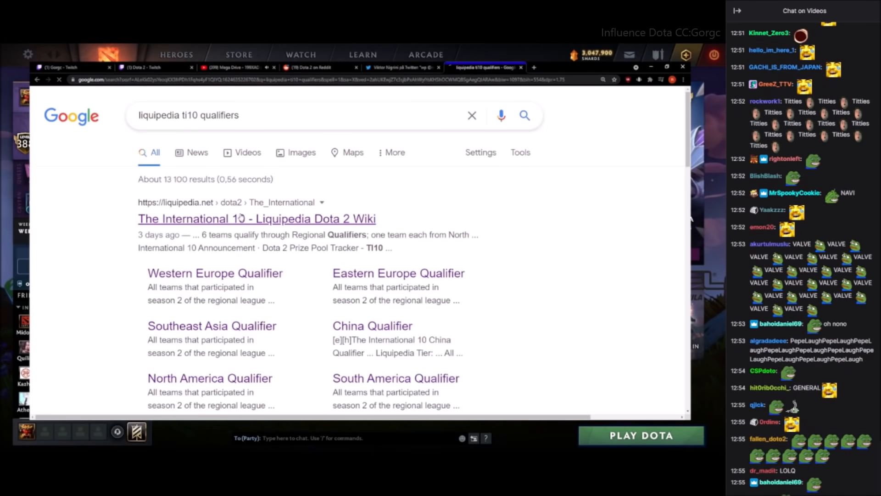
click(256, 218)
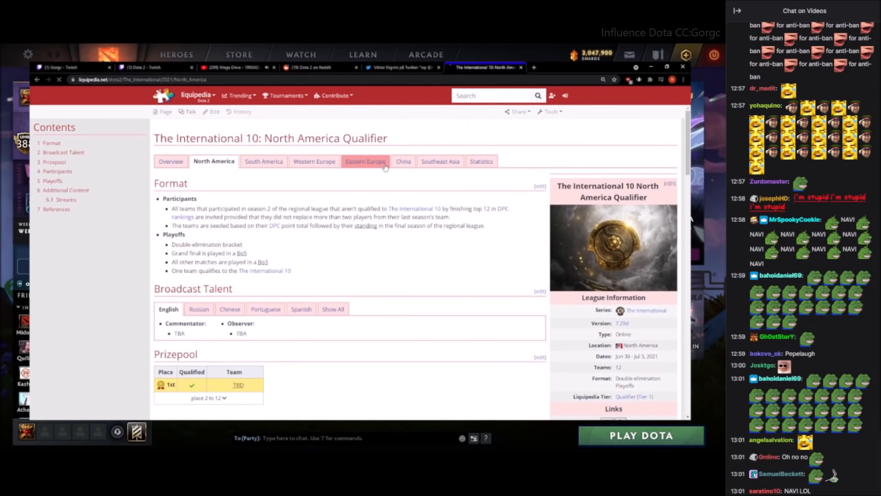
click(366, 161)
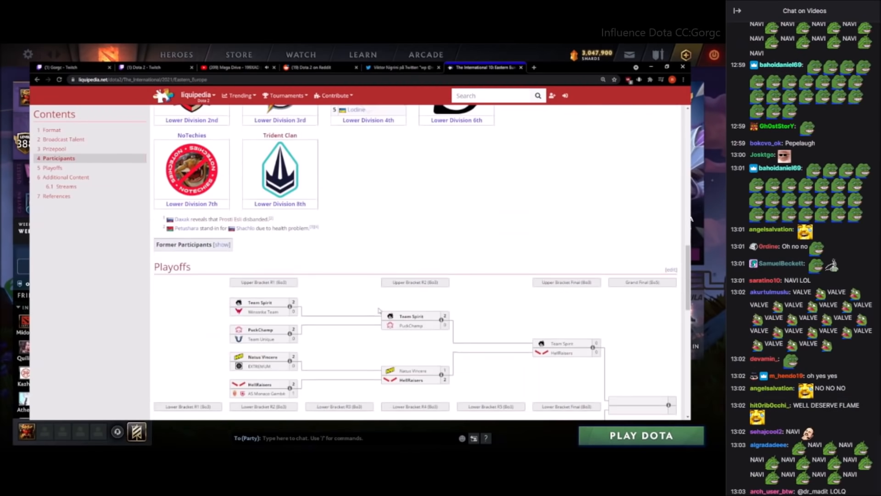
scroll(down, 3)
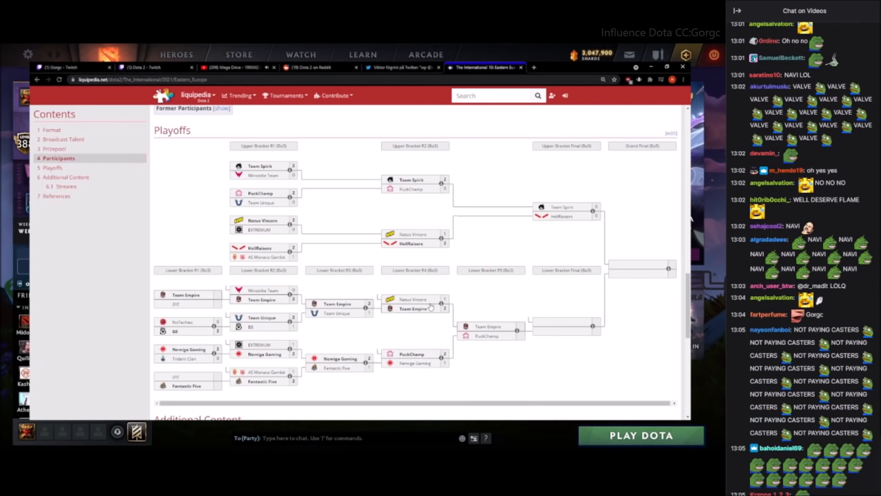
mouse_move(415, 303)
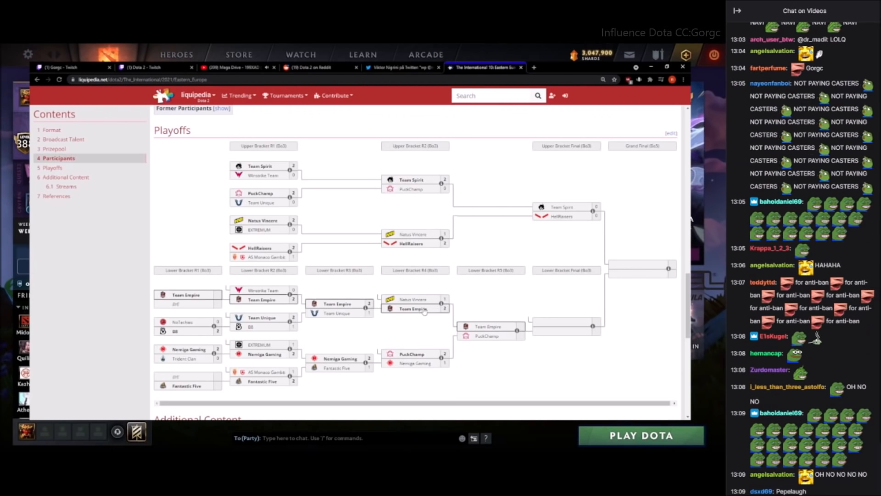
click(317, 67)
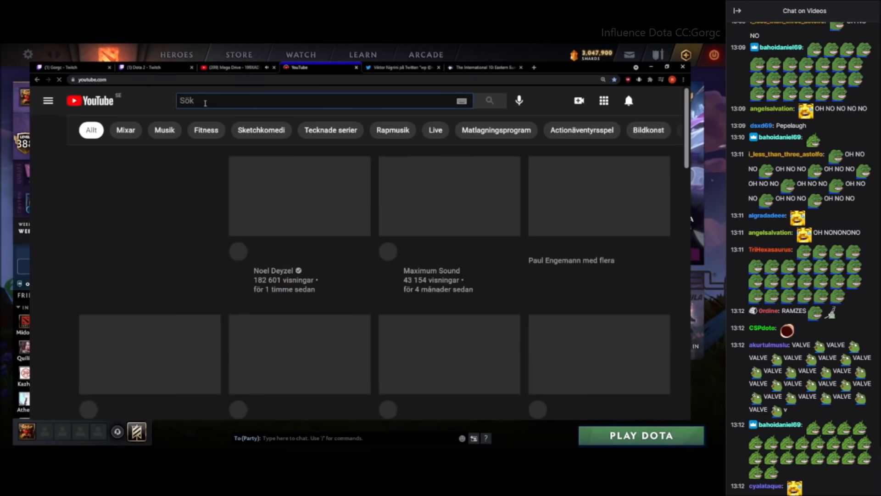
Search YouTube for 'pepelaugh sound', pause the laugh video, and return to Liquipedia
text(pepelaugh sound)
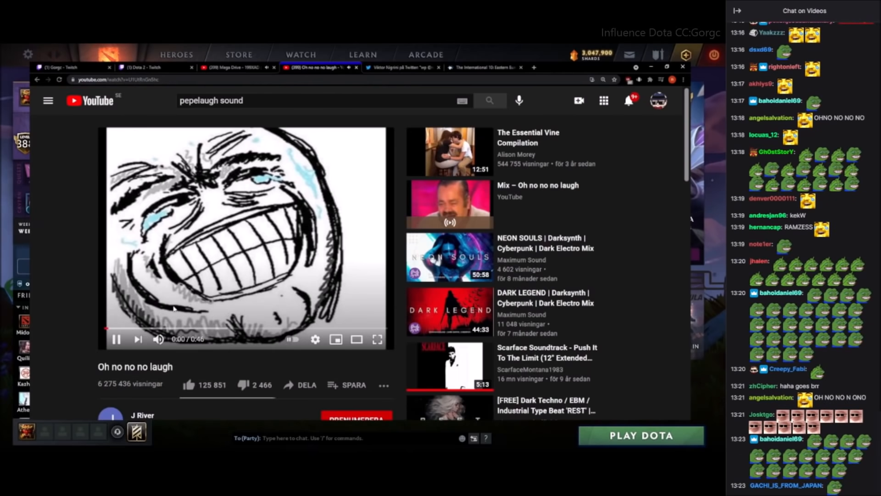
click(116, 339)
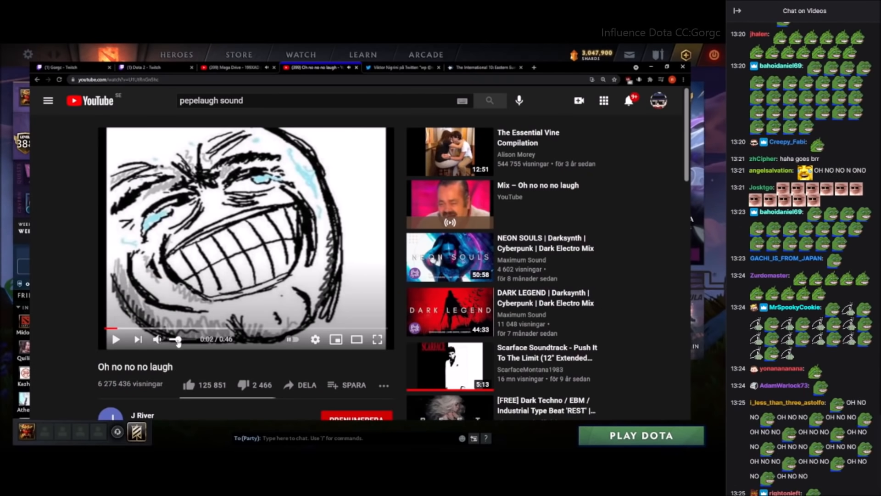
click(485, 68)
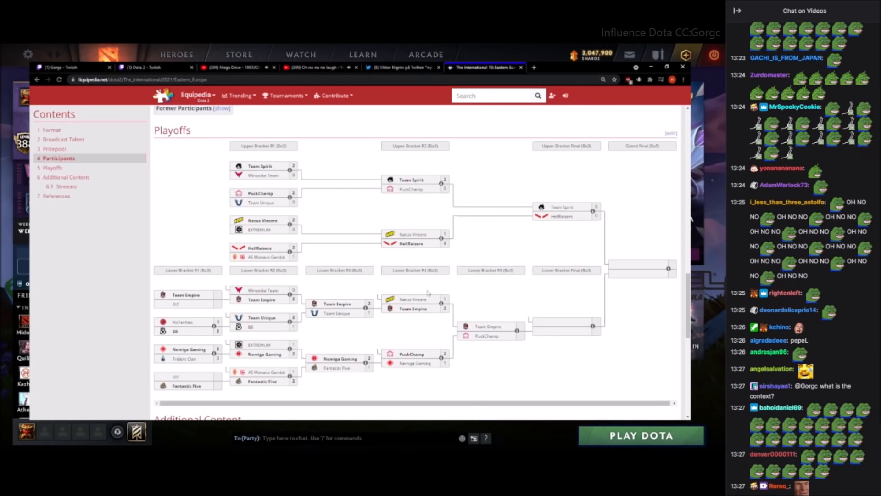
Glance at Viktor Nigrini's tweet and the laugh video, returning each time to the qualifier page
scroll(down, 3)
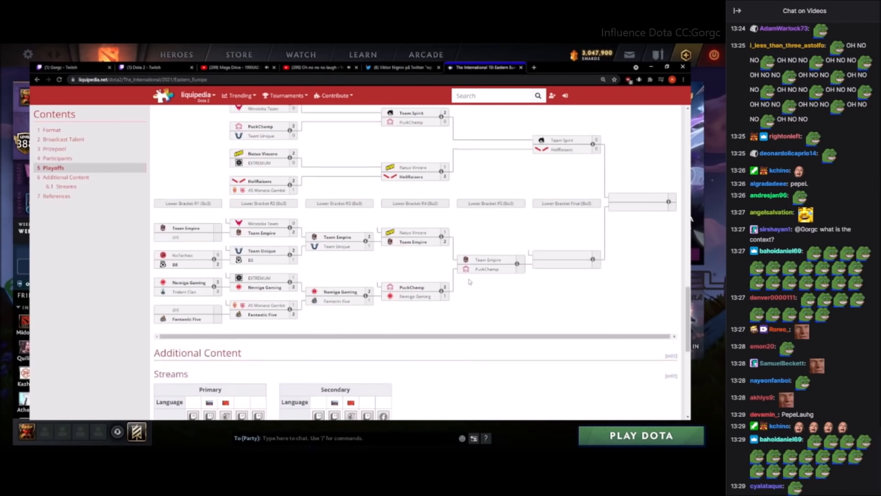
scroll(up, 3)
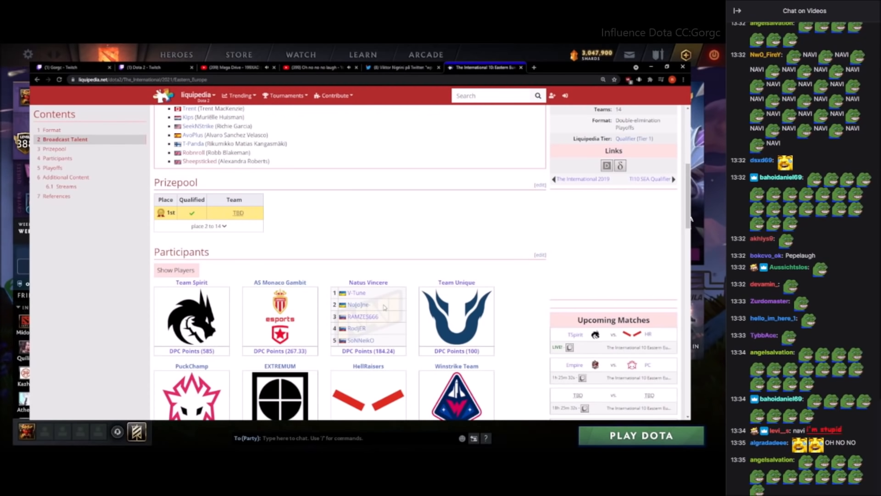
click(402, 67)
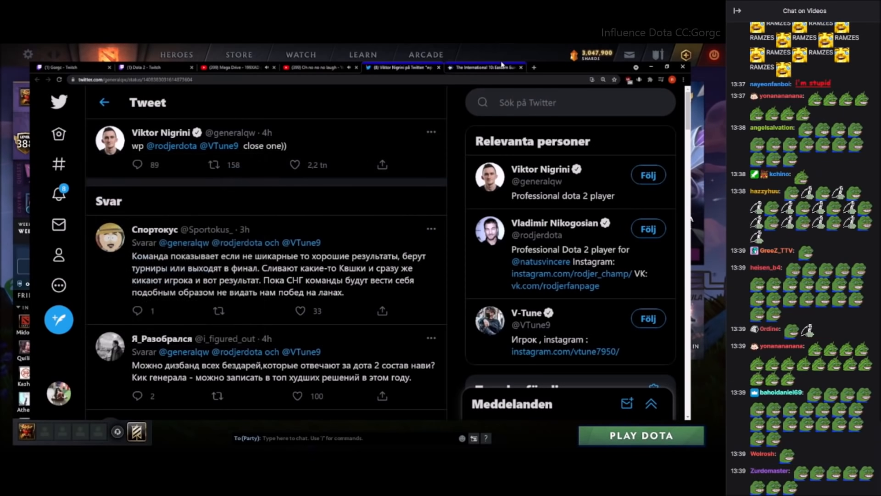
click(484, 67)
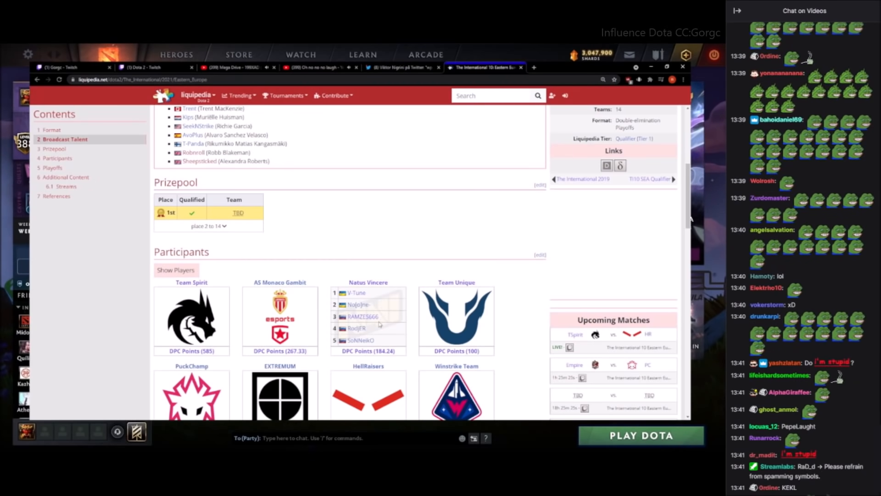
click(315, 67)
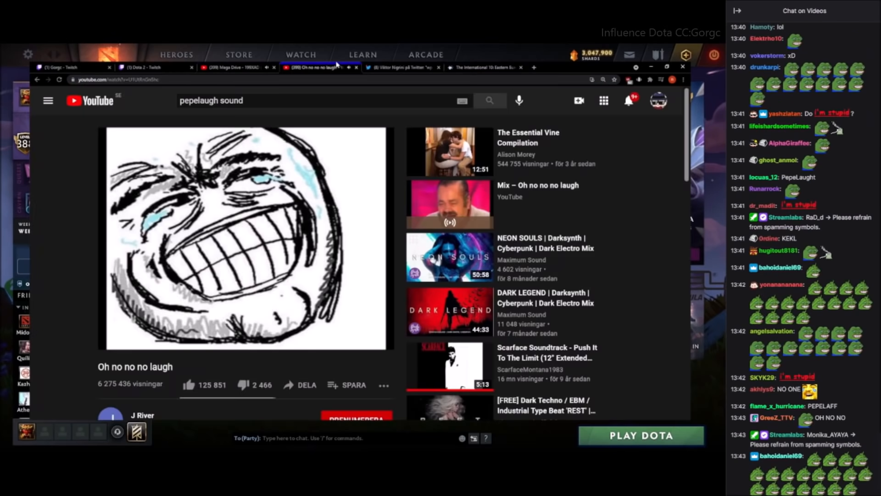
click(483, 68)
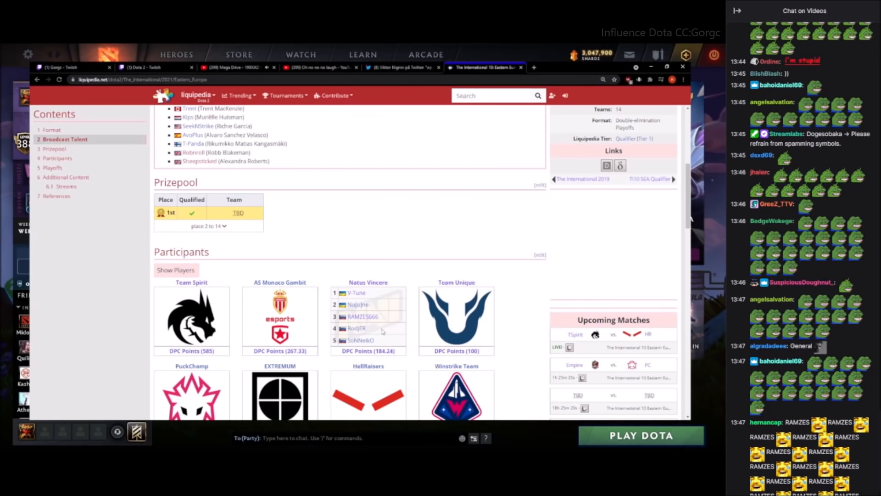
Scroll the Eastern Europe qualifier page past Participants down to the Playoffs bracket
scroll(down, 3)
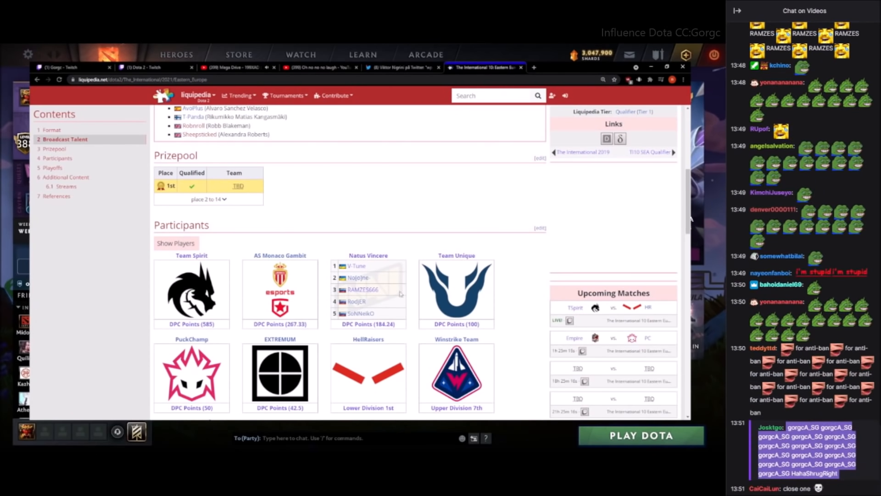
scroll(down, 3)
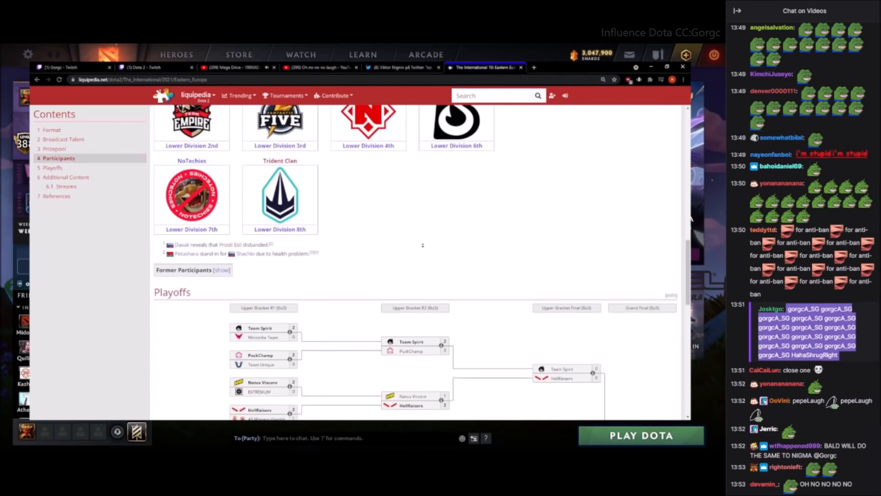
scroll(down, 3)
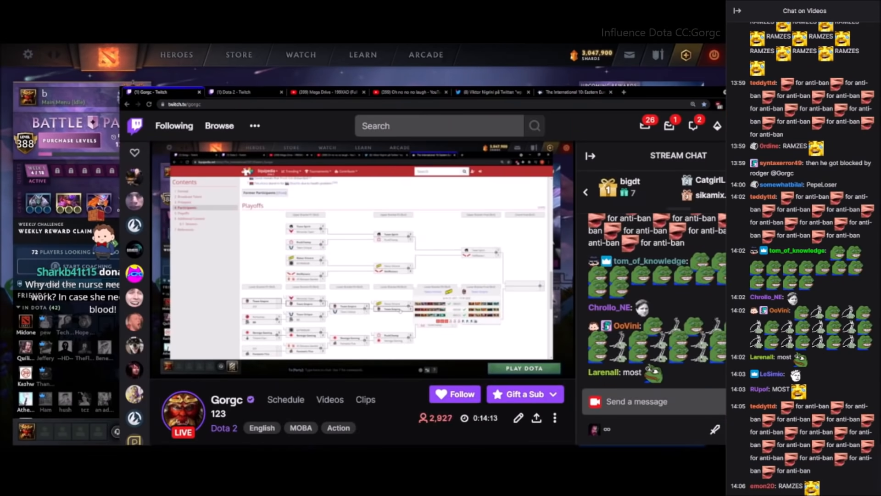
Switch between Viktor Nigrini's 'close one' tweet and the qualifier page, ending on Liquipedia
click(489, 92)
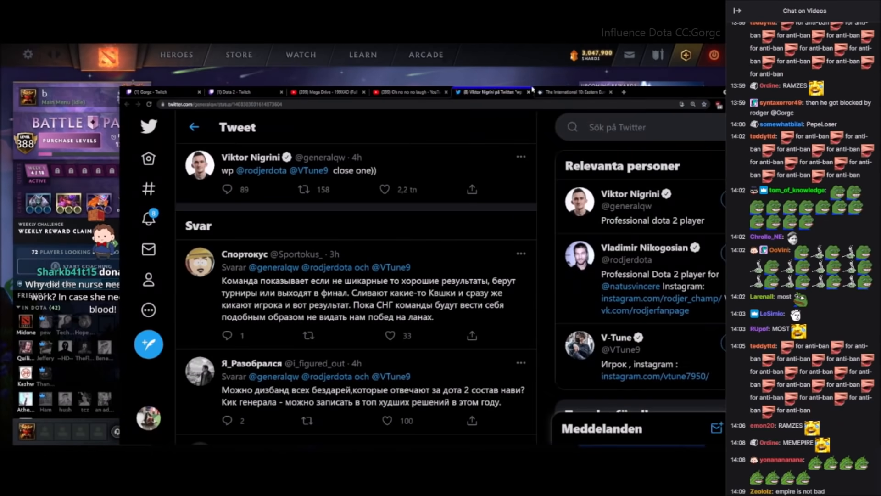
click(573, 92)
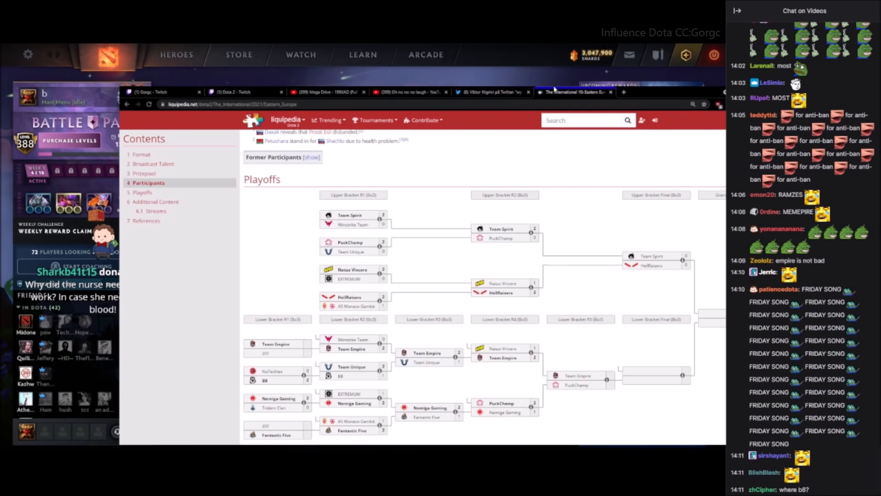
click(491, 92)
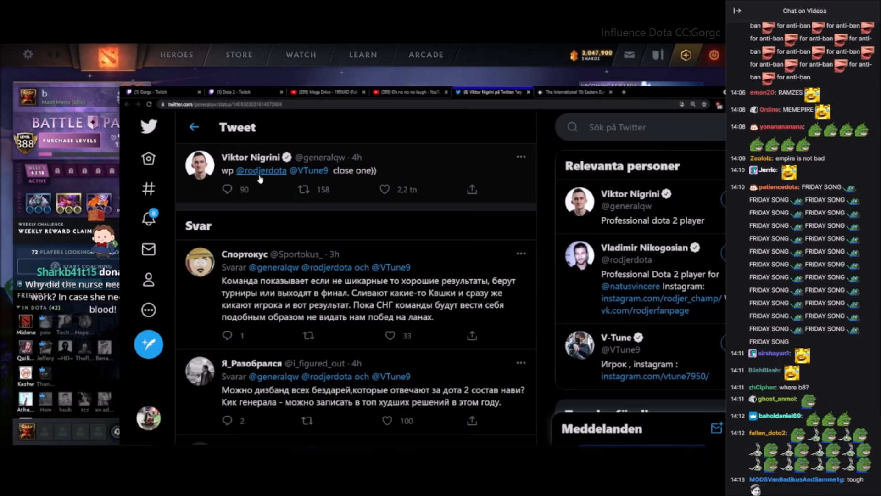
mouse_move(261, 170)
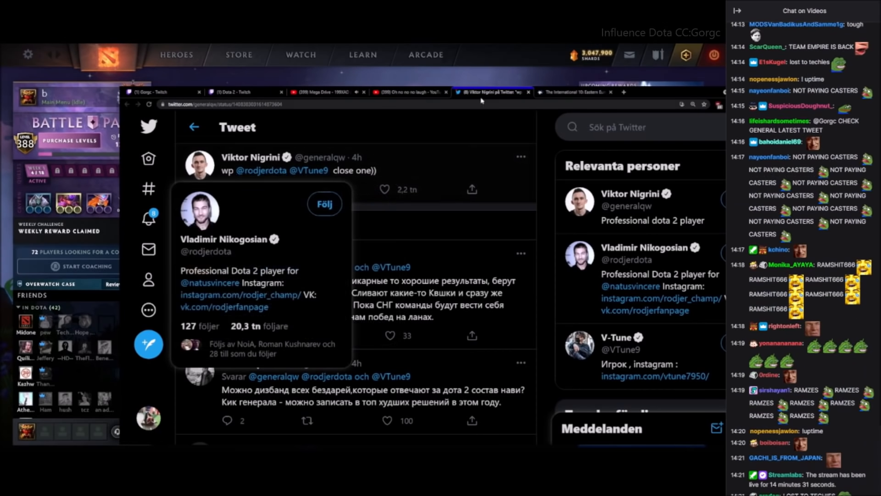
click(571, 92)
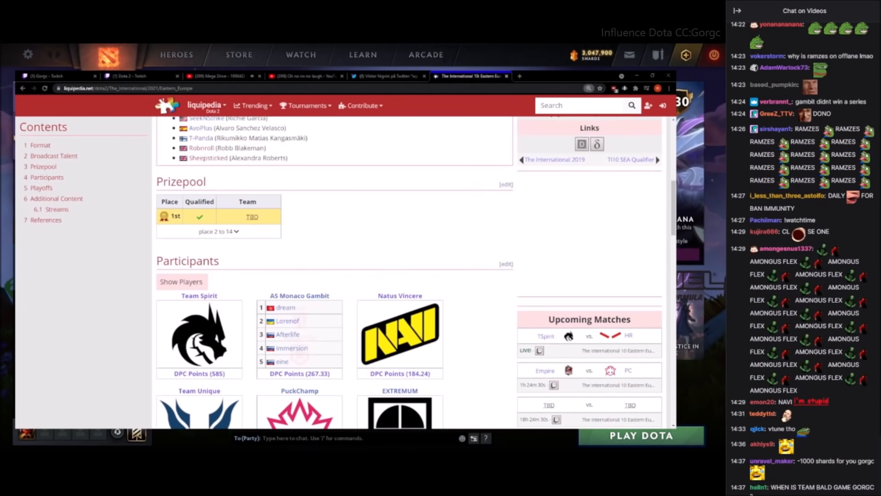
Glance at Nigrini's tweet again, return to Liquipedia, then switch to the r/DotA2 feed
scroll(down, 3)
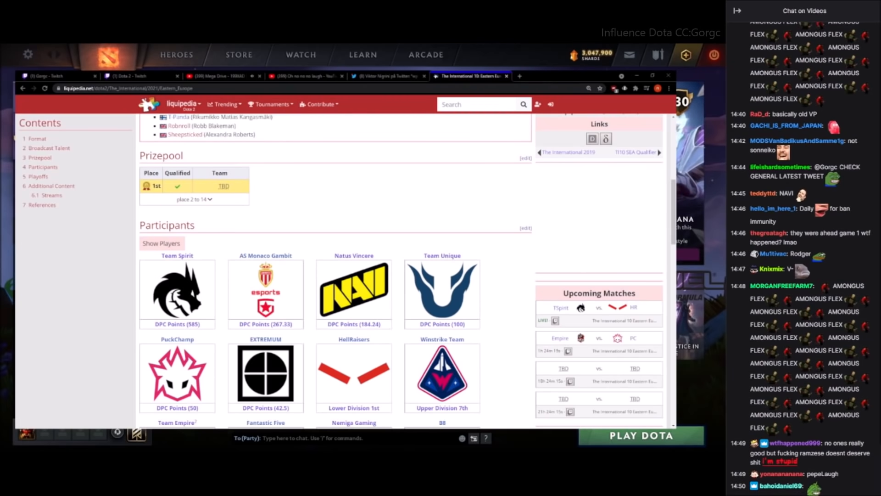
click(388, 76)
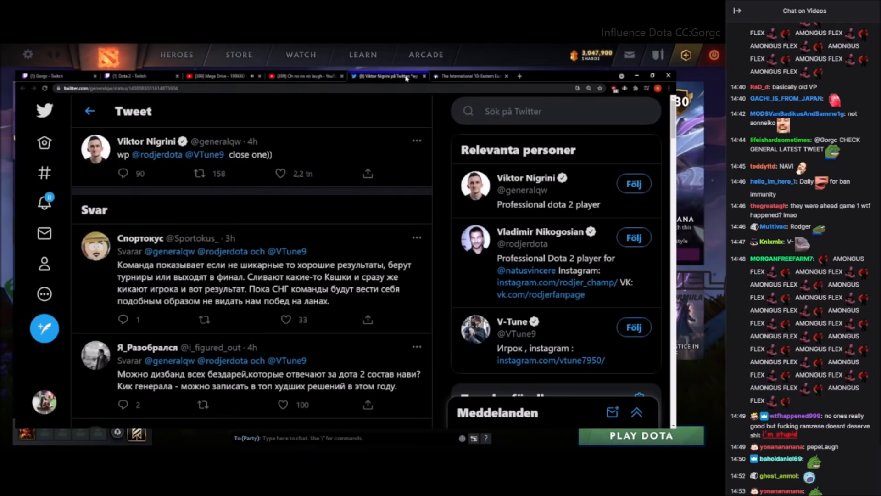
click(469, 76)
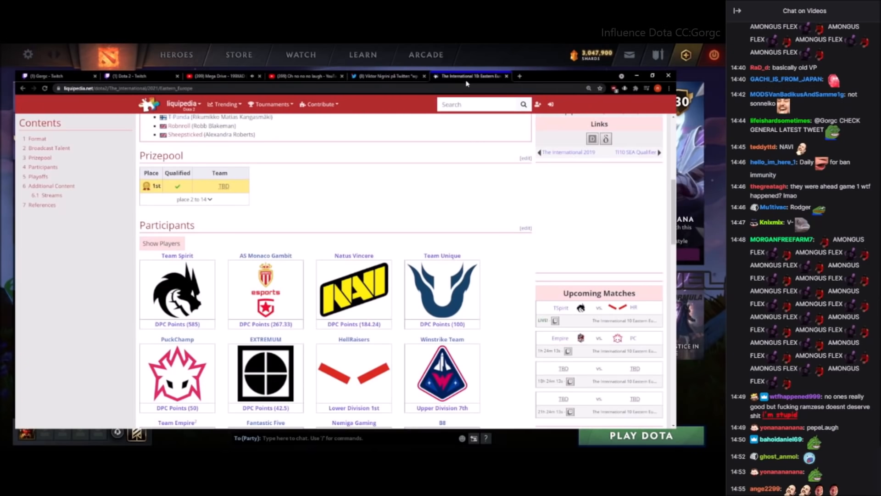
click(386, 76)
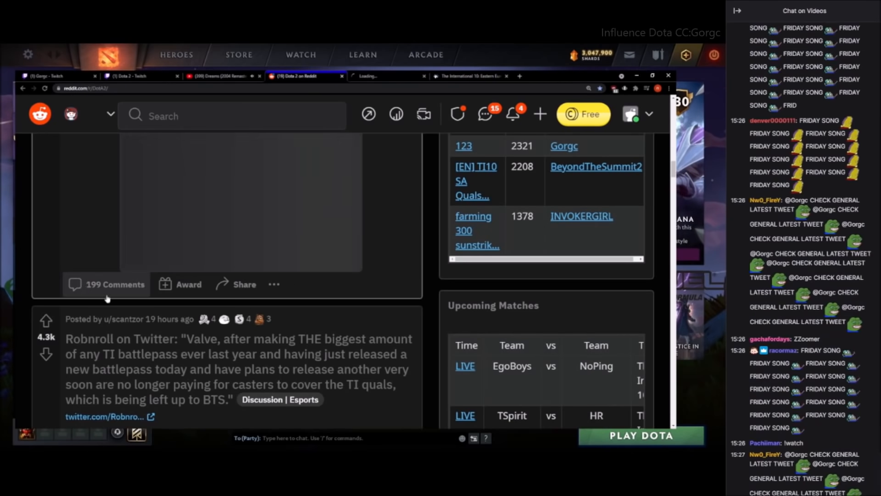
Open the r/DotA2 thread on Na'Vi's qualifier losses and scroll through its comments
click(385, 76)
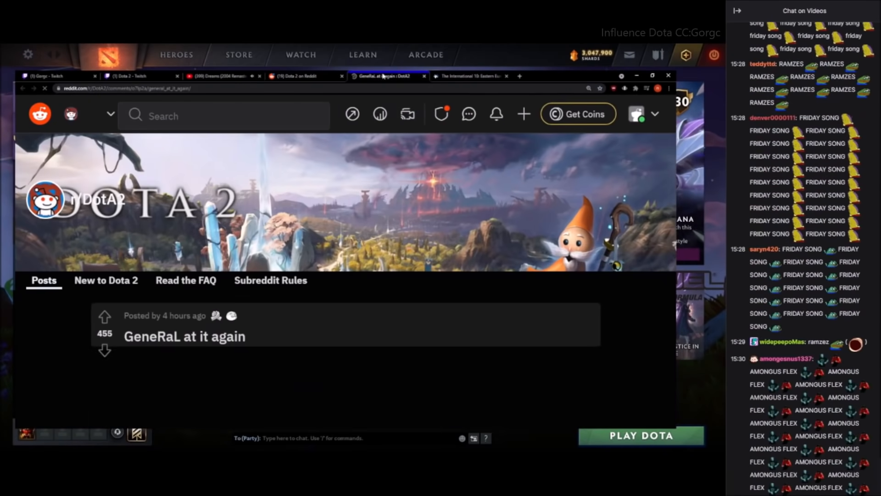
scroll(down, 3)
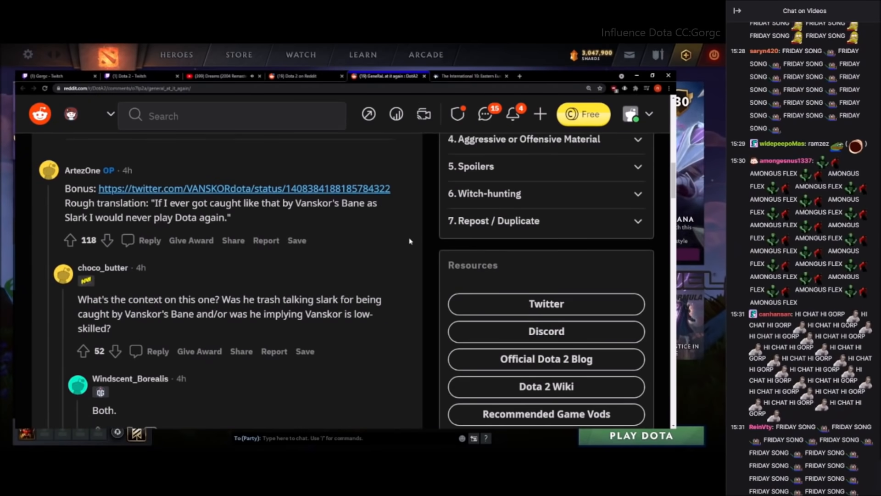
double_click(225, 203)
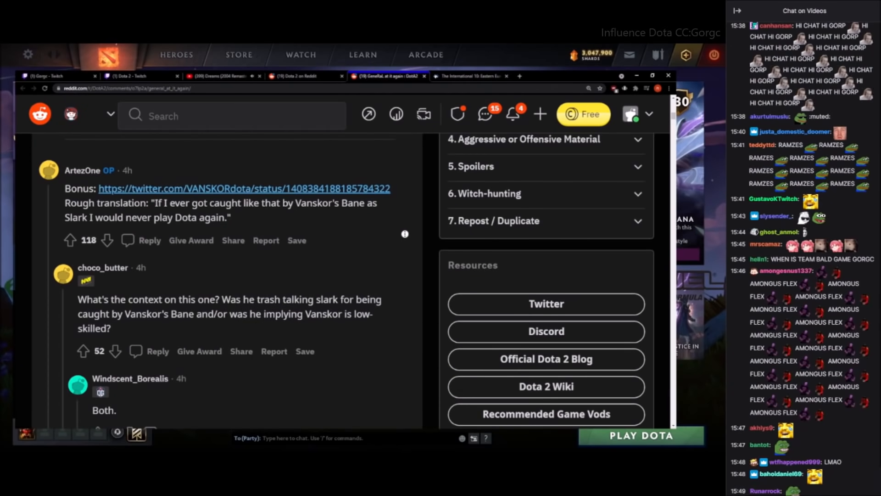
scroll(down, 3)
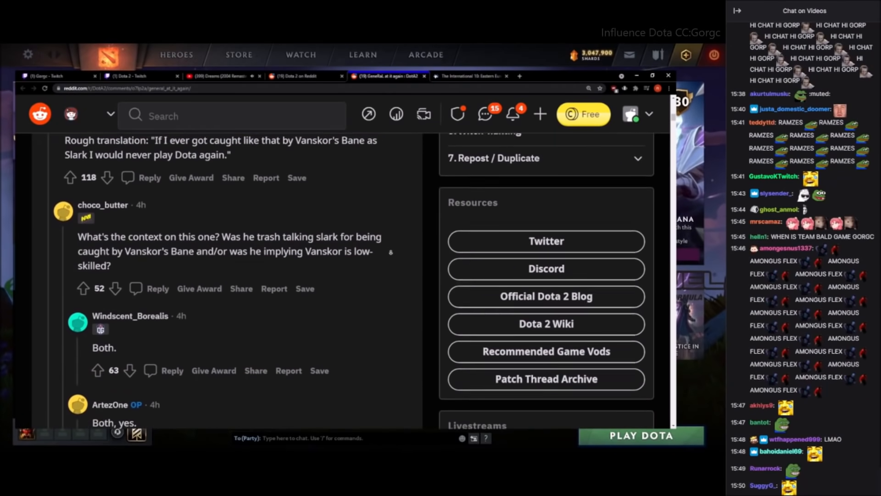
scroll(down, 3)
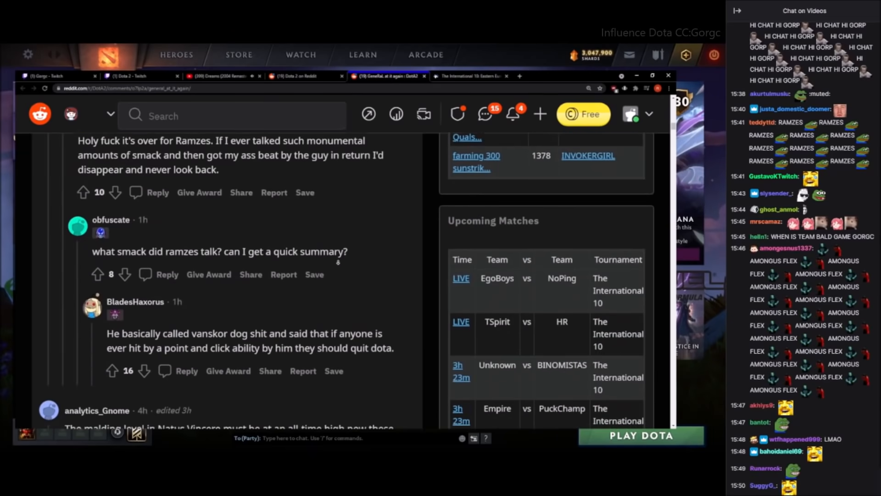
scroll(down, 3)
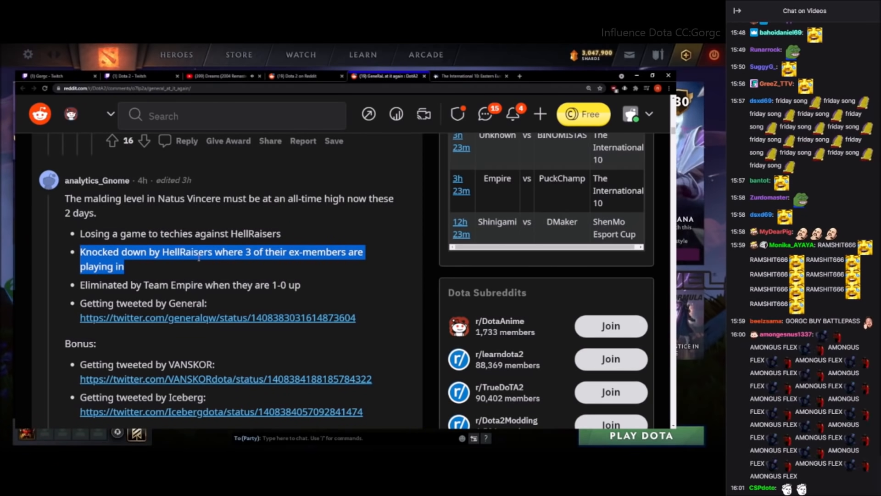
Highlight the Team Empire elimination line and open the last linked tweet under Bonus
double_click(187, 285)
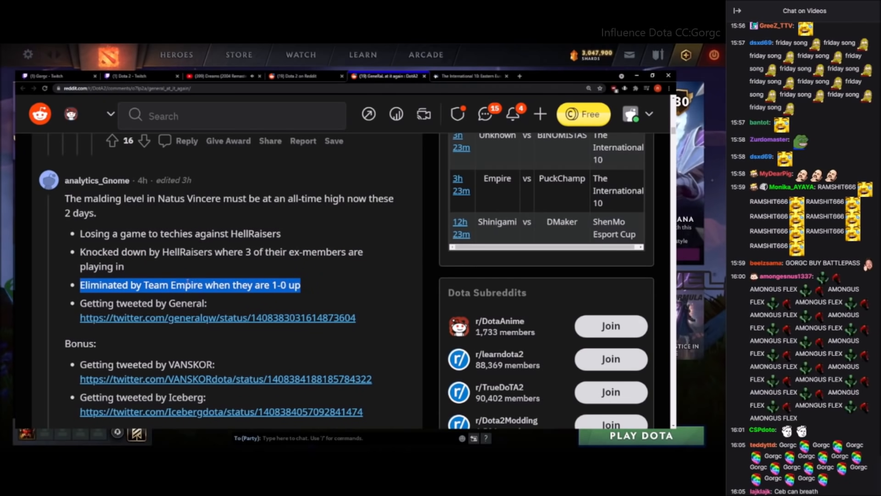
scroll(down, 3)
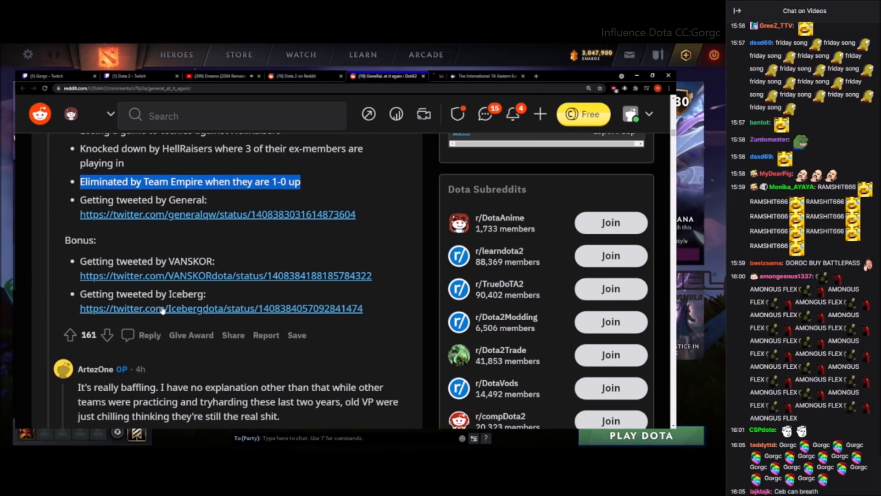
click(220, 308)
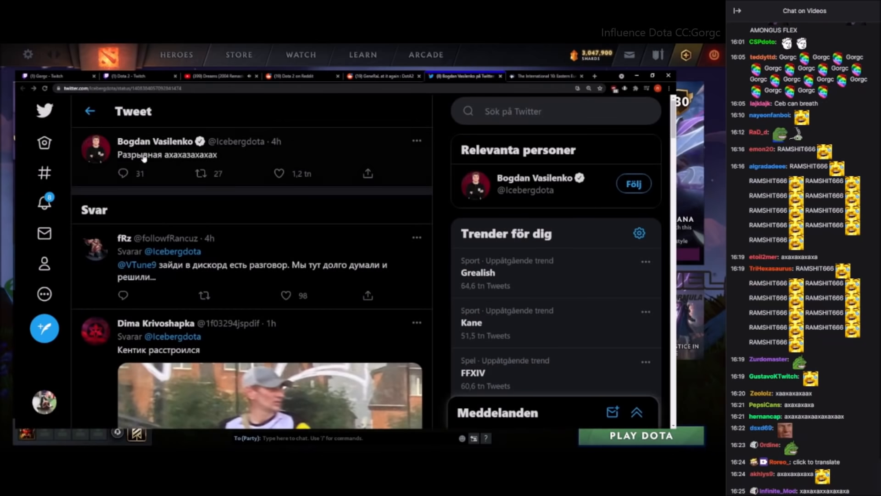
click(152, 141)
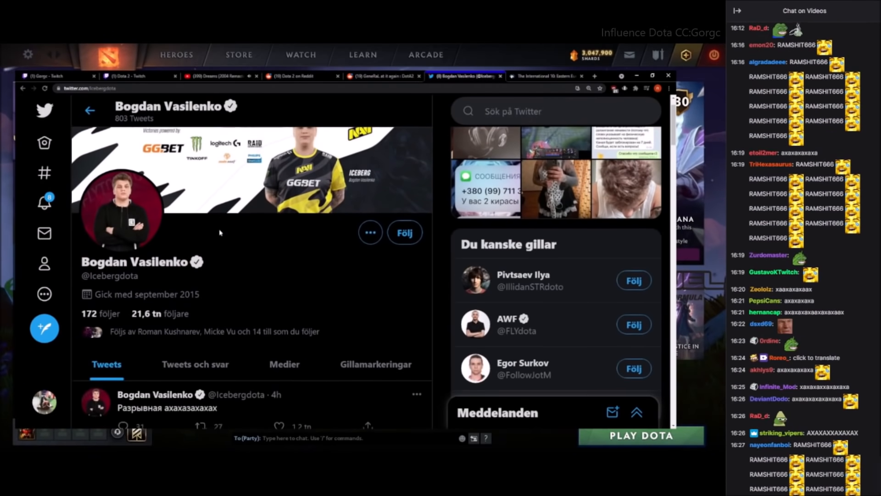
scroll(down, 3)
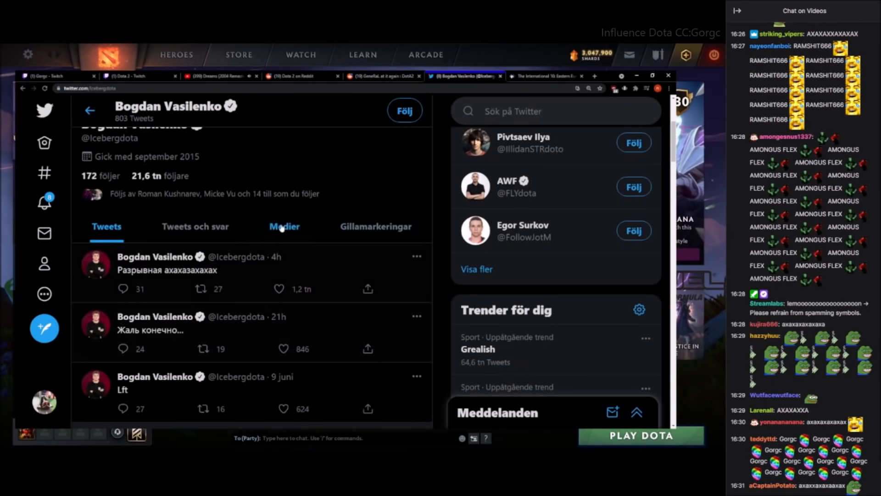
click(303, 76)
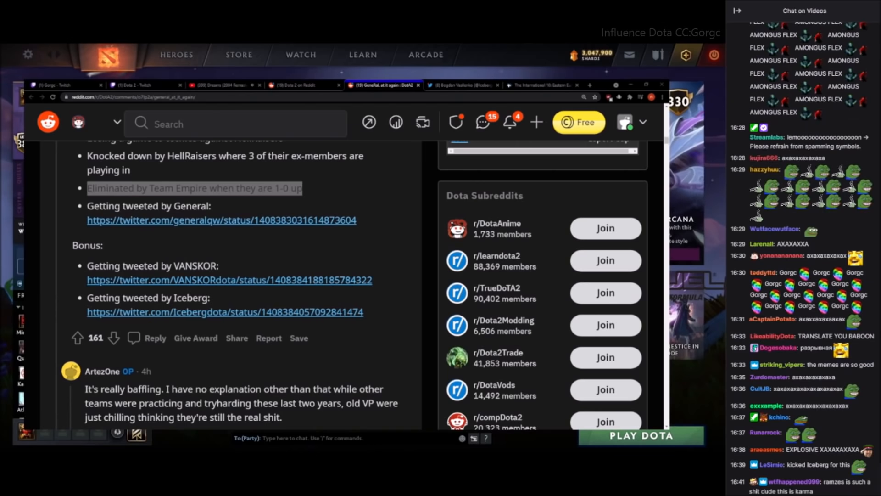
Hop to Twitch's Dota 2 directory and back, then scroll to replies translating Iceberg's tweet
click(62, 85)
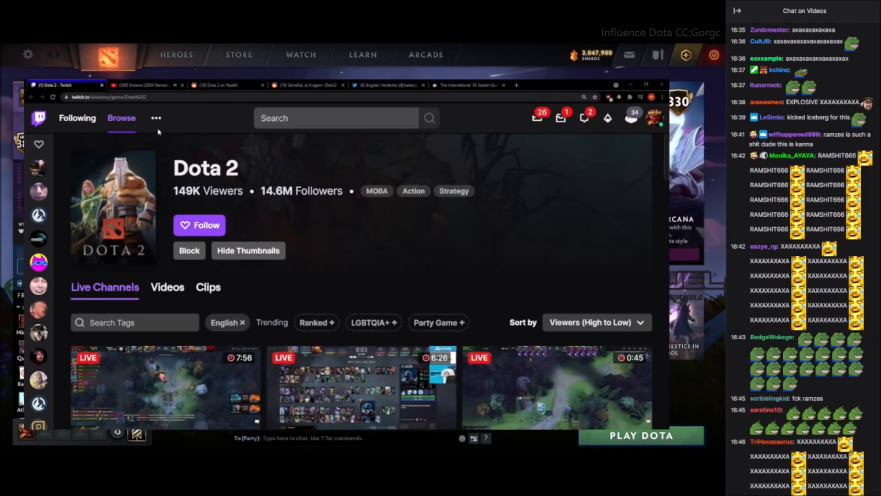
click(385, 85)
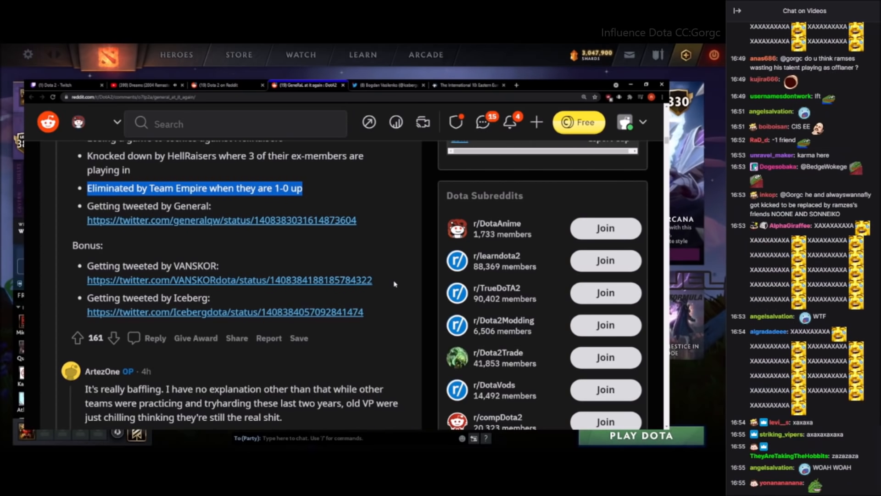
scroll(down, 3)
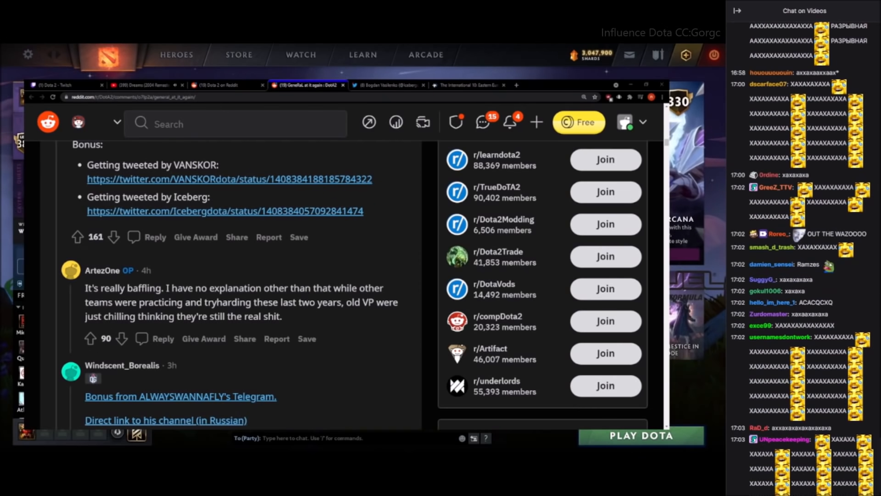
scroll(down, 3)
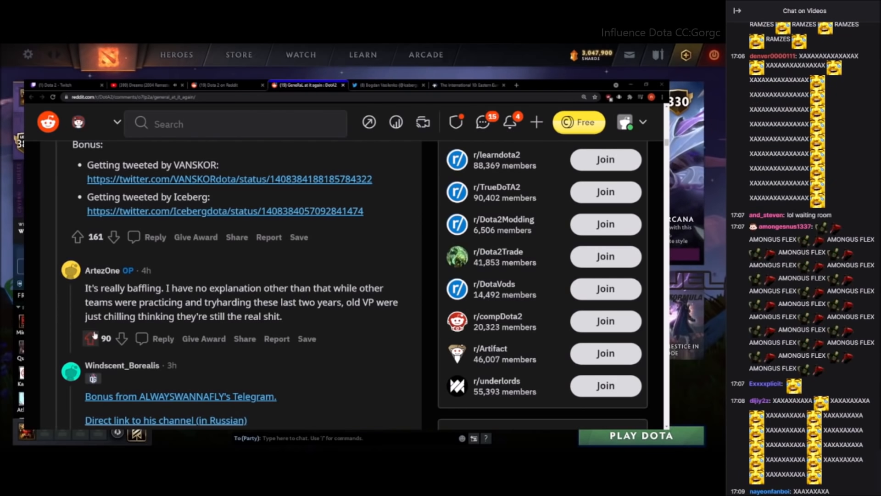
scroll(down, 3)
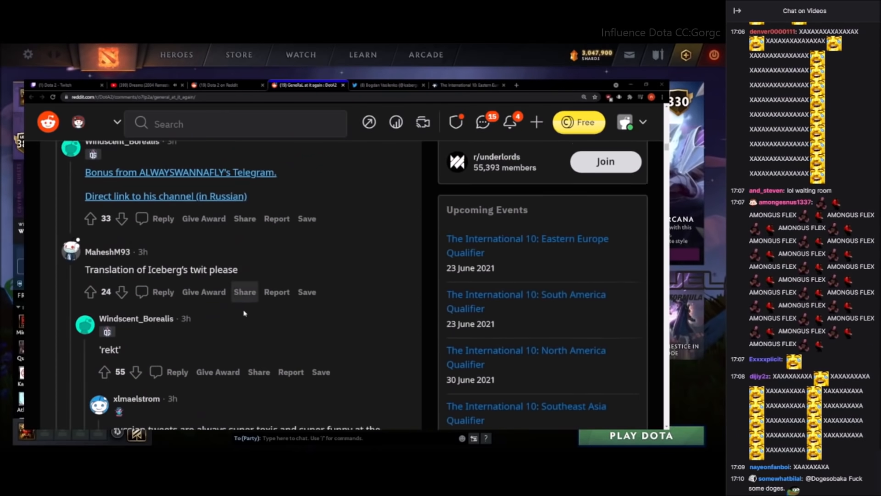
scroll(down, 3)
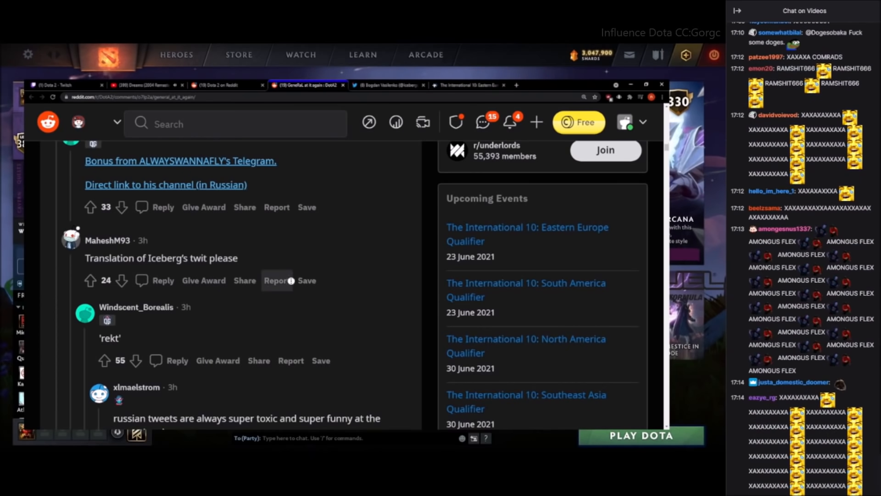
scroll(down, 3)
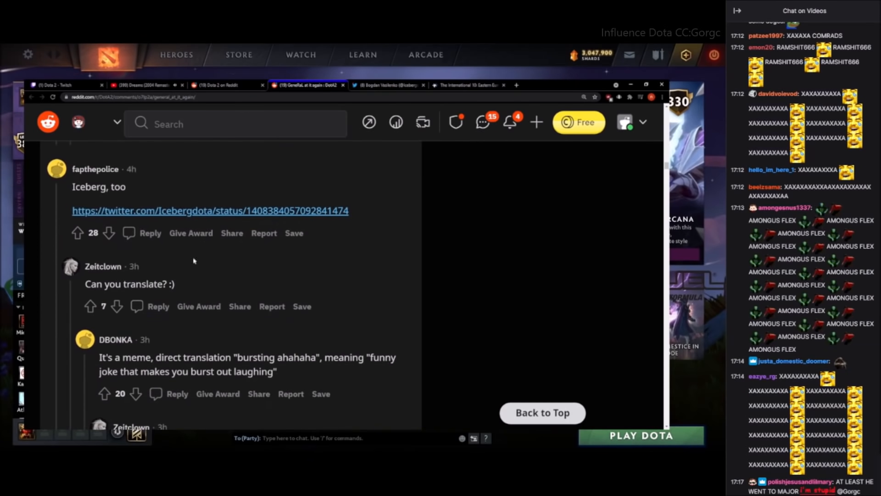
Scroll through comments about Na'Vi kicking General, highlighting 'they' in one comment
scroll(down, 3)
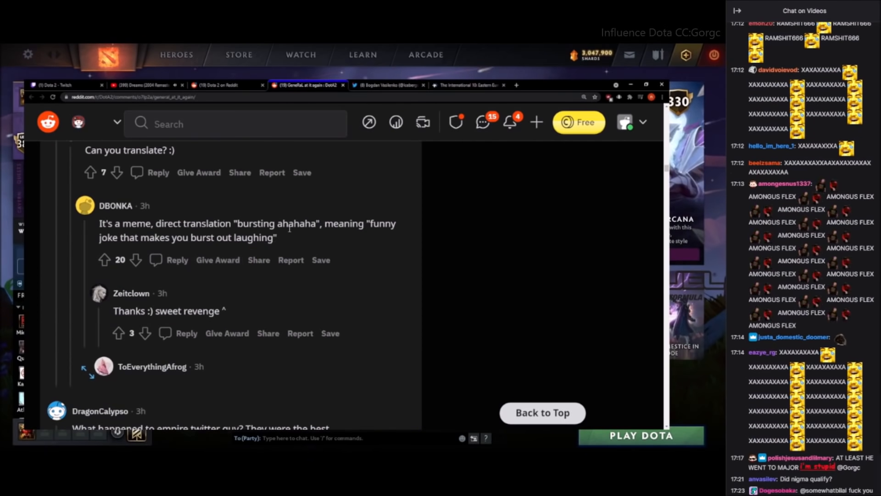
scroll(down, 3)
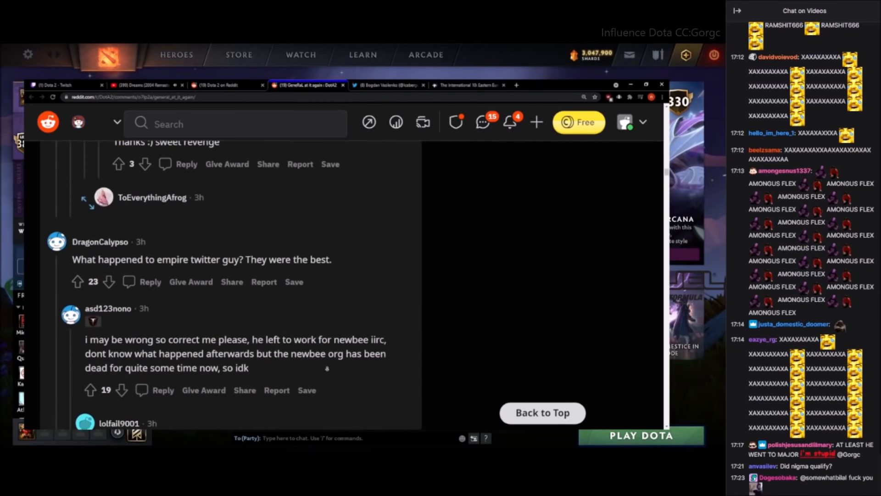
scroll(down, 3)
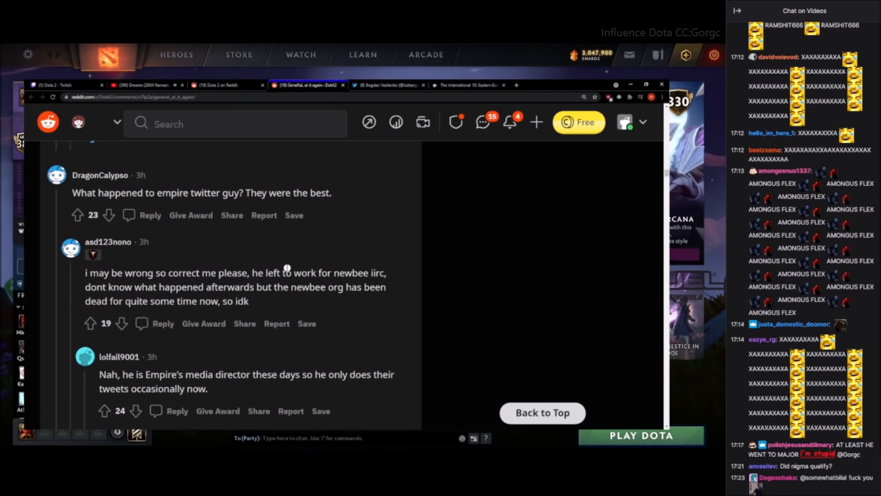
scroll(down, 3)
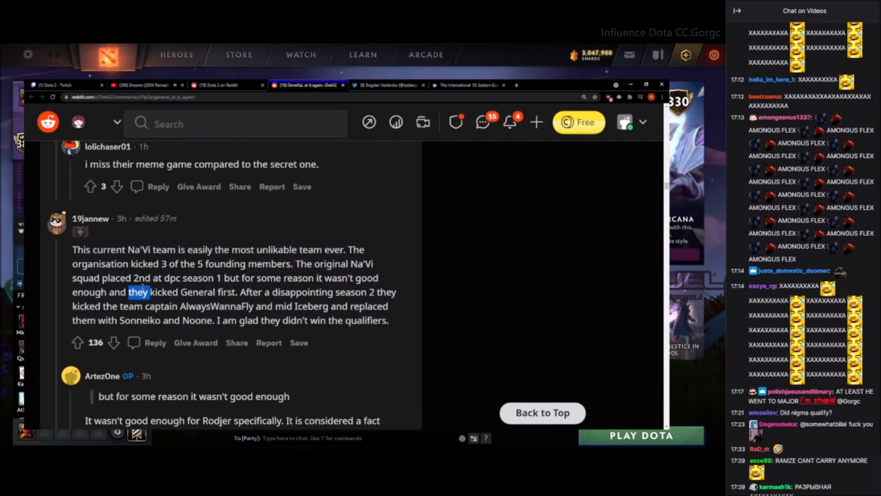
drag(72, 249, 388, 321)
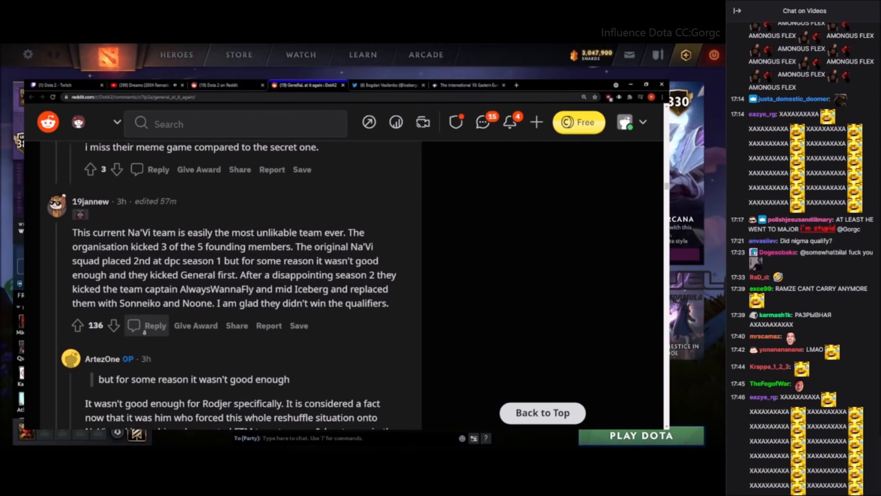
Keep scrolling to replies praising Virtus Pro for committing to its young roster
scroll(down, 3)
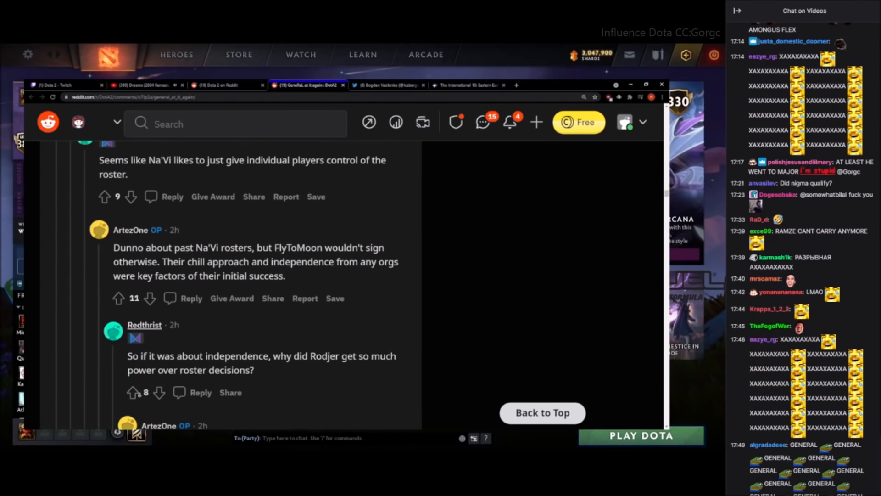
scroll(down, 3)
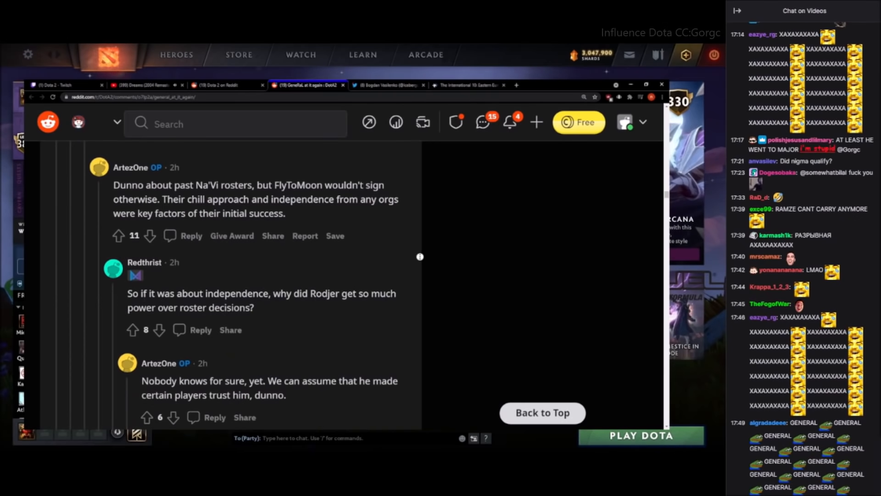
scroll(down, 3)
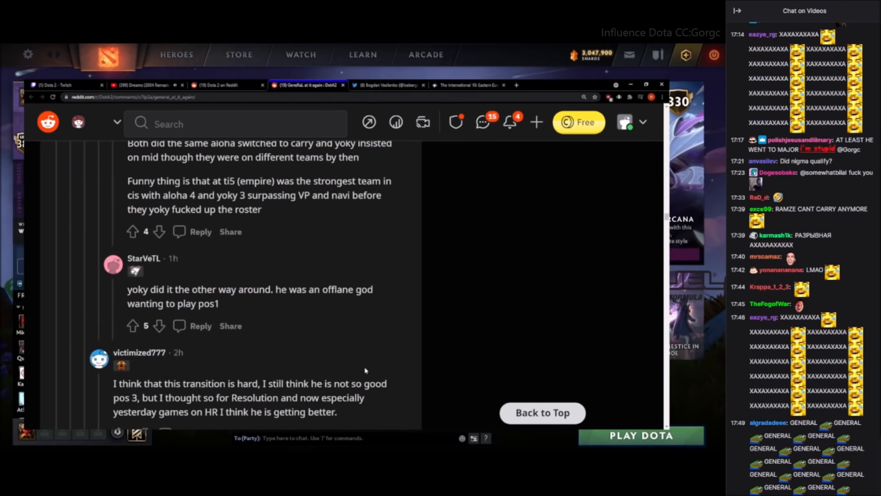
scroll(down, 3)
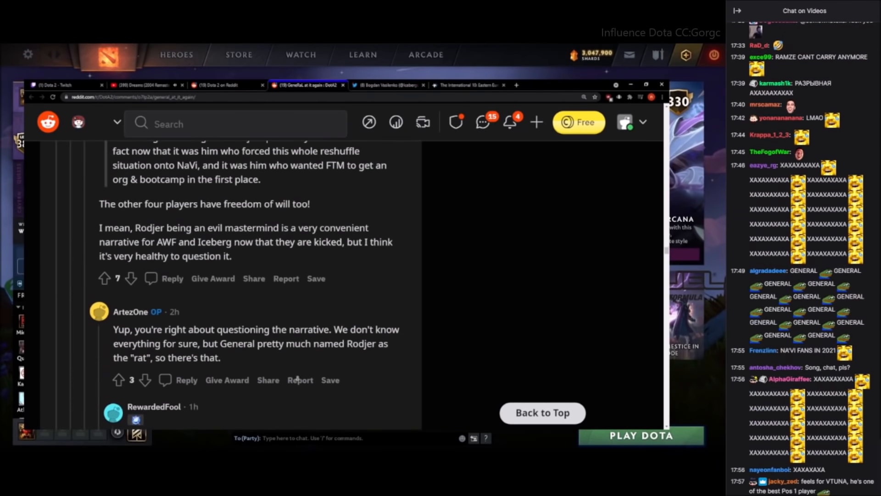
scroll(down, 3)
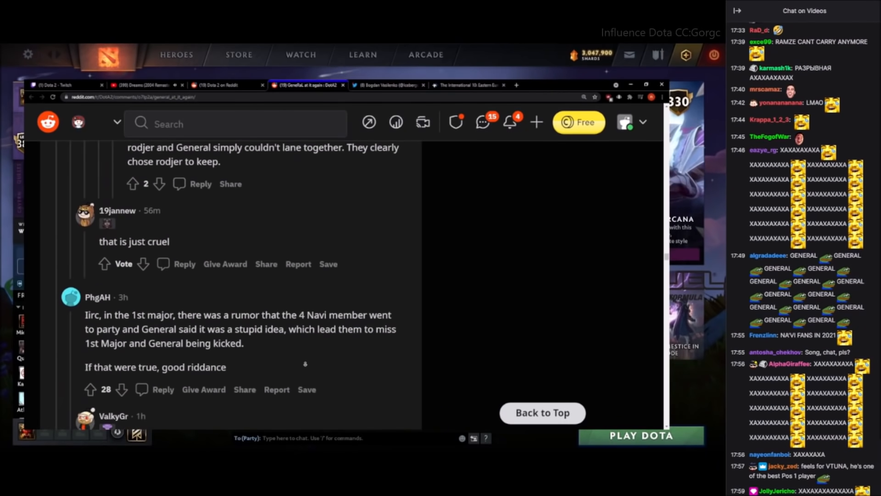
scroll(down, 3)
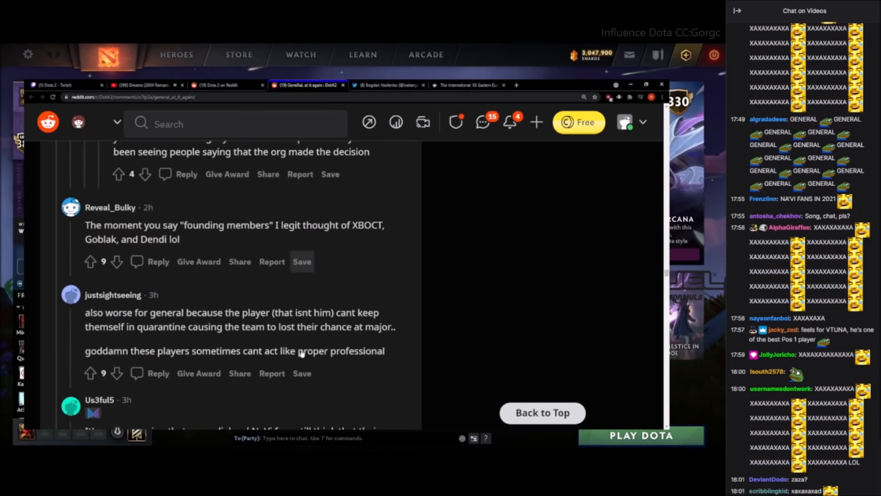
scroll(down, 3)
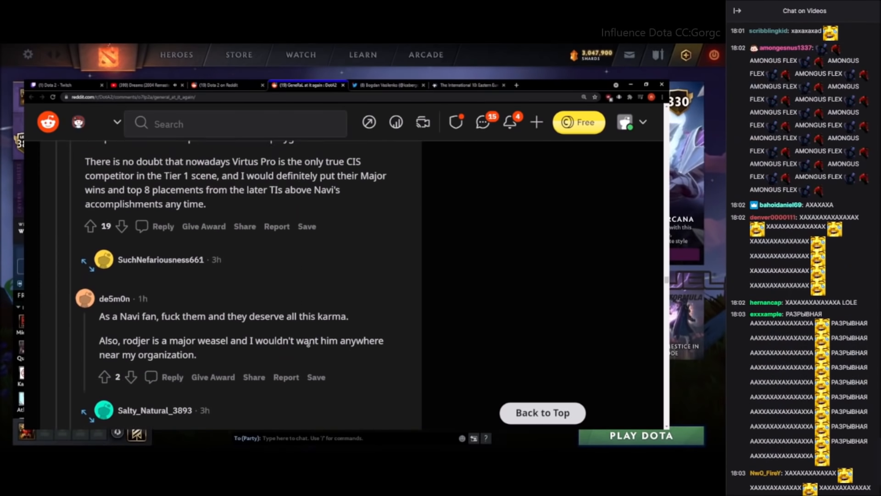
scroll(down, 3)
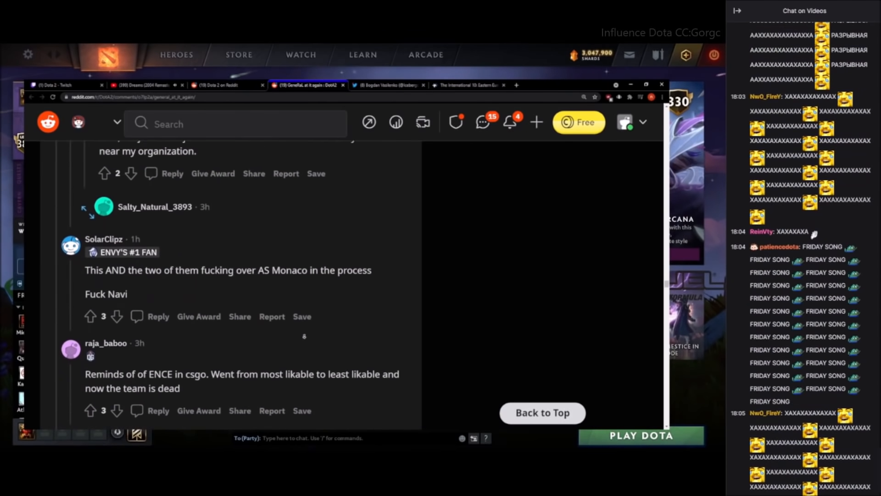
scroll(down, 3)
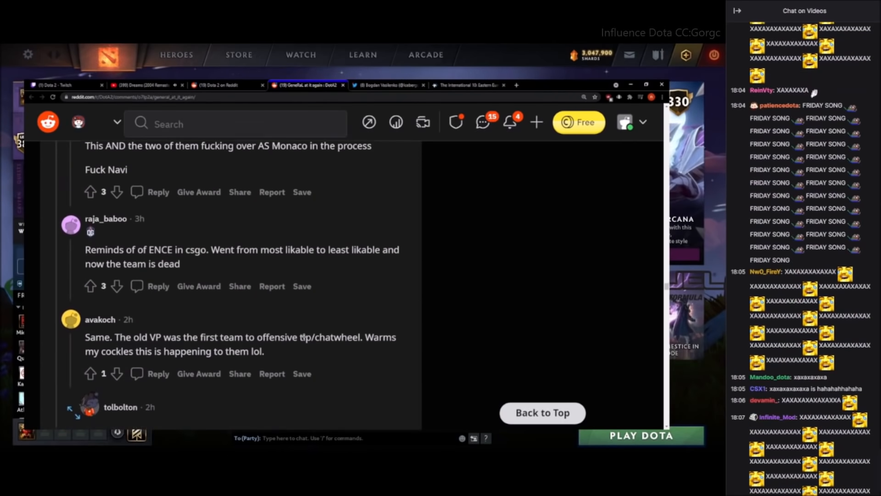
scroll(down, 3)
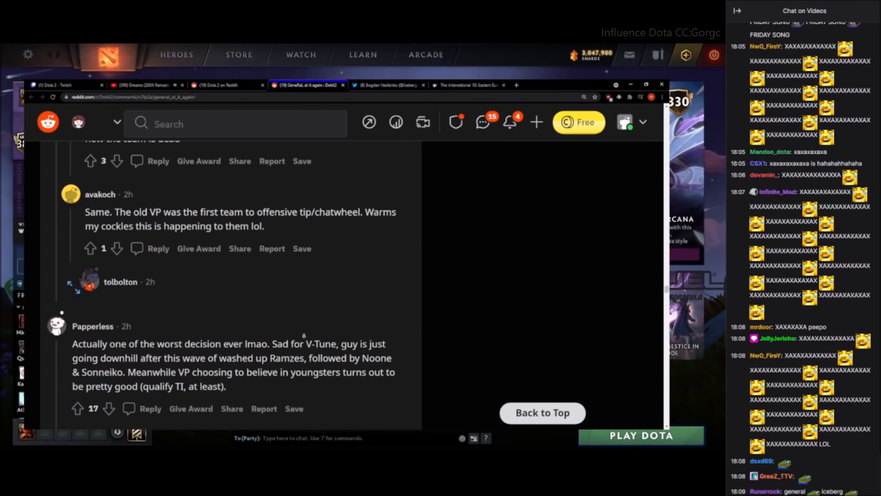
scroll(down, 3)
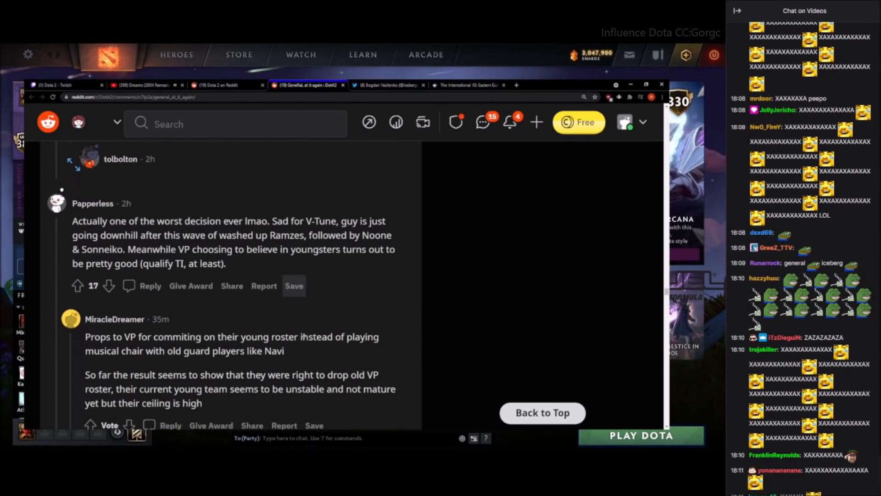
scroll(down, 3)
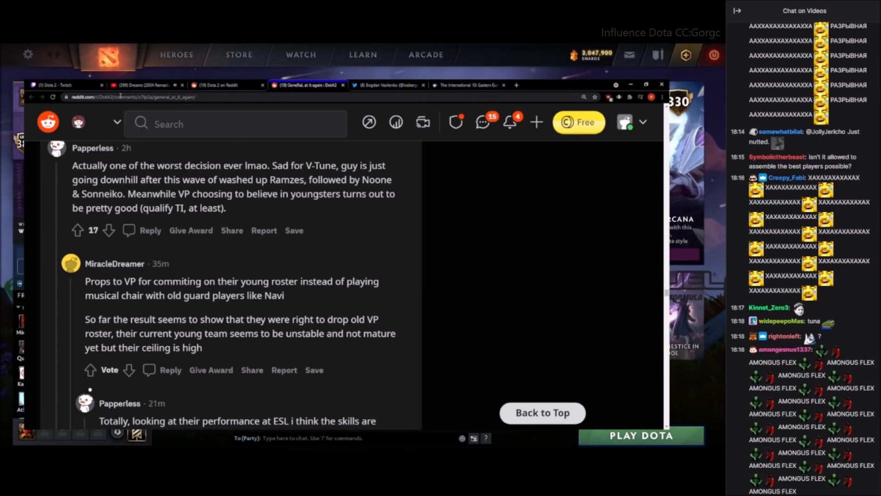
Switch to the Fleetwood Mac 'Dreams (2004 Remaster)' tab and adjust its volume
click(141, 84)
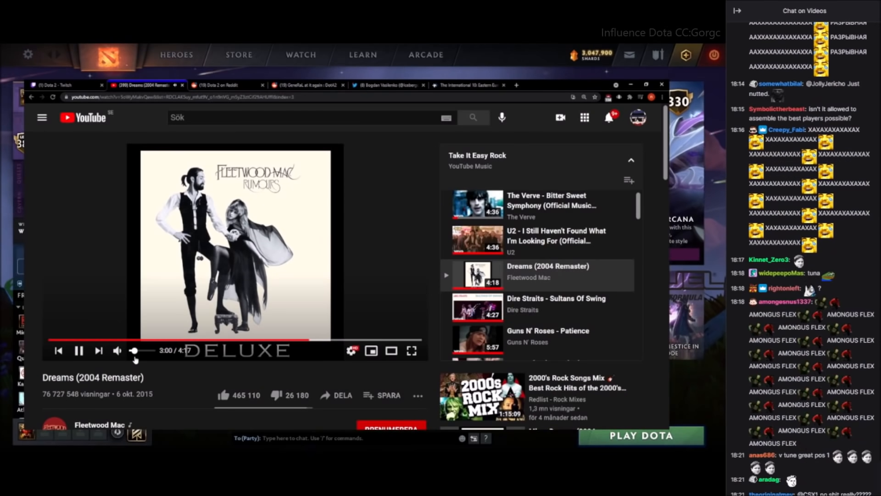
click(225, 85)
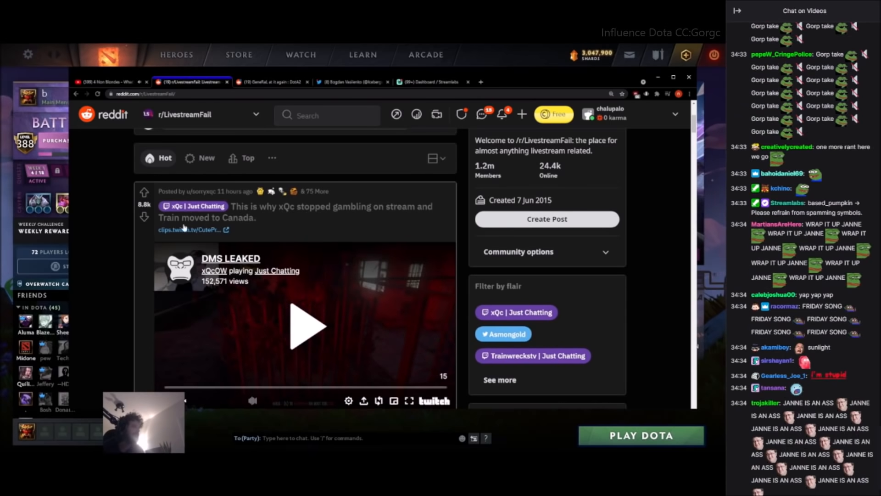
Read the xQc gambling post's comments, highlighting the line about researching another site
scroll(down, 3)
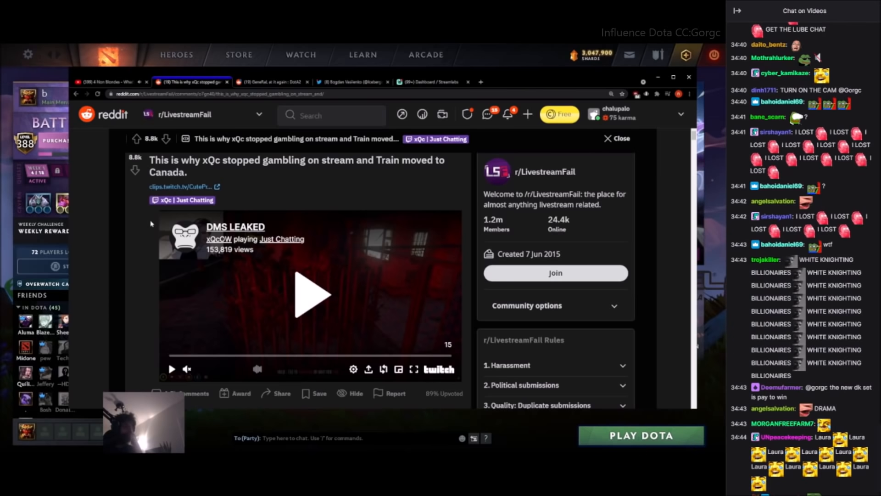
scroll(down, 3)
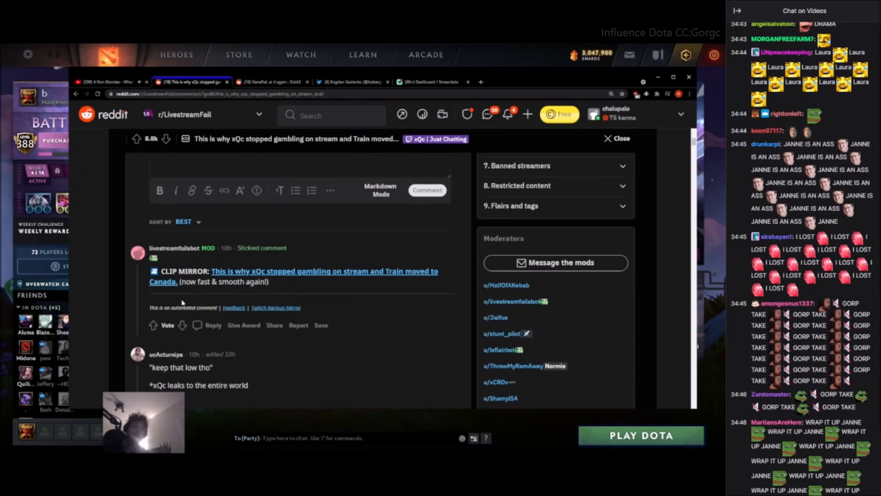
scroll(down, 3)
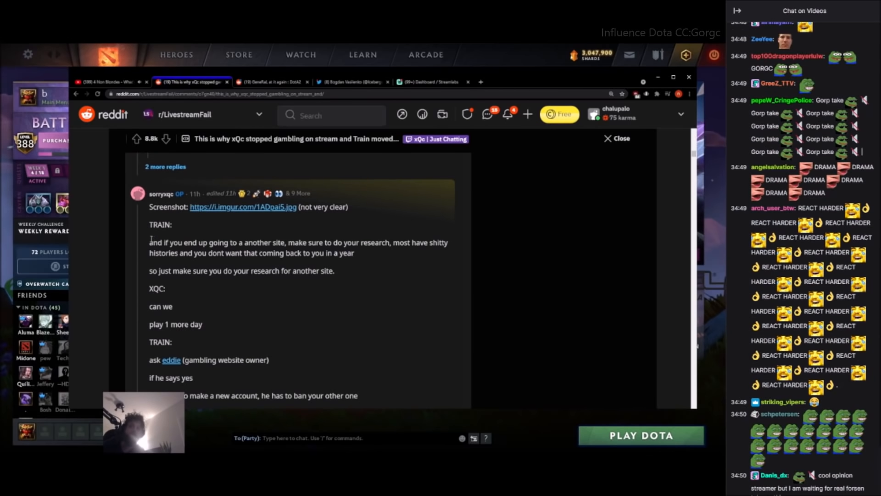
drag(150, 242, 405, 242)
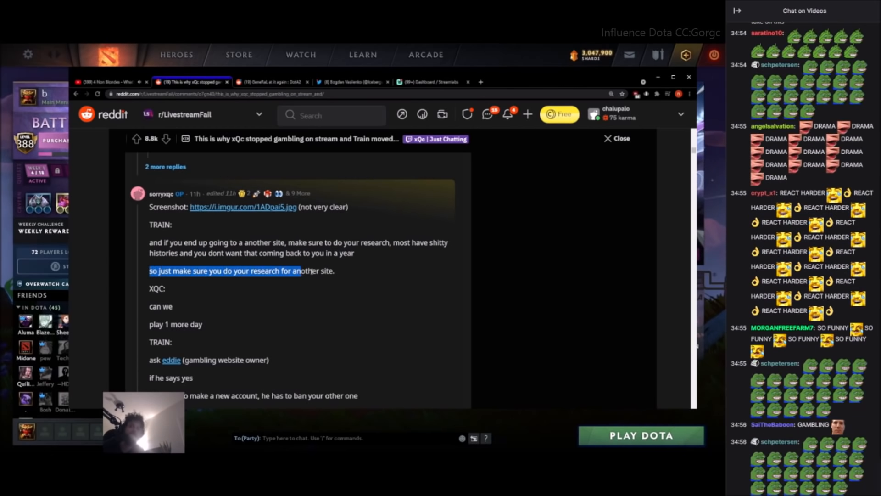
scroll(down, 3)
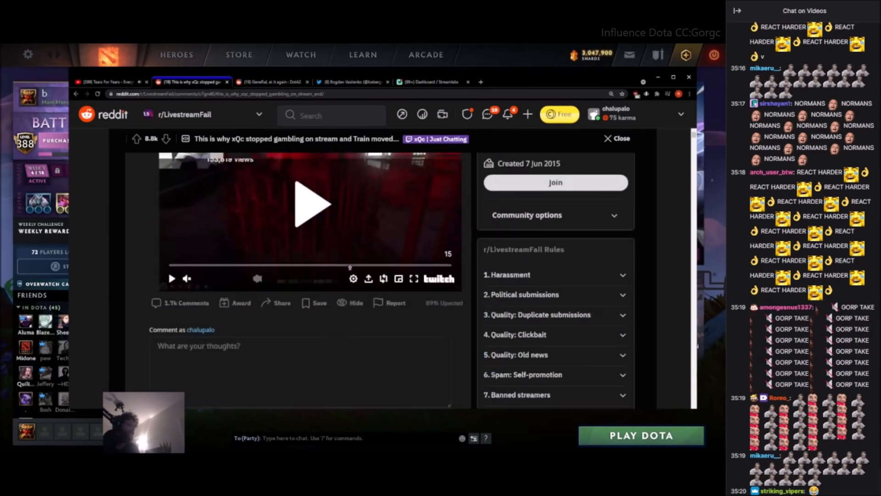
scroll(down, 3)
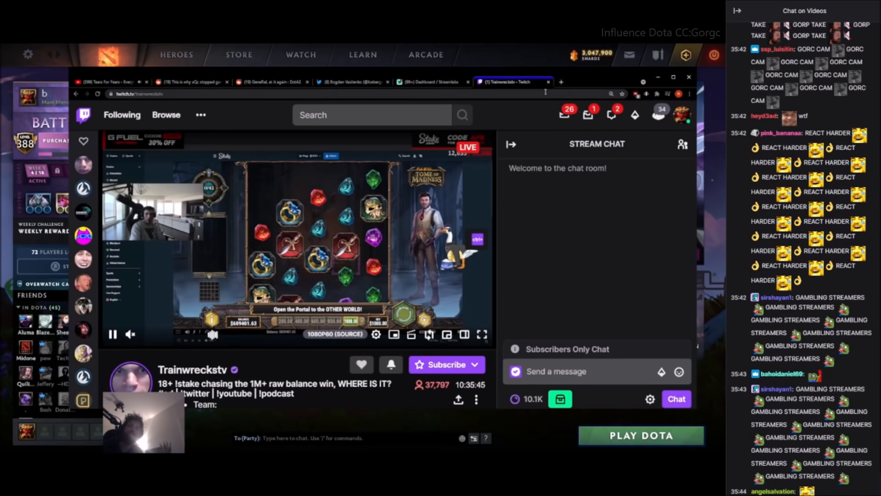
click(191, 82)
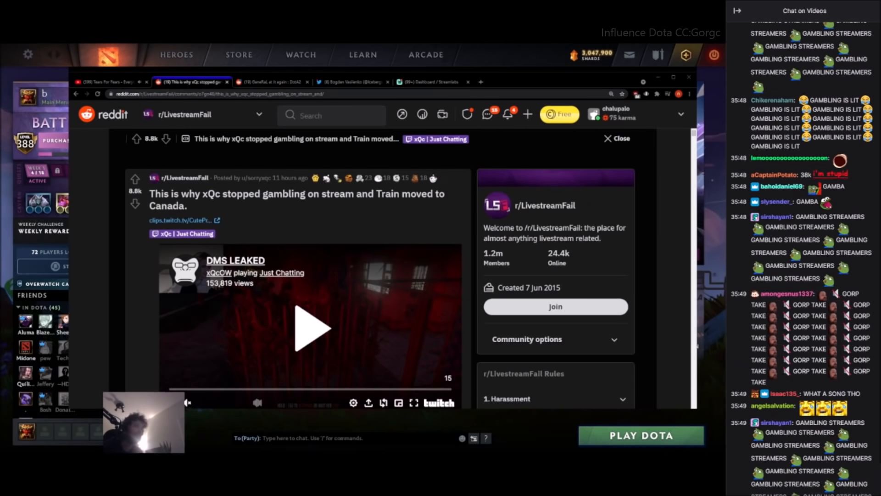
mouse_move(433, 177)
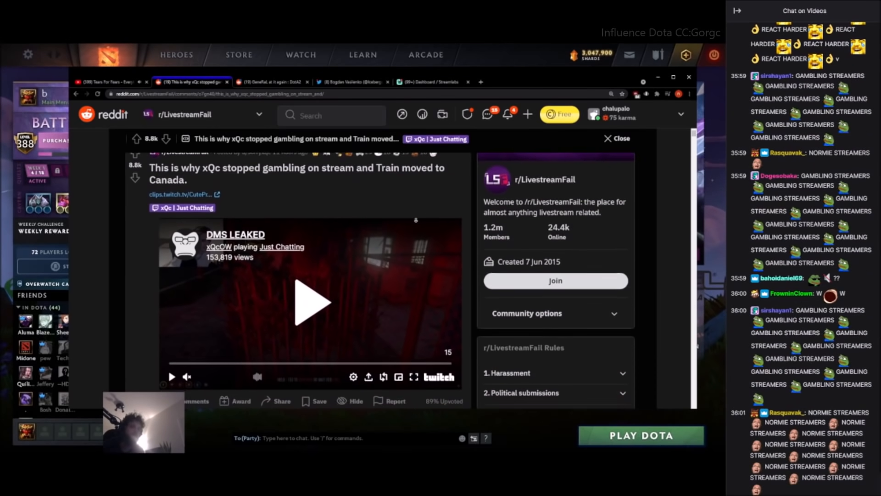
Leave the Tears For Fears YouTube video and return to the xQc gambling post
scroll(down, 3)
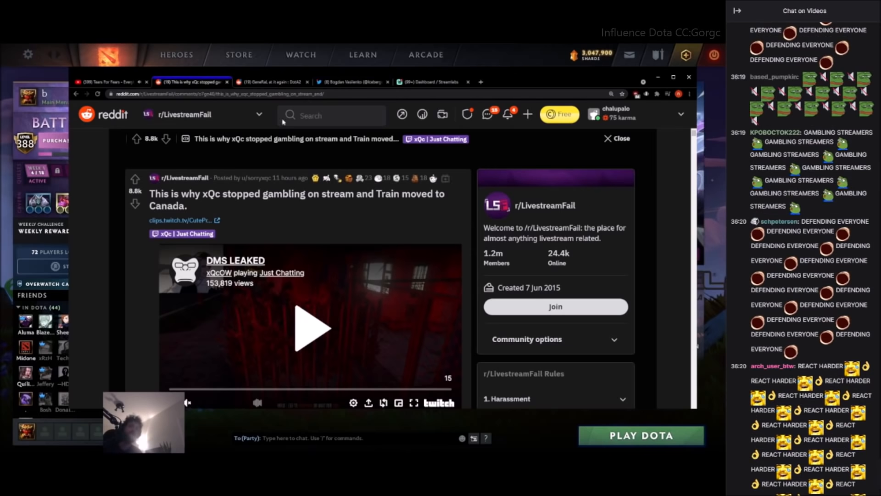
click(110, 81)
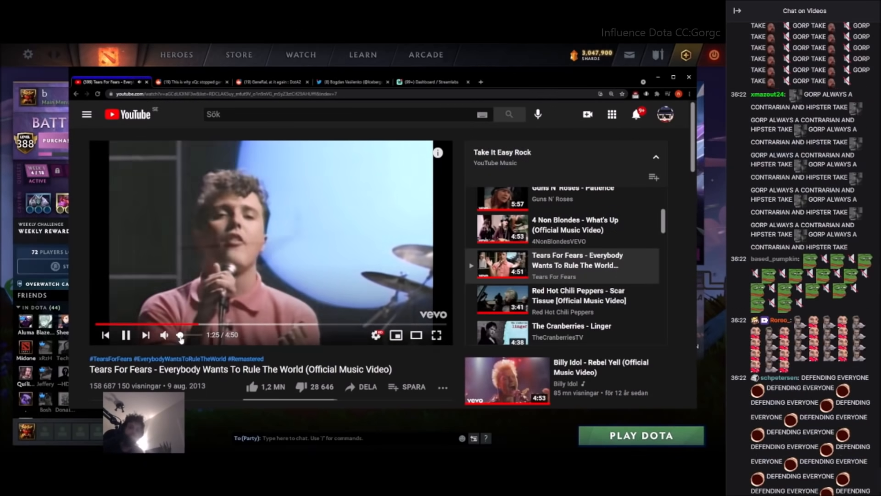
click(191, 82)
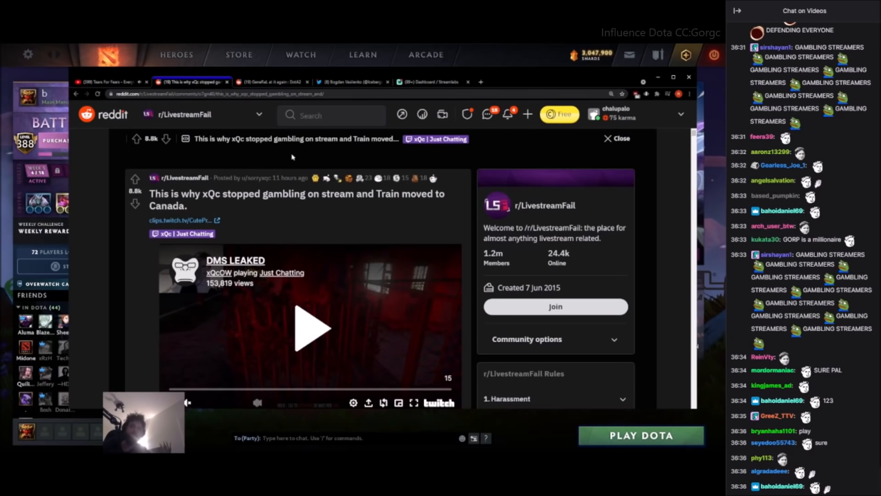
Scroll past the xQc clip to the stickied clip-mirror bot comment
scroll(down, 3)
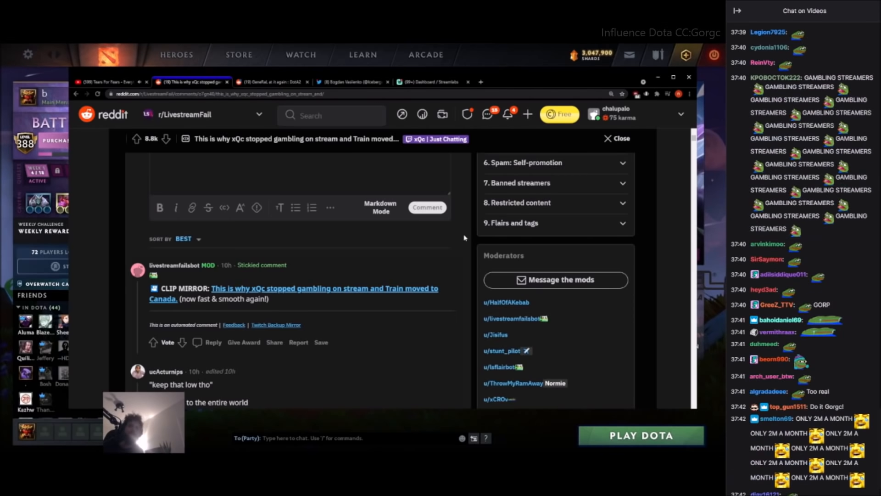
scroll(down, 3)
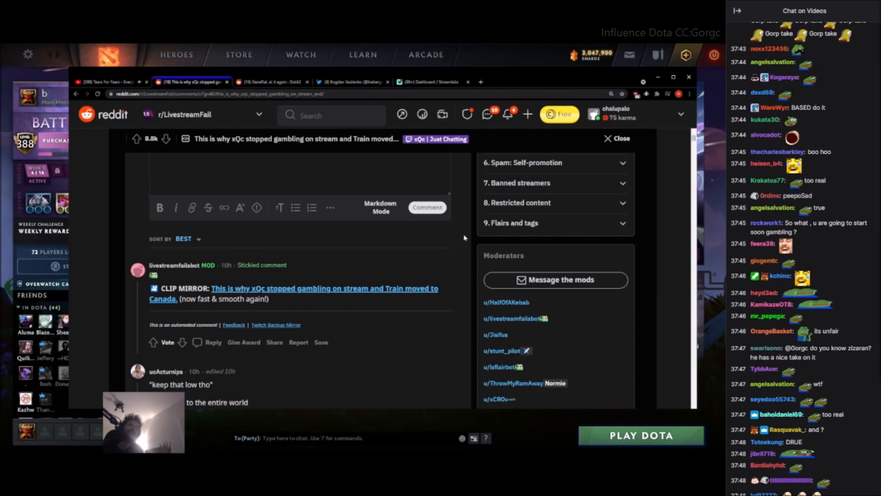
scroll(down, 3)
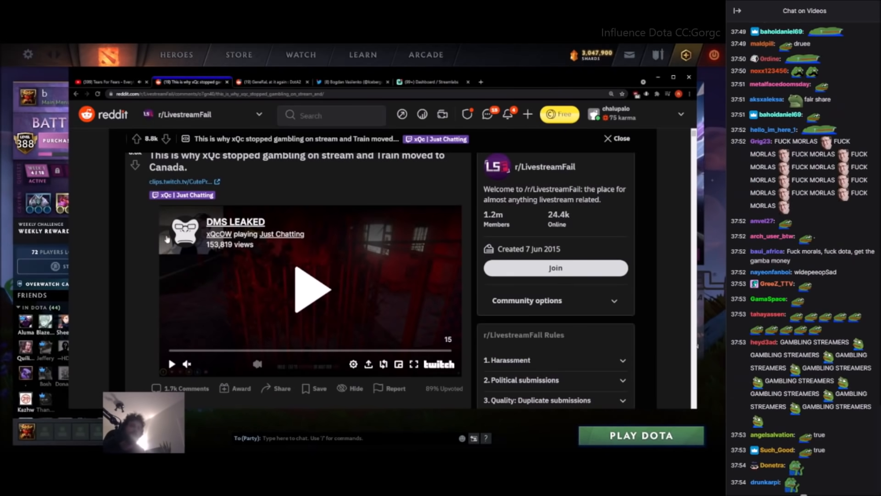
scroll(down, 3)
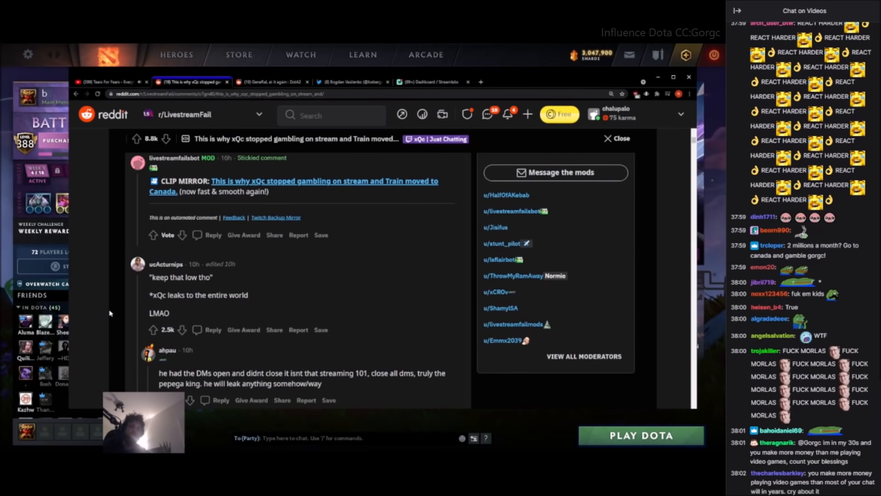
scroll(down, 3)
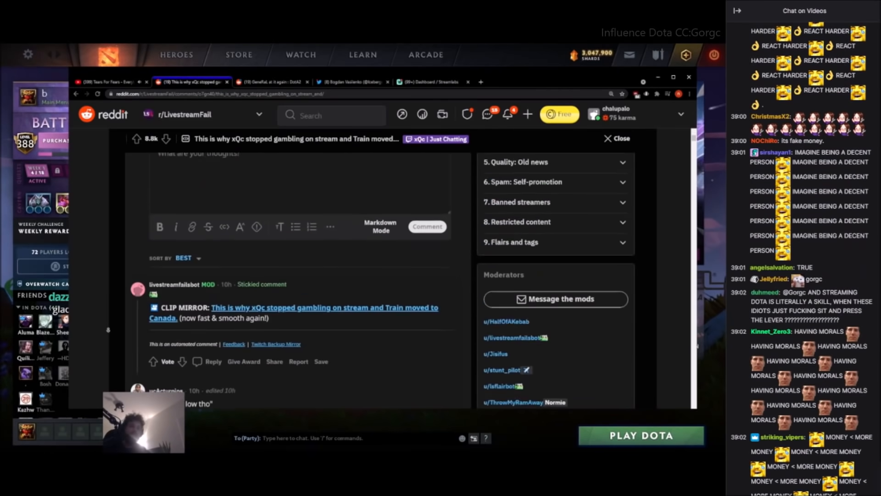
Scroll through the remaining xQc replies and down the feed to Asmongold's gambling post
scroll(down, 3)
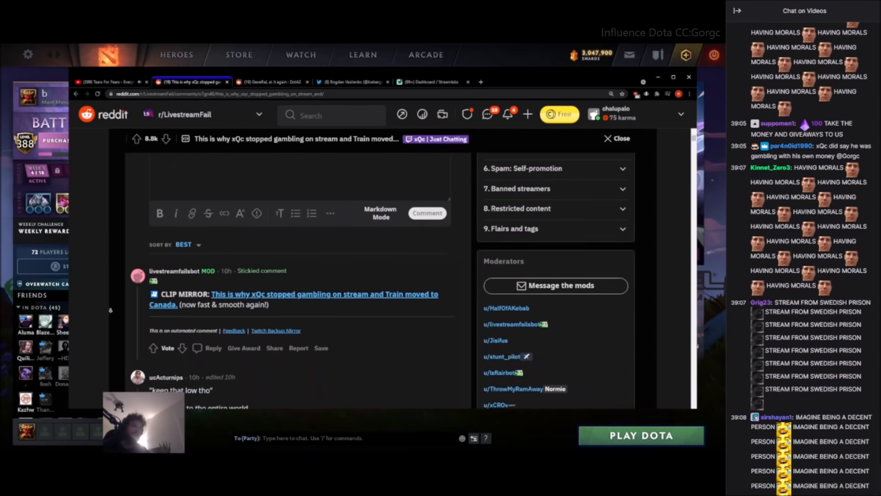
scroll(down, 3)
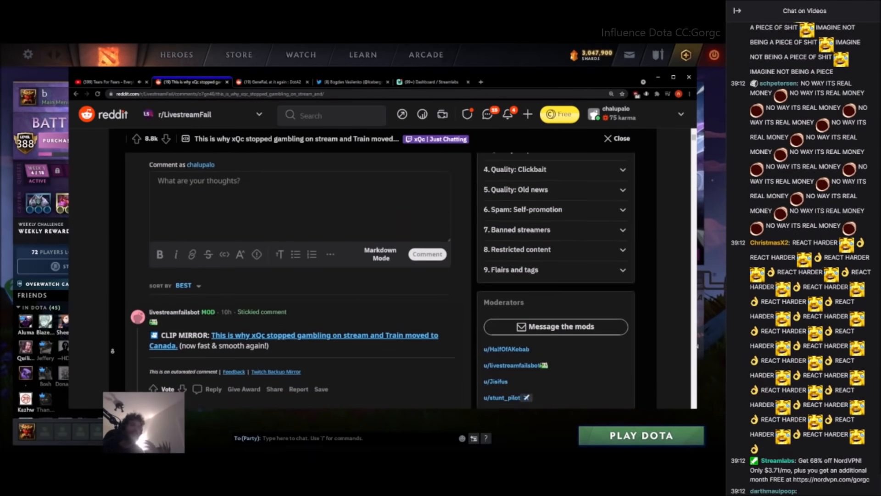
scroll(down, 3)
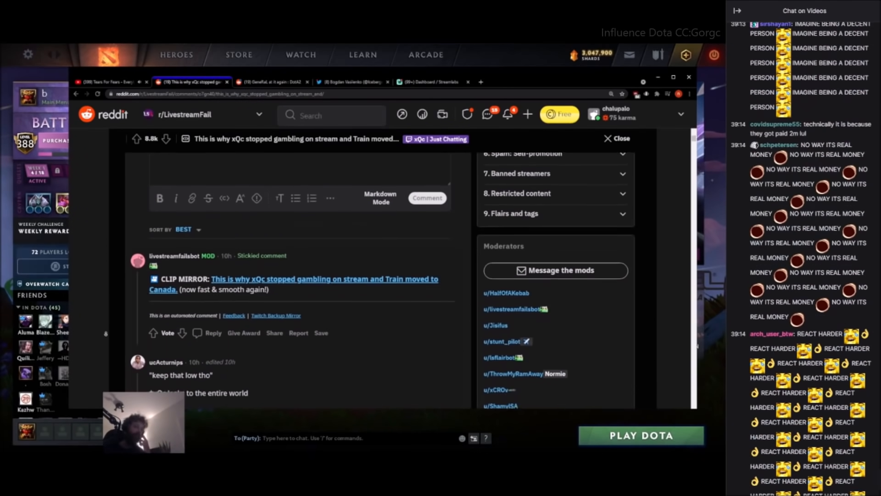
scroll(down, 3)
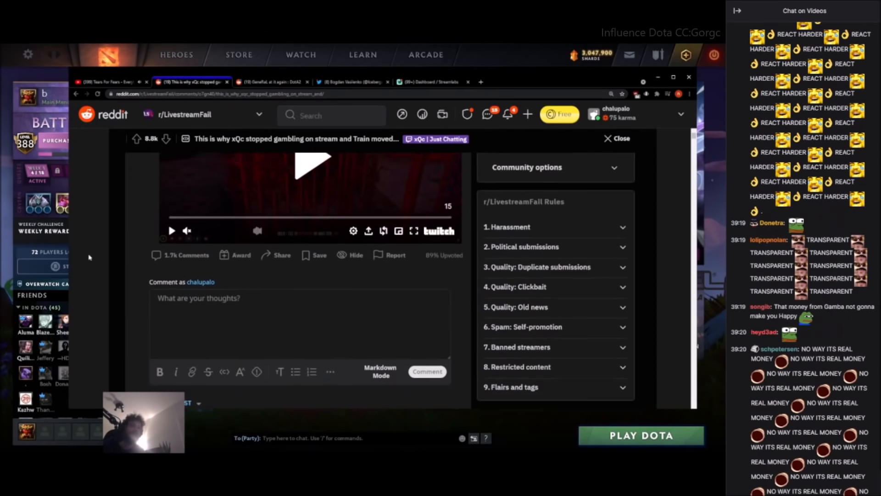
scroll(down, 3)
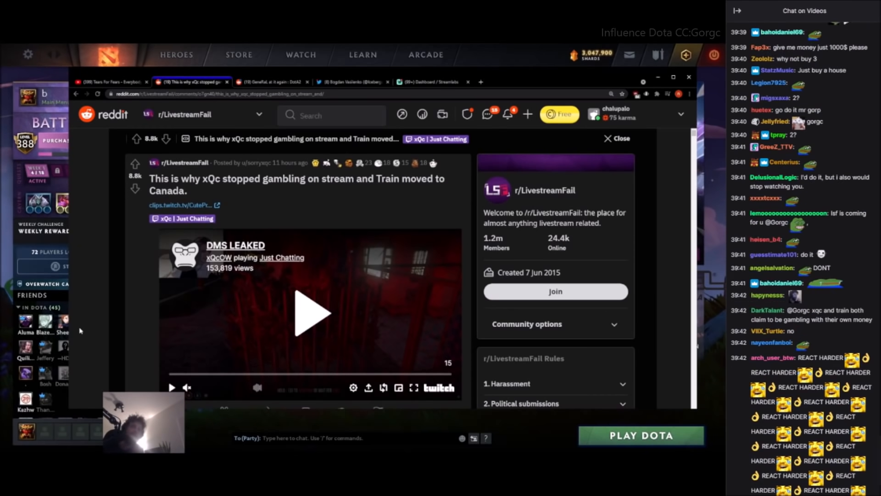
scroll(down, 3)
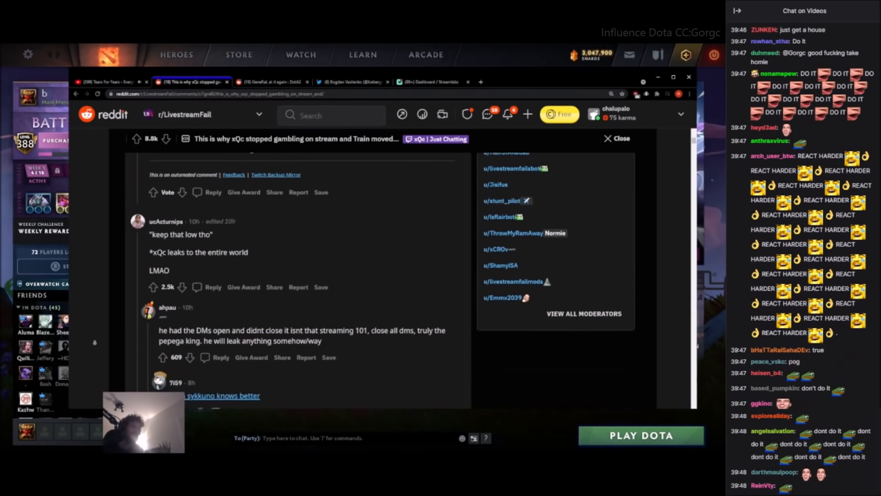
scroll(down, 3)
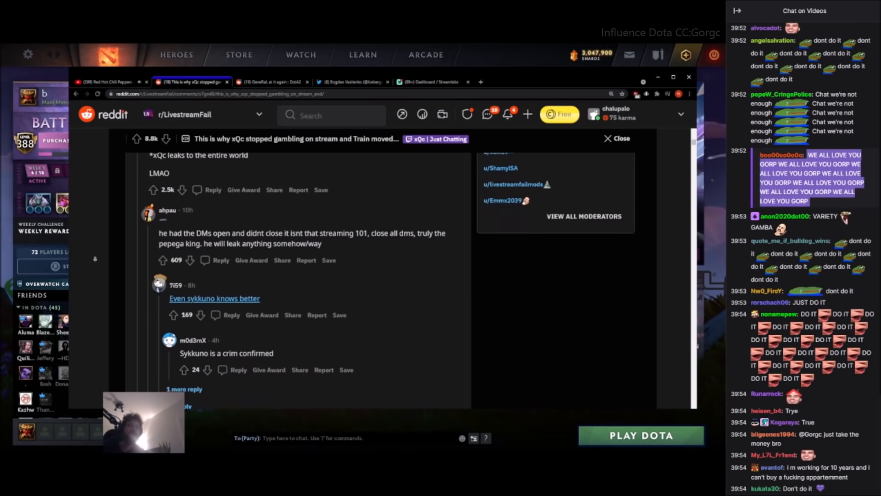
scroll(down, 3)
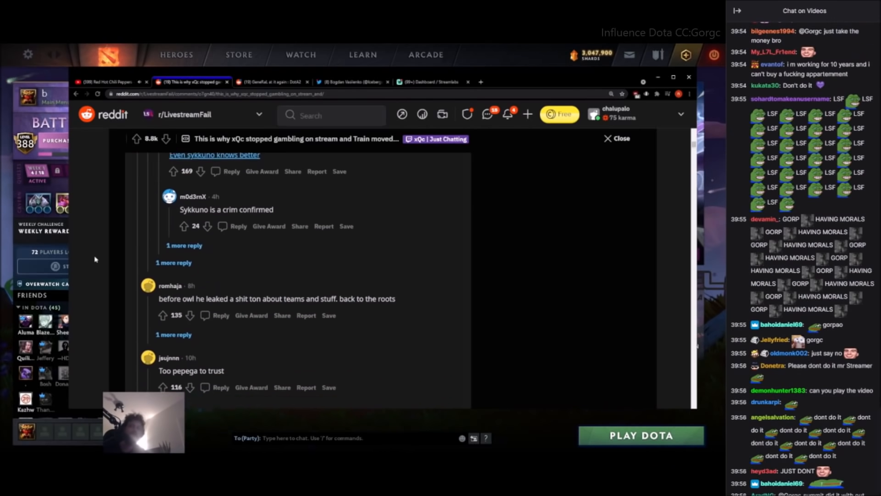
scroll(down, 3)
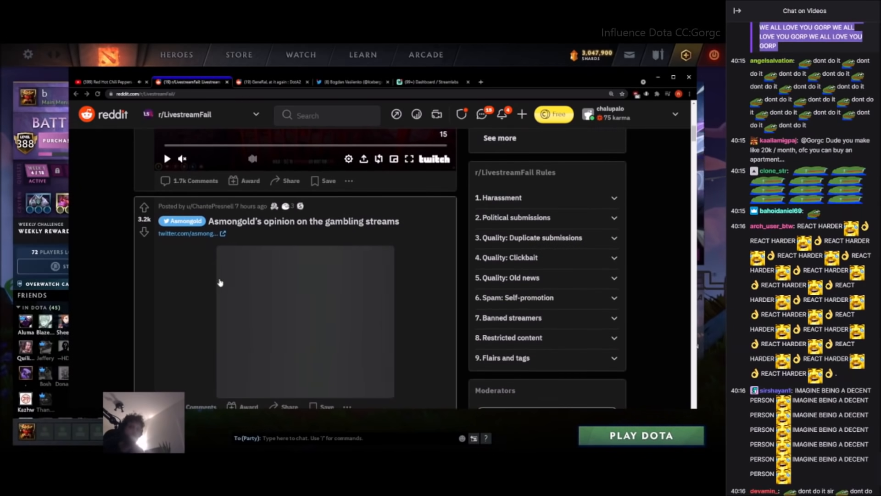
Open Asmongold's linked tweet, then go back to the LivestreamFail subreddit
click(189, 234)
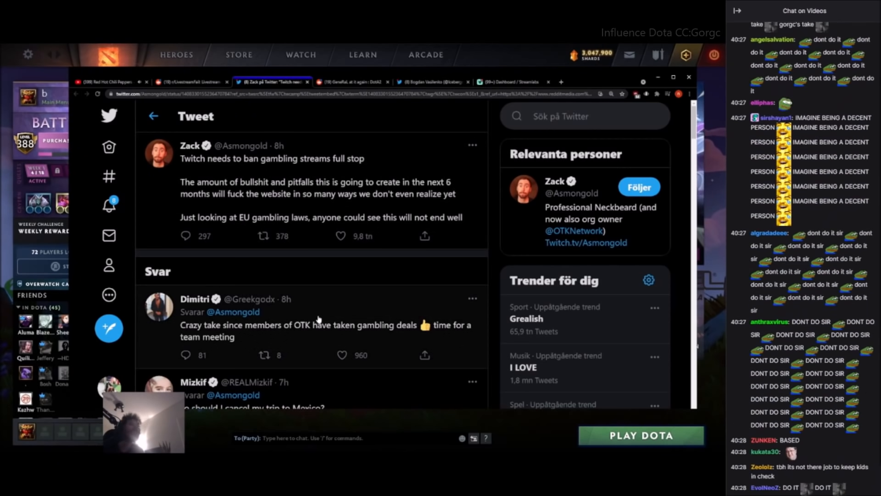
click(191, 82)
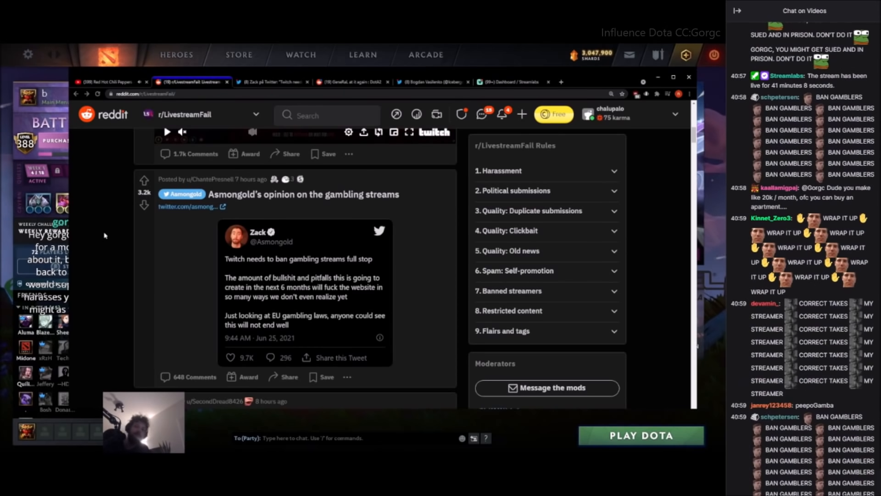
Scroll the r/LivestreamFail feed back to its banner and the xQc gambling post
scroll(down, 3)
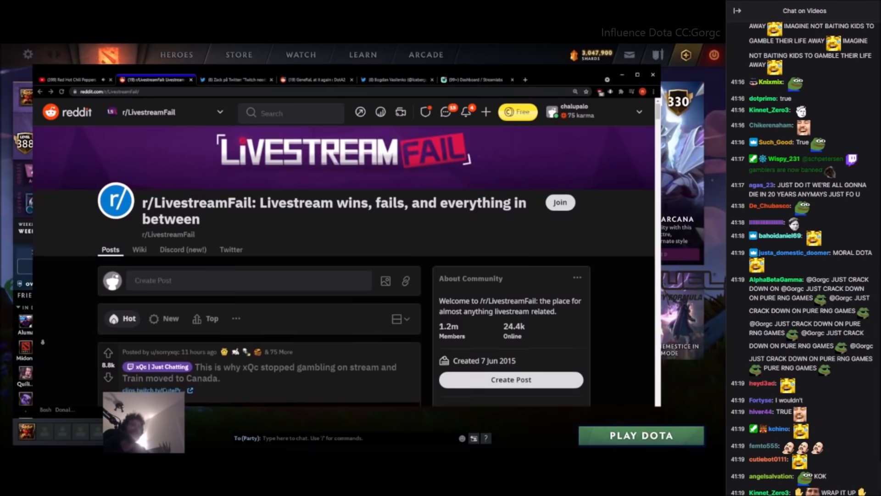
Scroll over the r/LivestreamFail feed posts once more
scroll(down, 3)
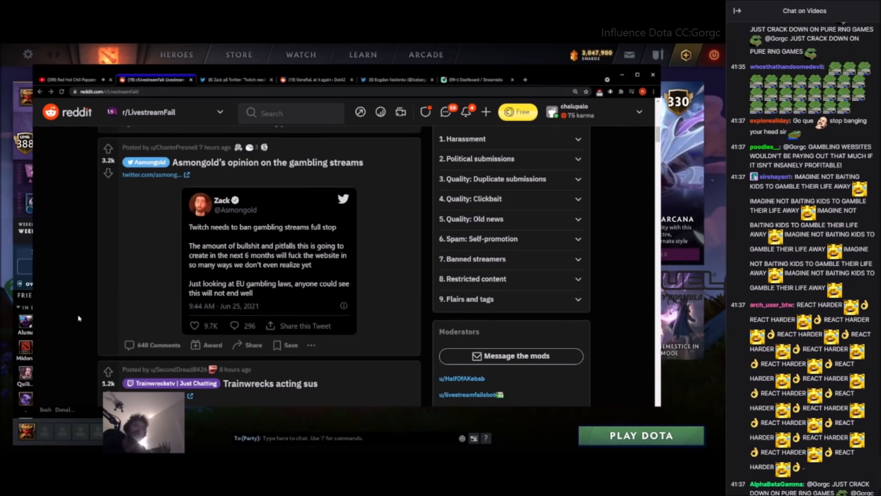
scroll(down, 3)
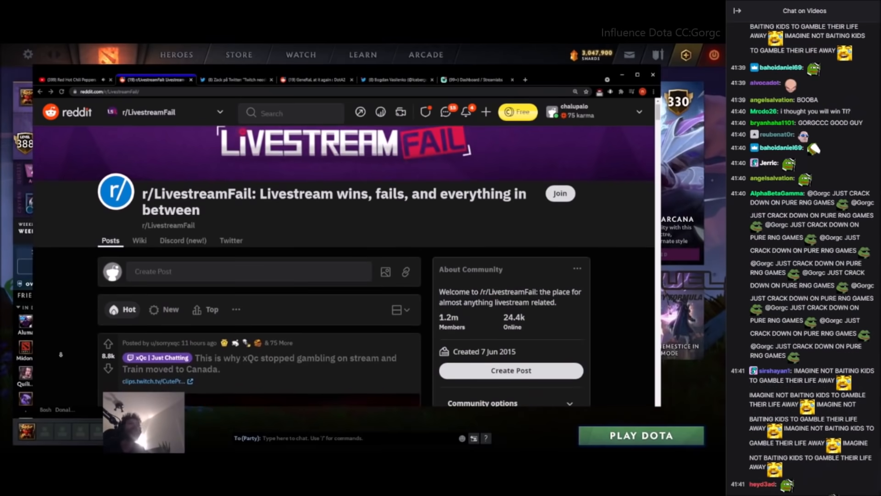
scroll(down, 3)
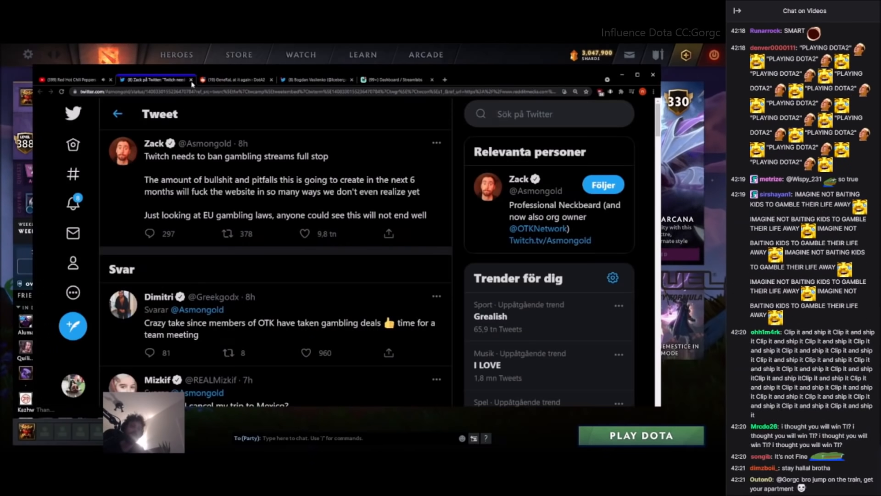
click(73, 80)
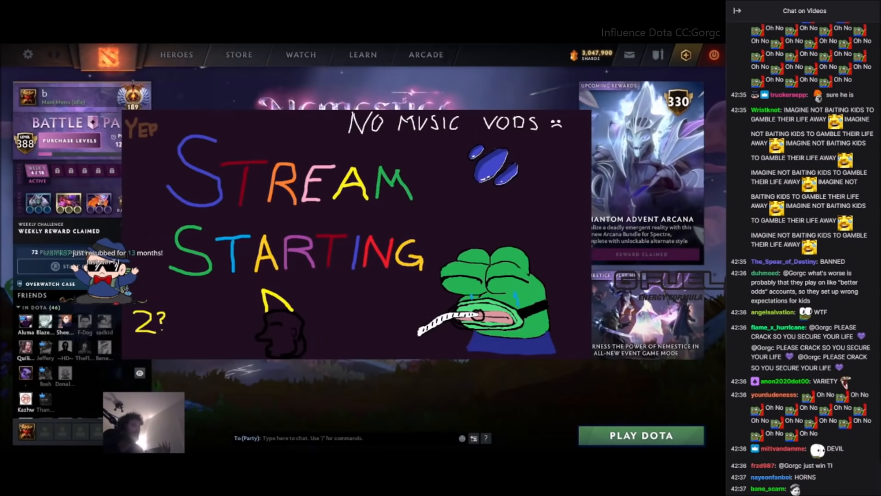
scroll(down, 3)
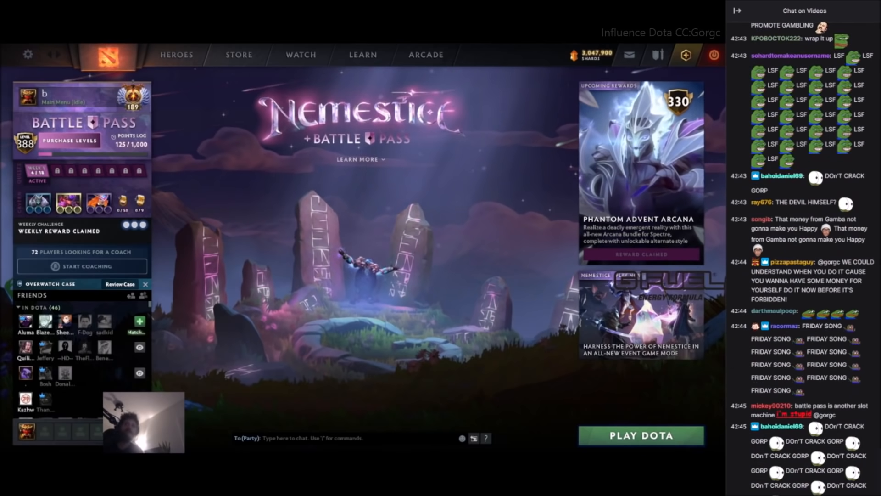
scroll(down, 3)
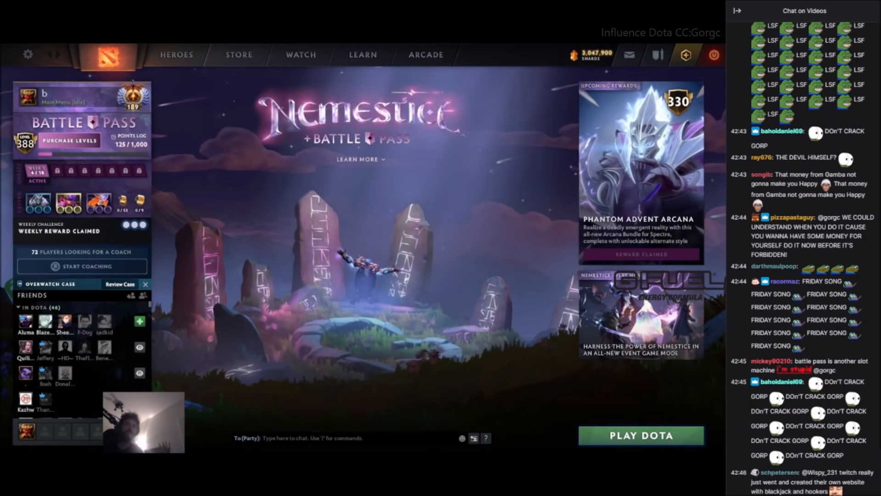